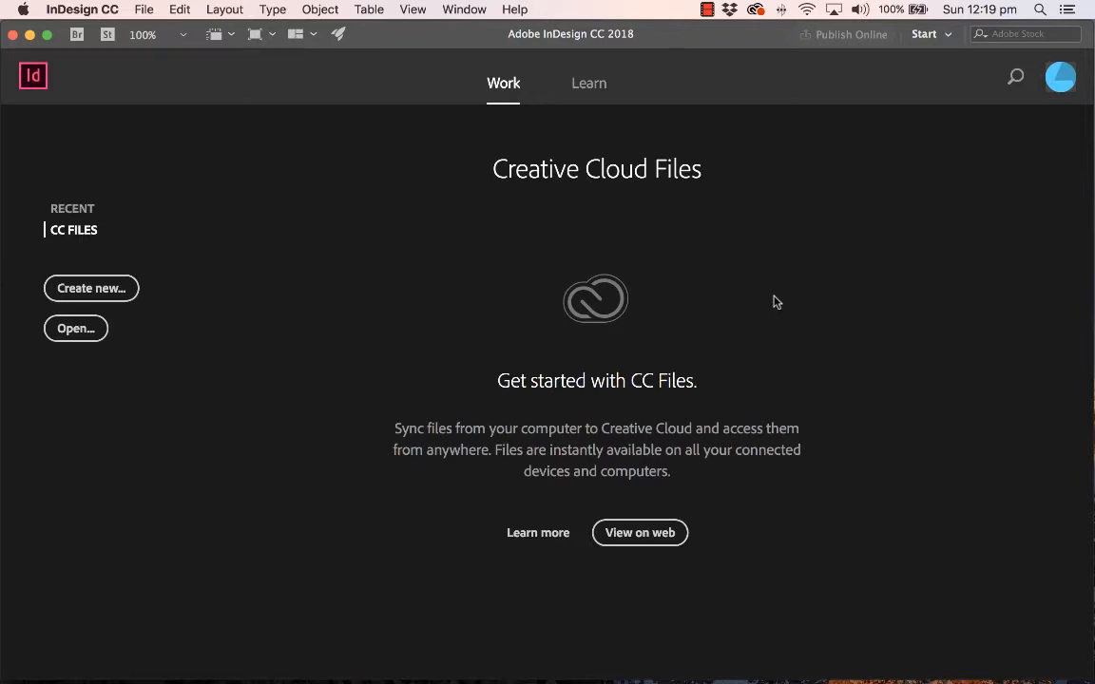
mouse_move(182, 359)
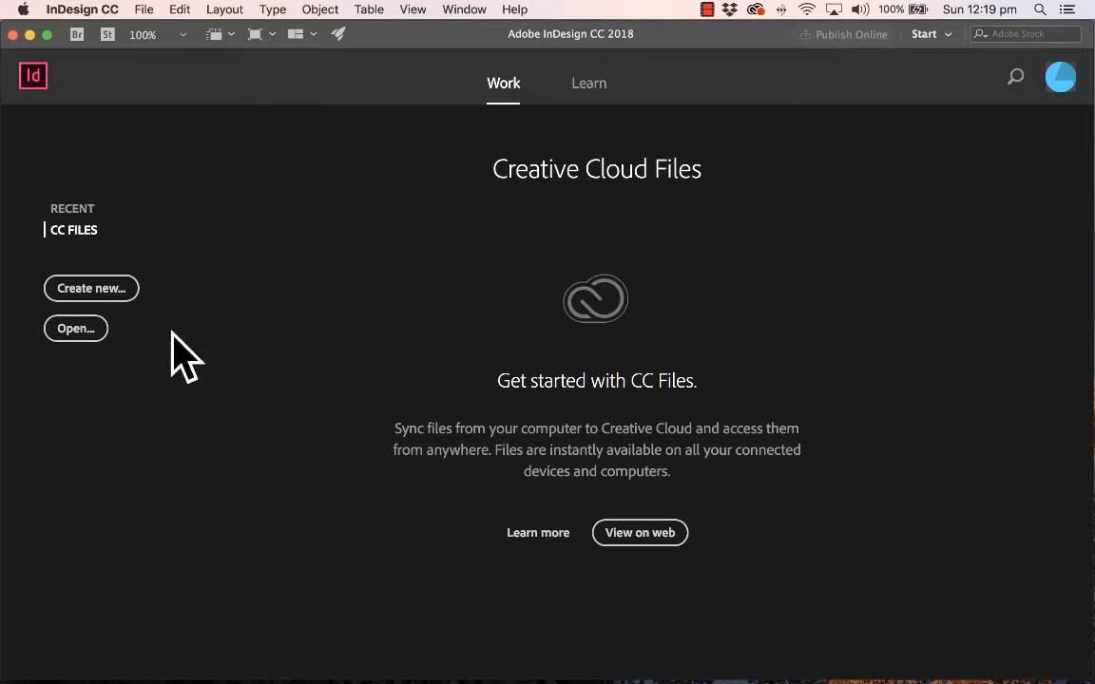
mouse_move(175, 108)
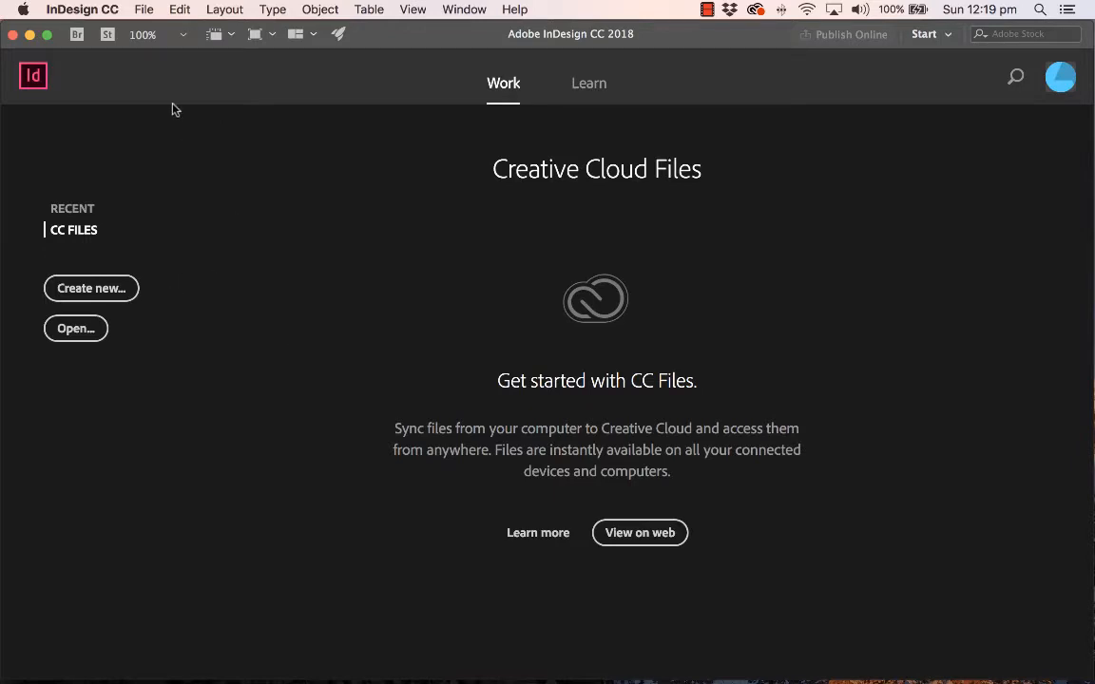
Start a new document and choose the A5 preset from all Print presets
click(143, 8)
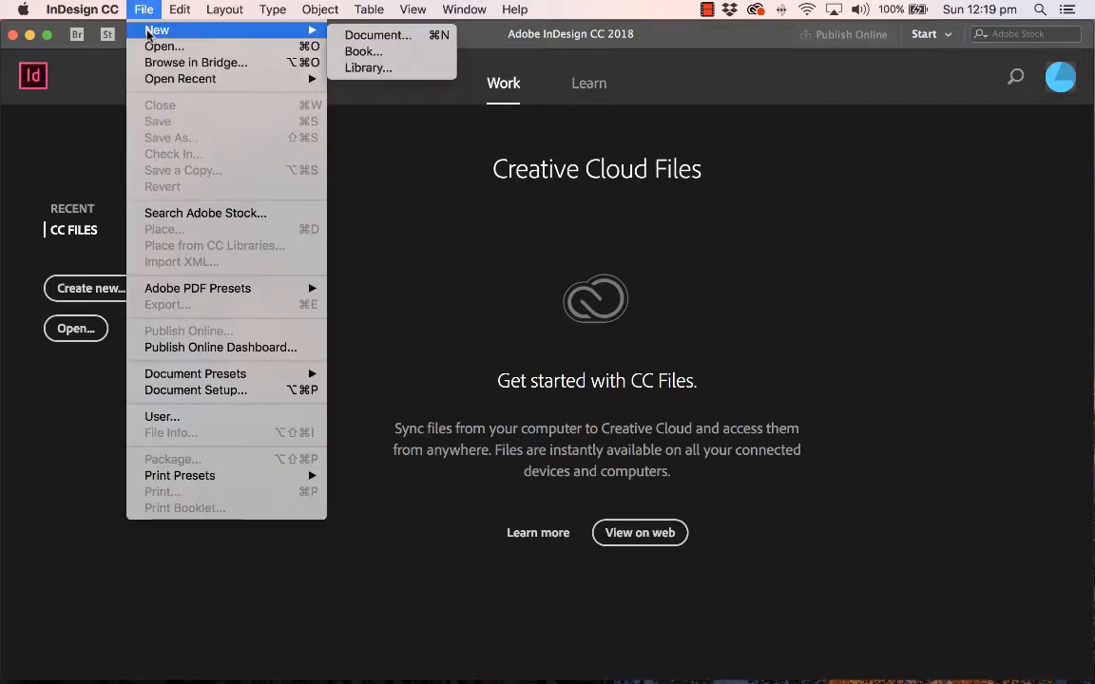
click(159, 269)
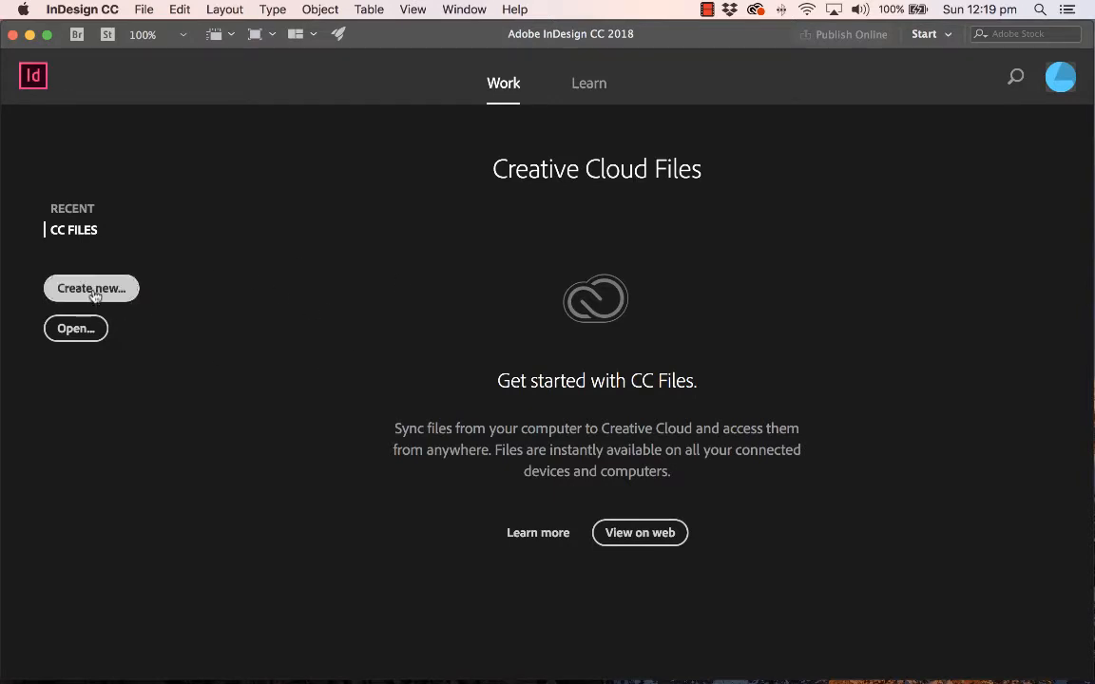
click(91, 288)
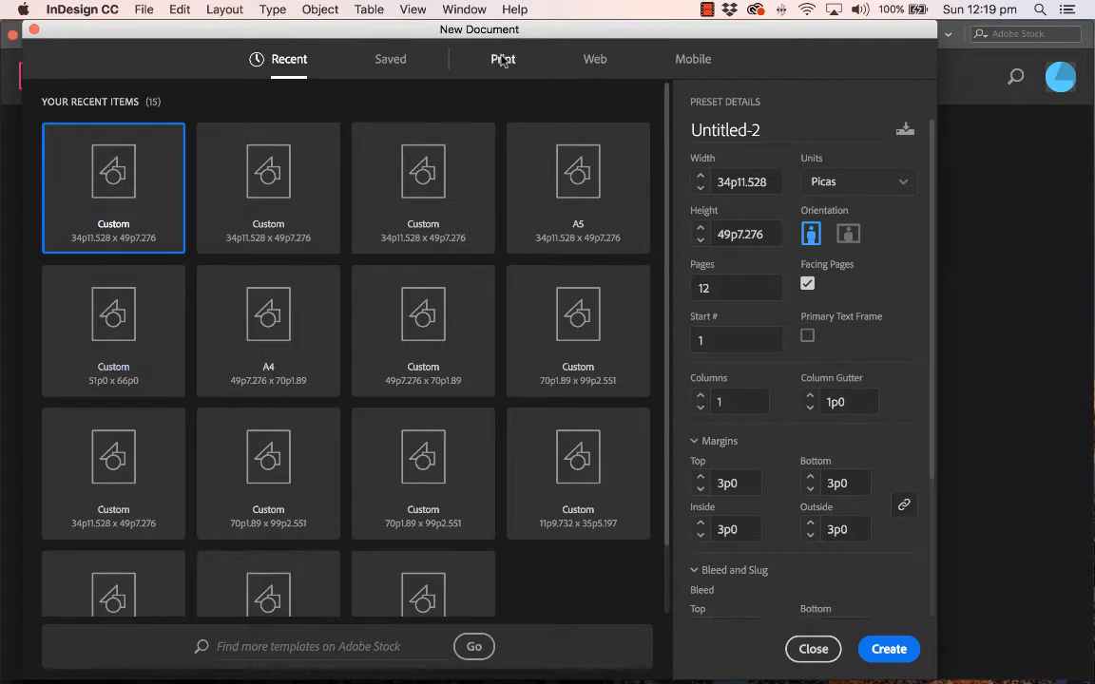
click(502, 59)
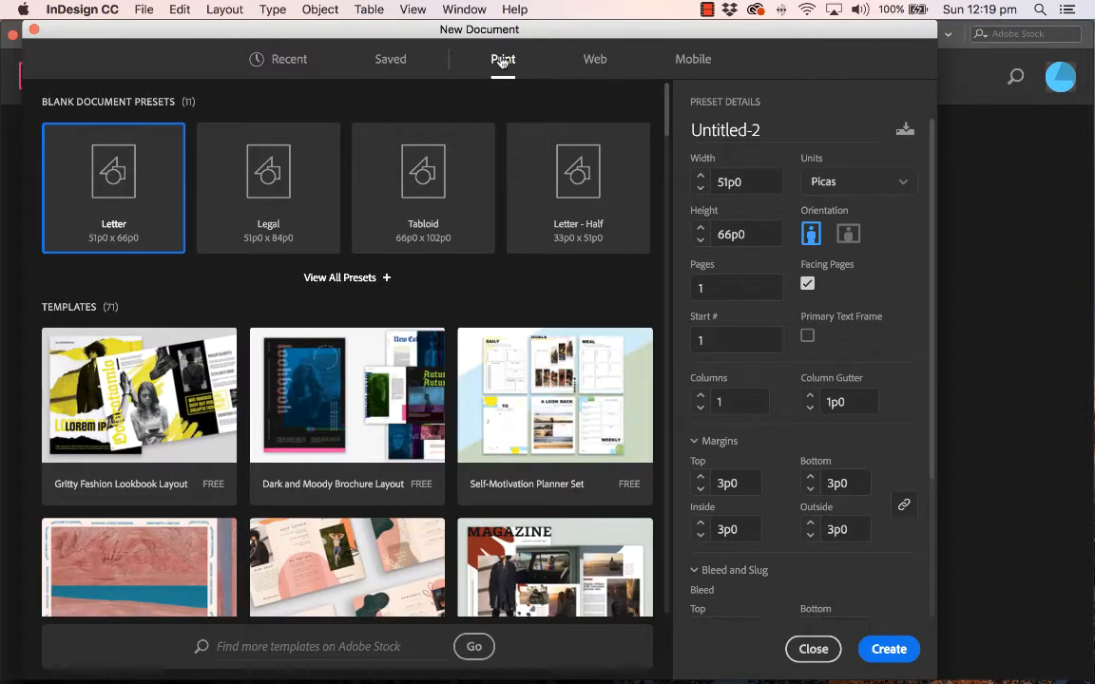
mouse_move(409, 295)
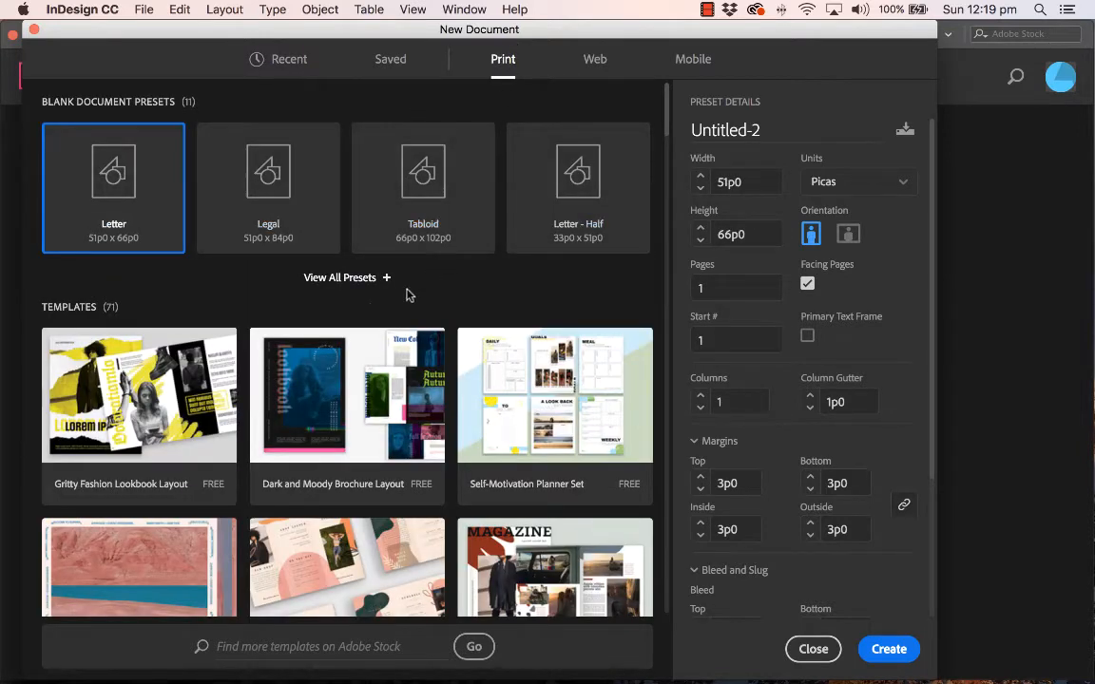
mouse_move(269, 318)
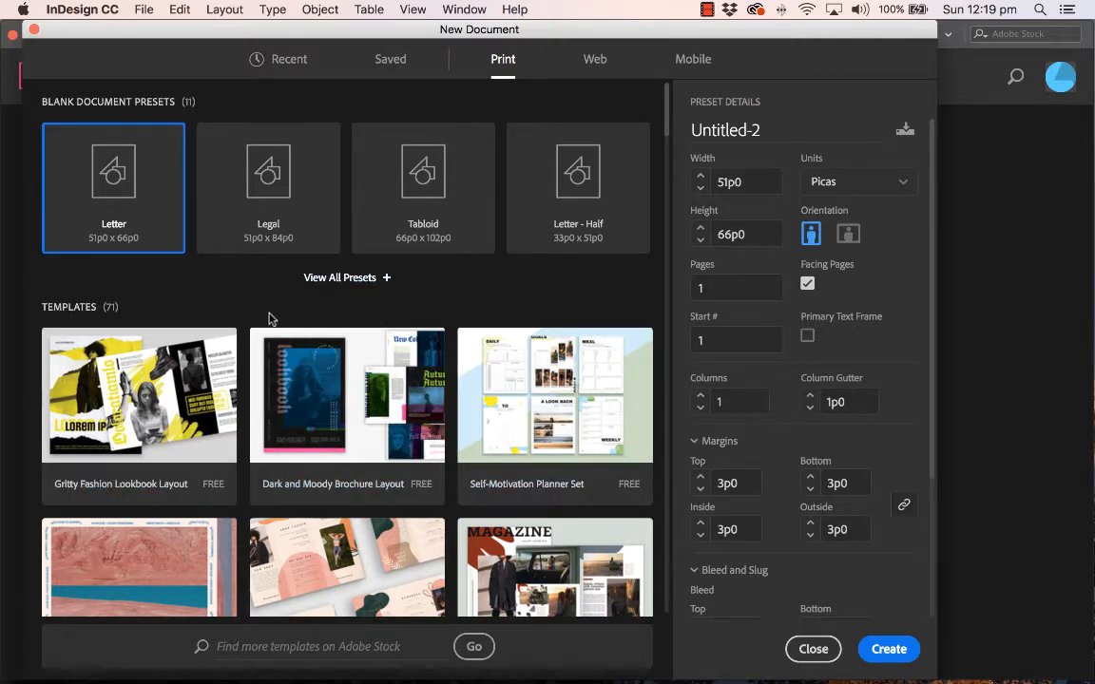
click(340, 277)
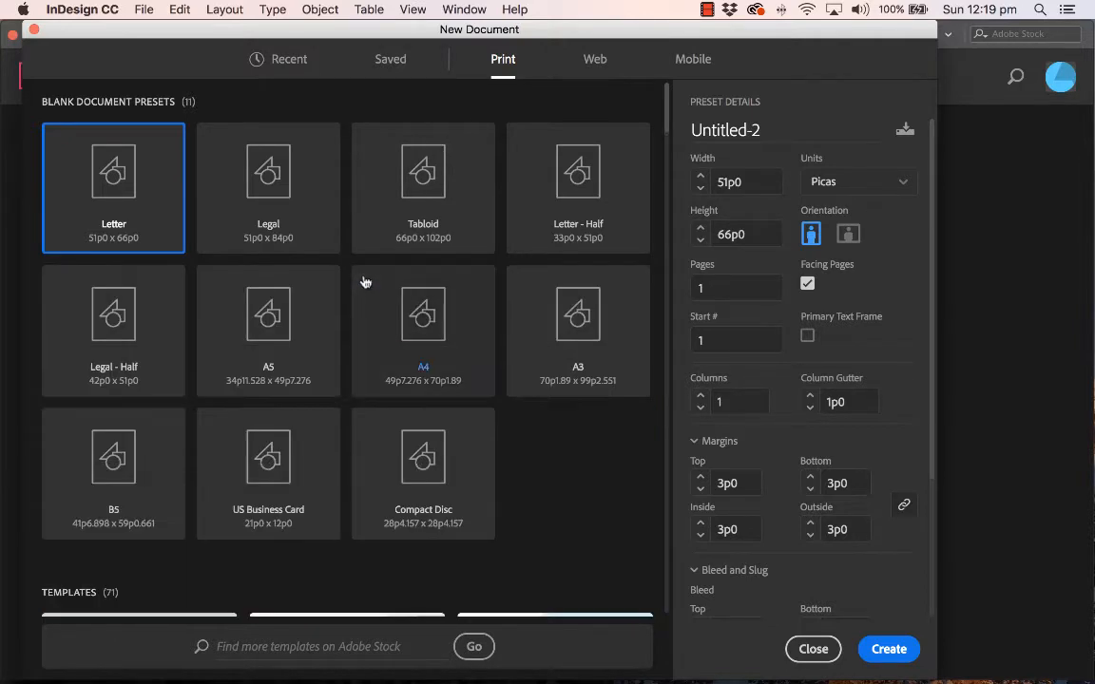
mouse_move(267, 187)
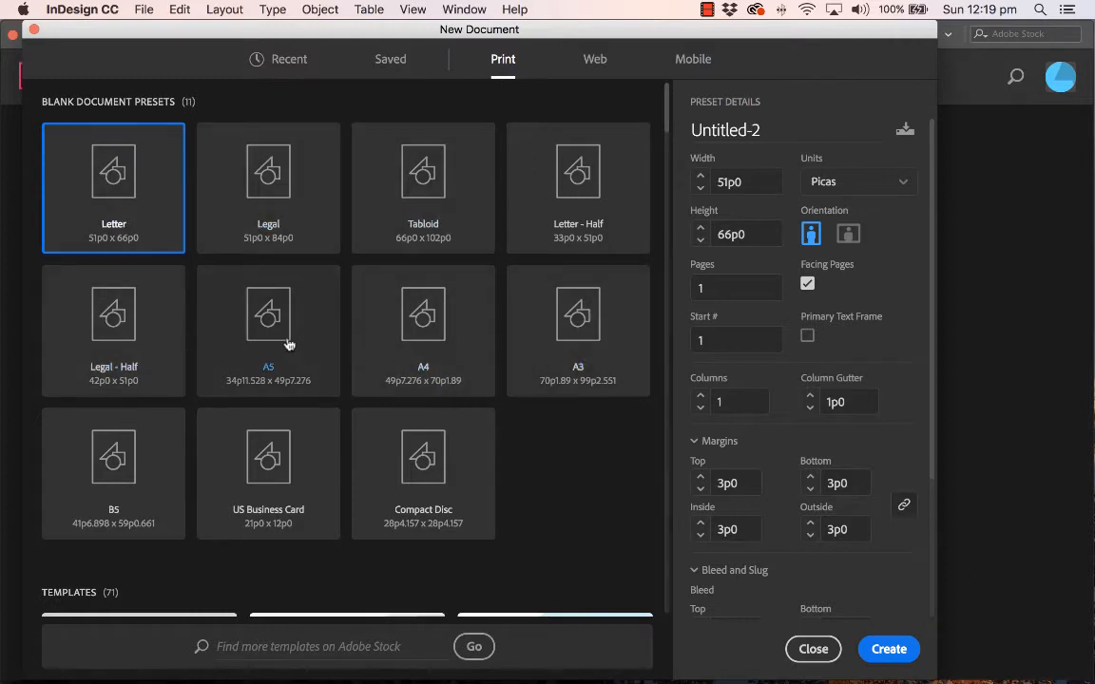
click(268, 330)
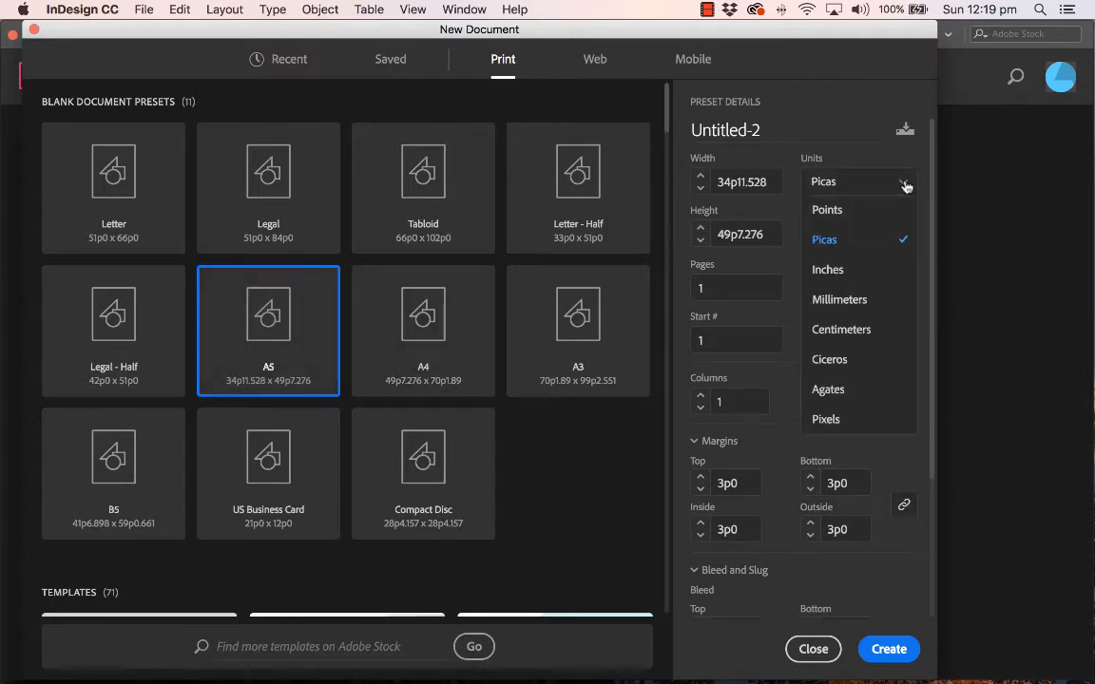
Switch units to millimetres, tick Facing Pages, and enter 12 pages
click(839, 299)
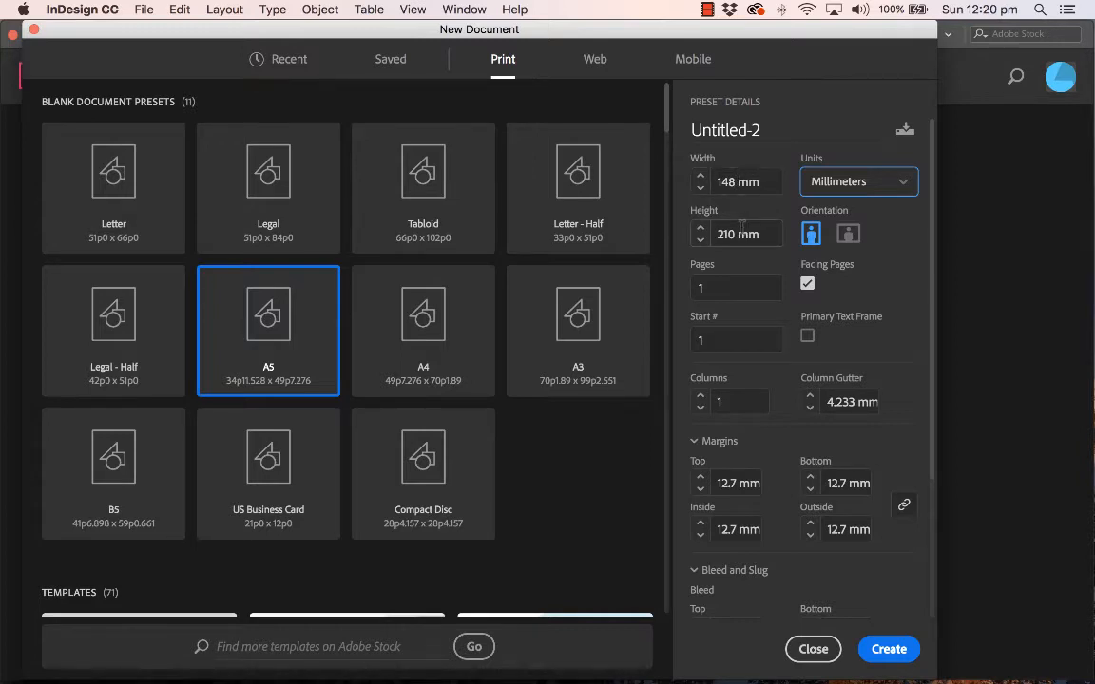
mouse_move(810, 233)
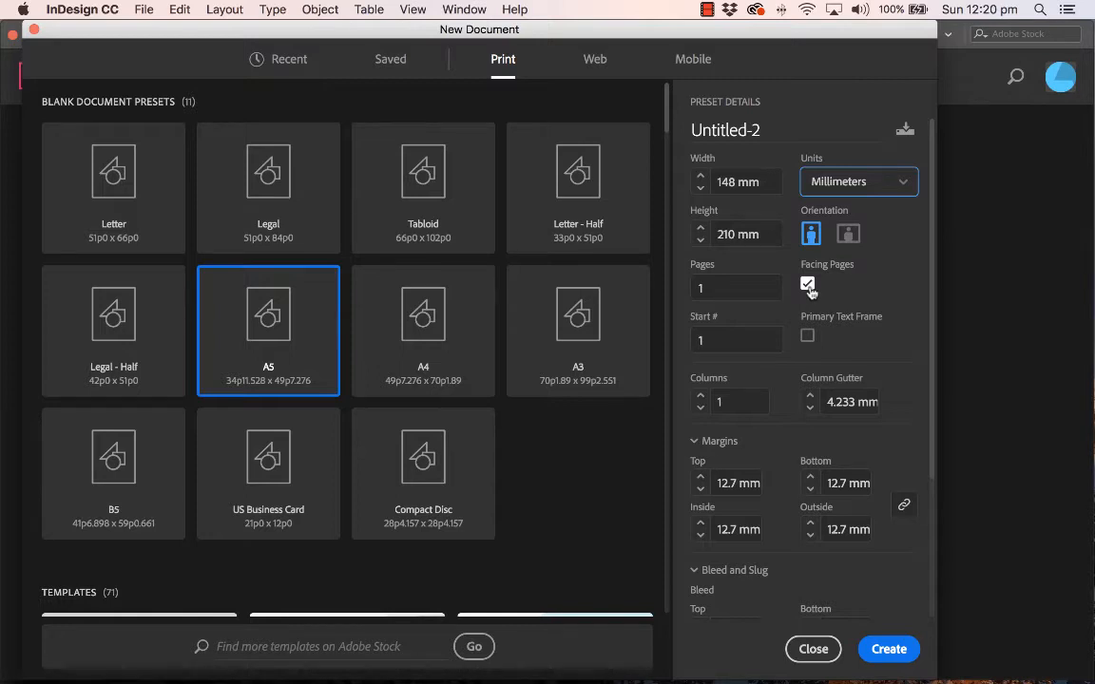
click(736, 288)
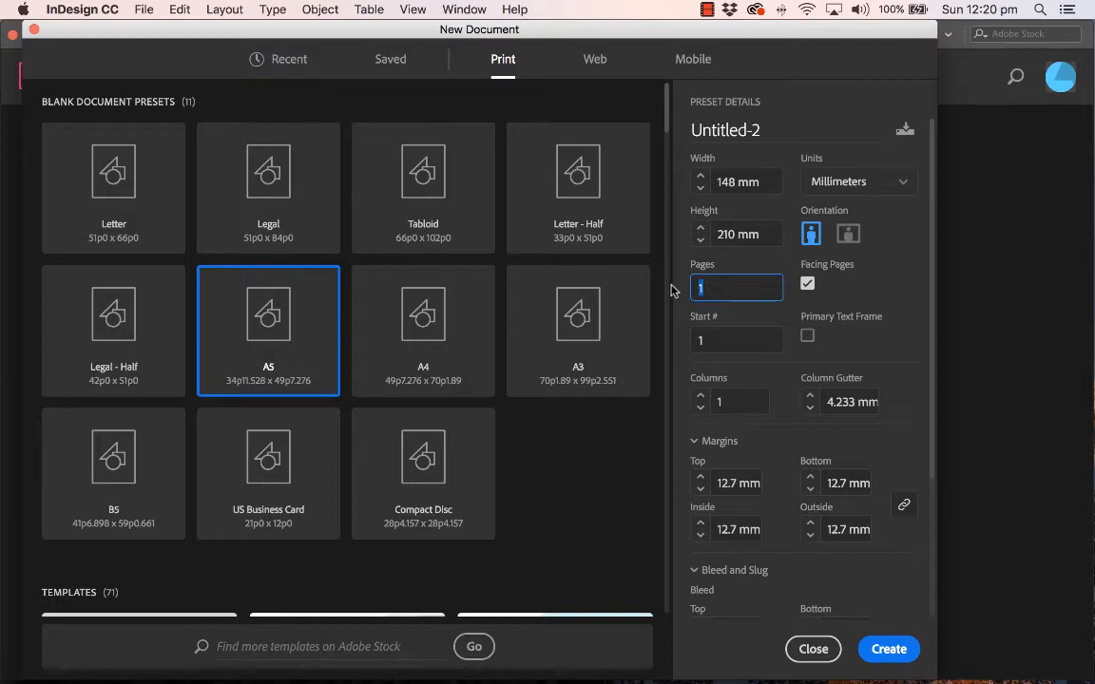
text(12)
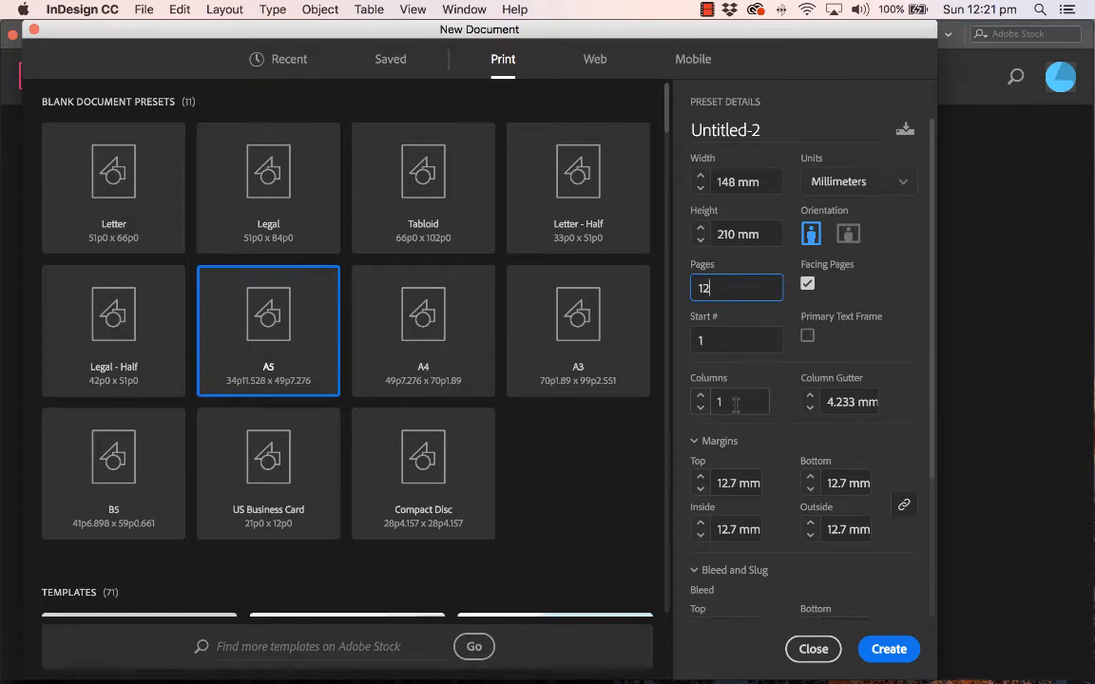
Raise the Bleed to 3 mm on all sides and re-enter 12 pages
scroll(down, 3)
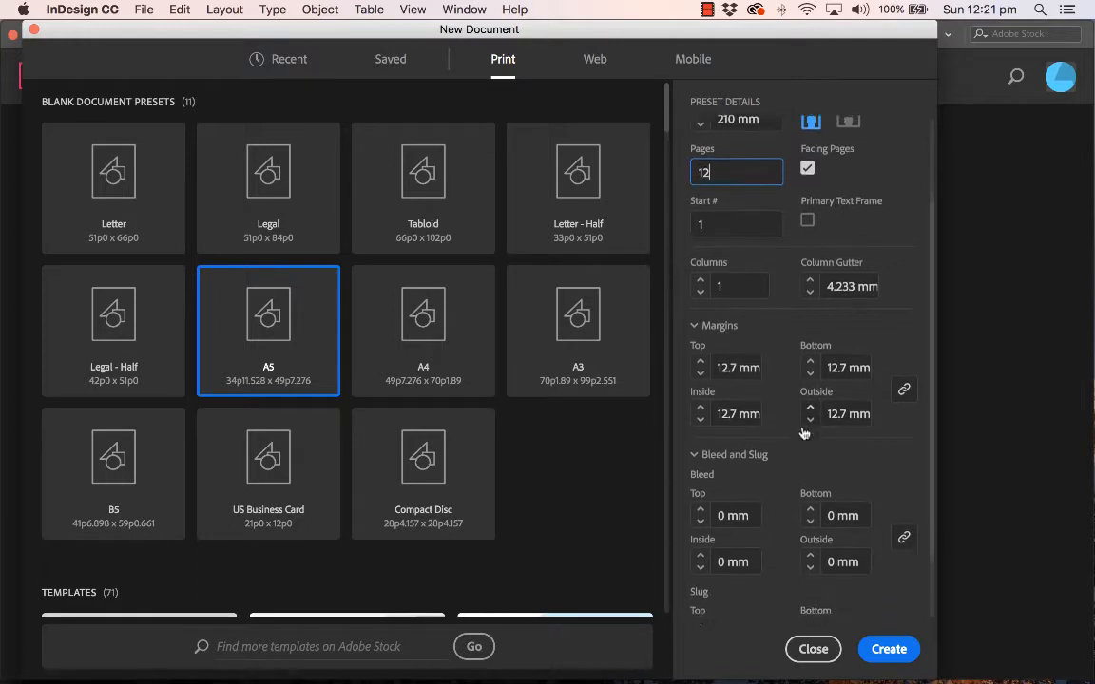
scroll(down, 3)
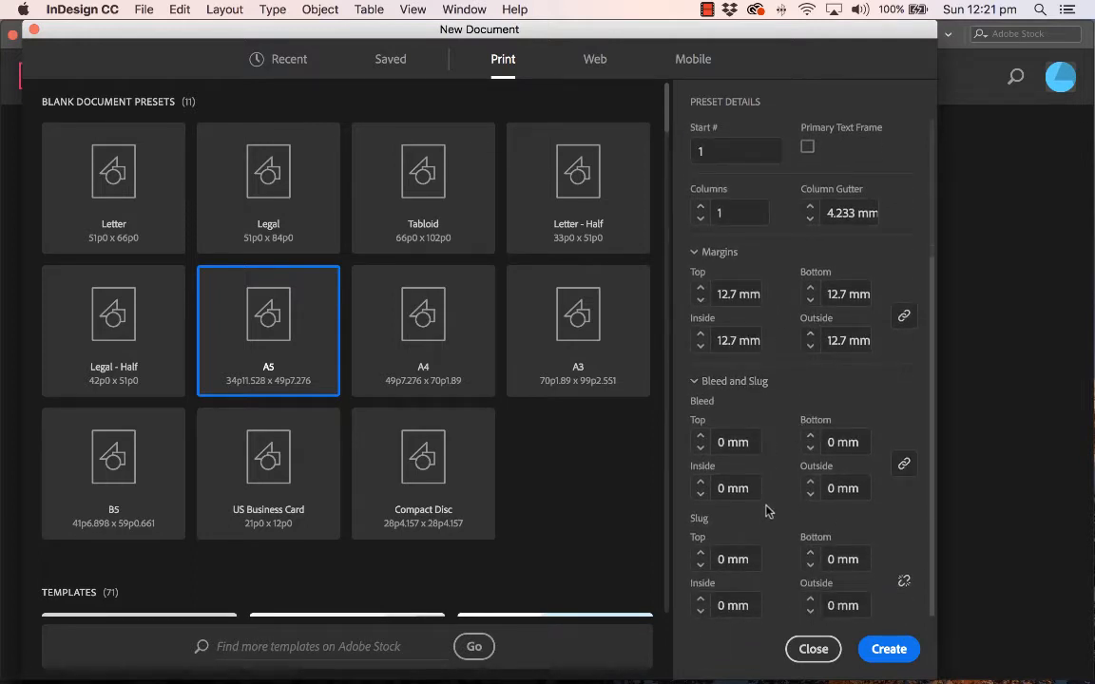
mouse_move(768, 598)
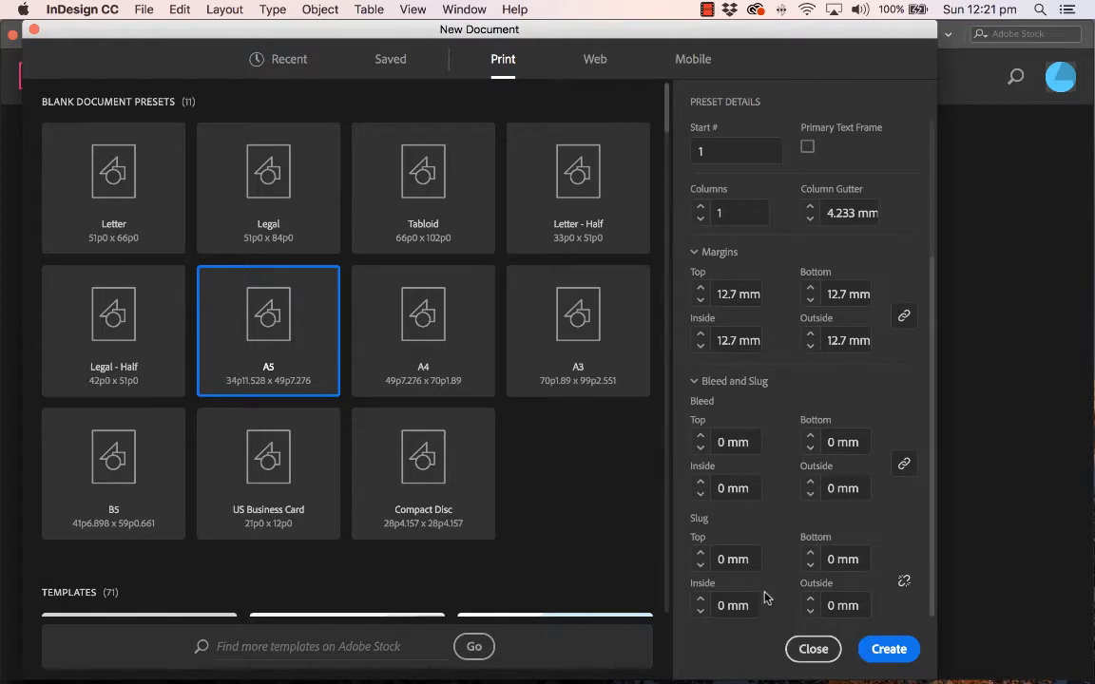
mouse_move(774, 597)
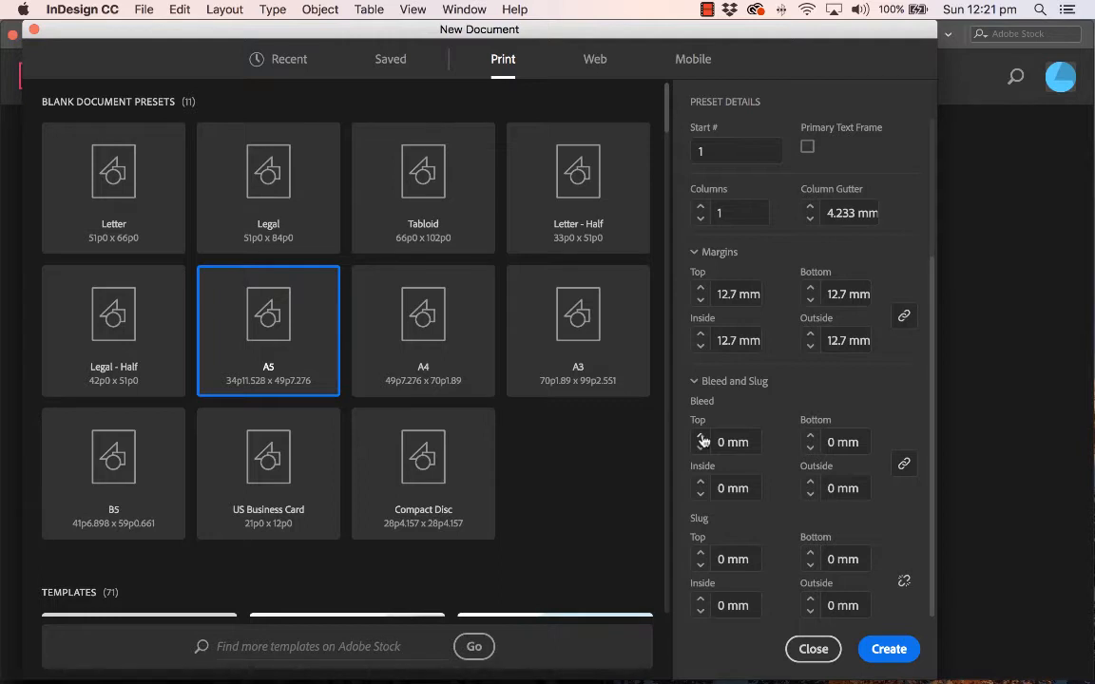
mouse_move(704, 442)
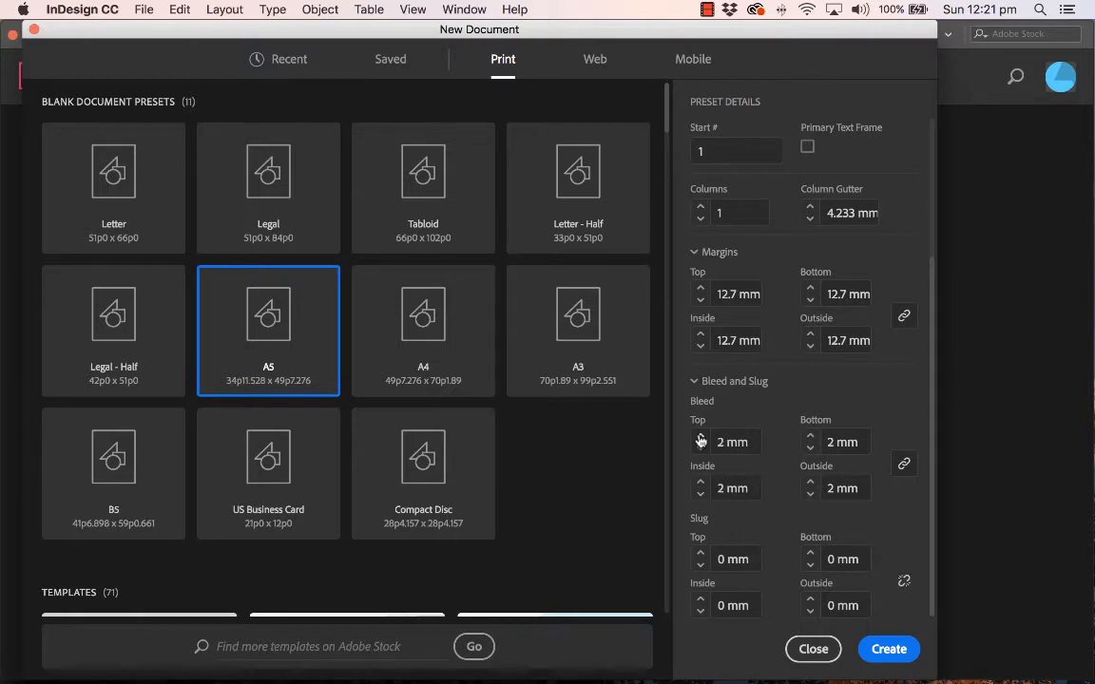
click(702, 437)
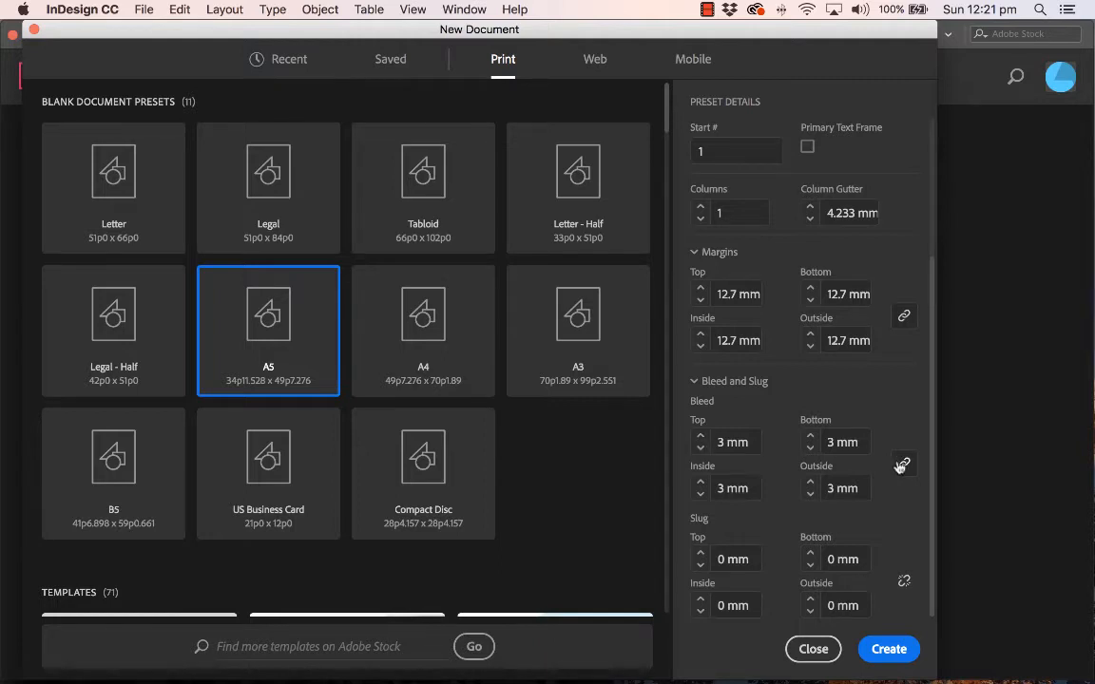
mouse_move(903, 466)
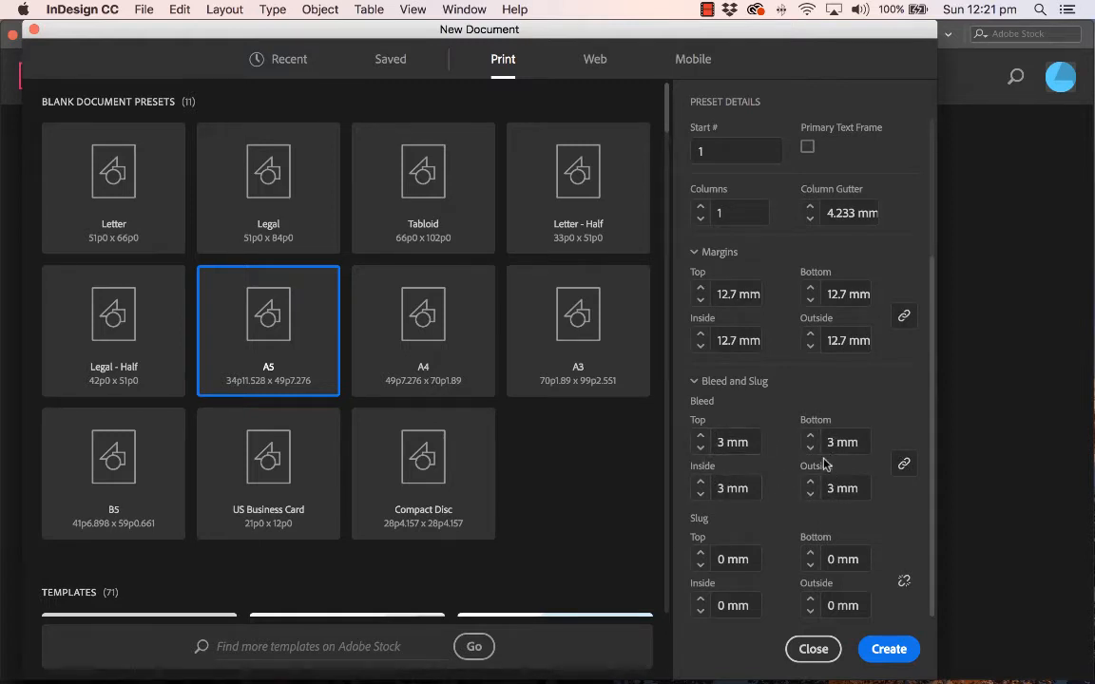
text(12)
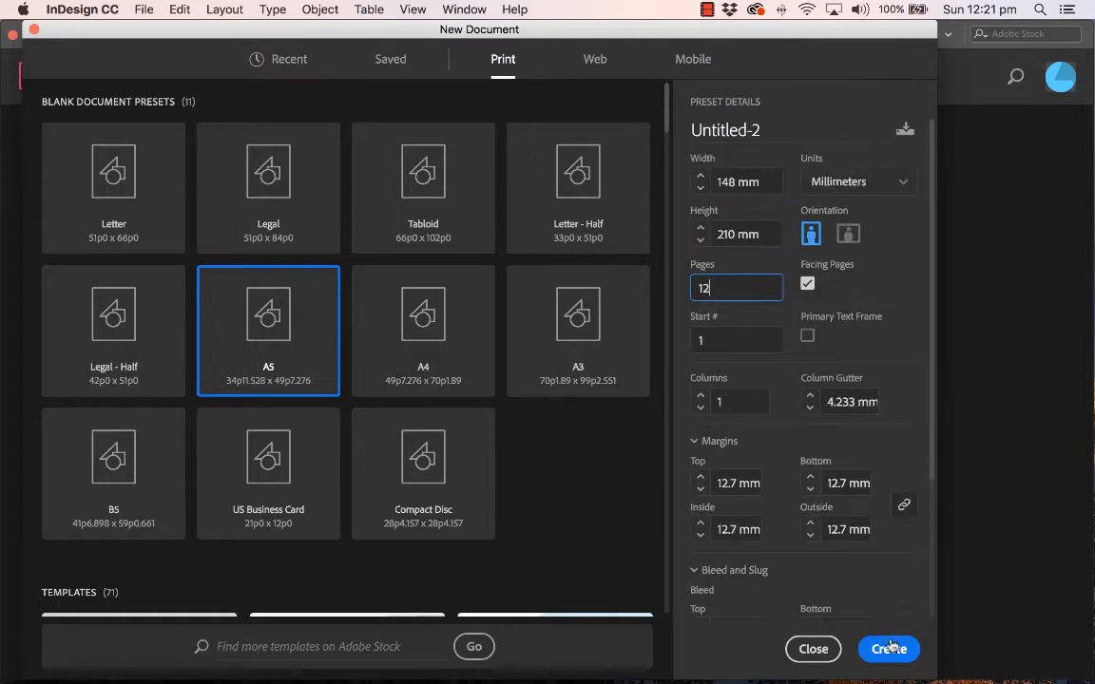
click(887, 649)
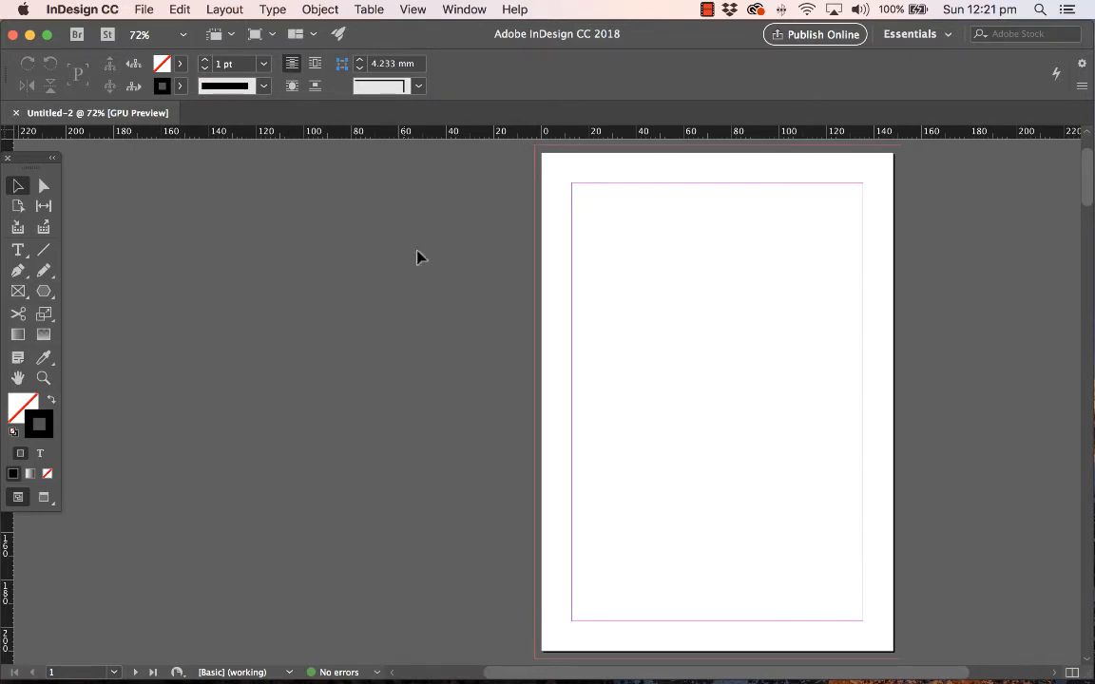
mouse_move(79, 650)
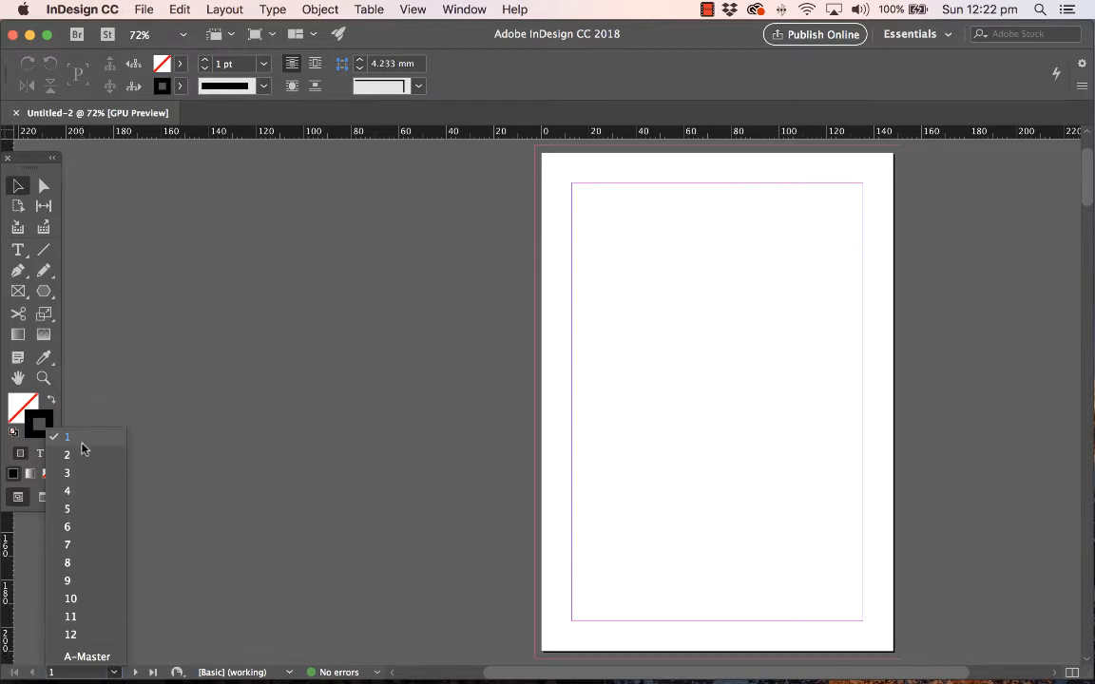
mouse_move(95, 421)
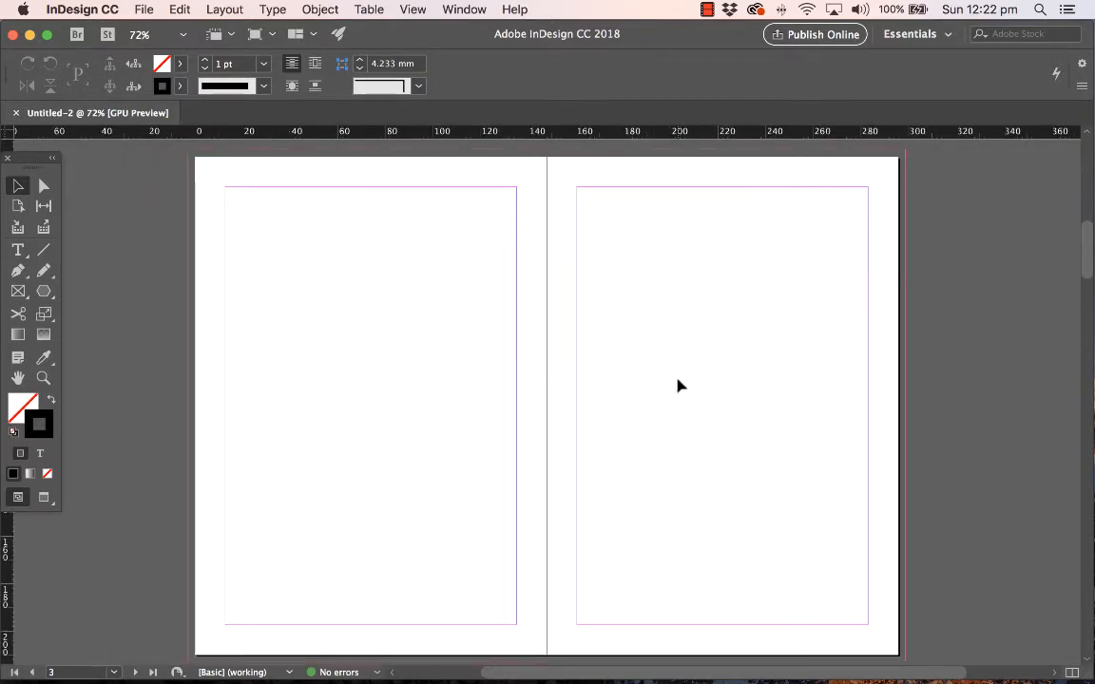
scroll(down, 3)
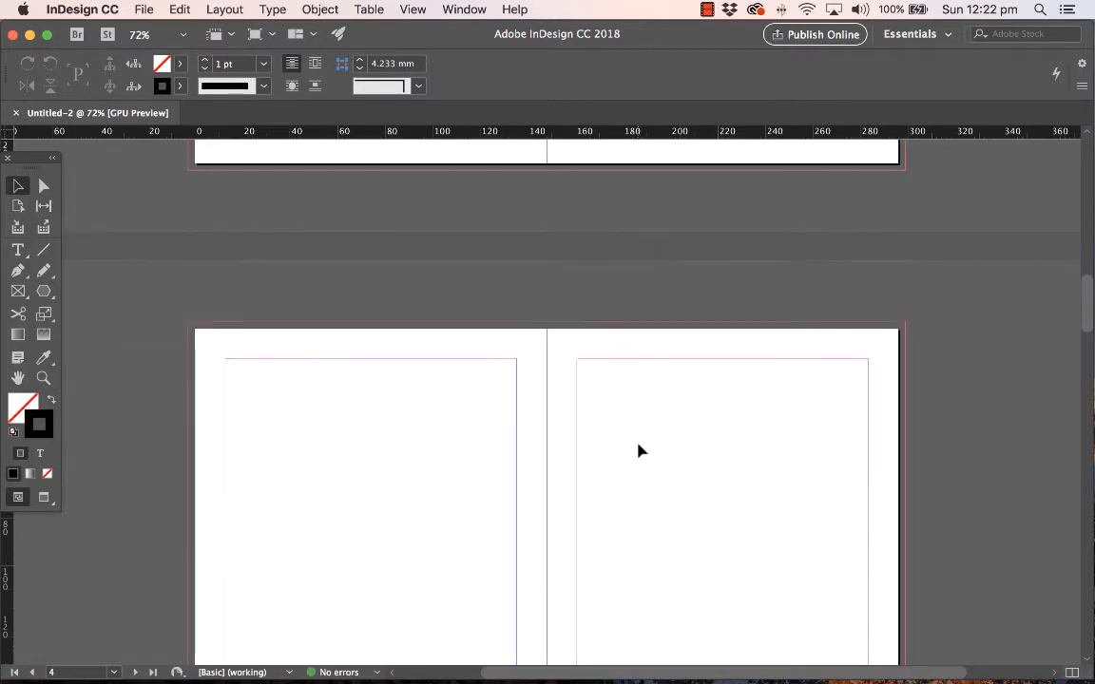
scroll(down, 3)
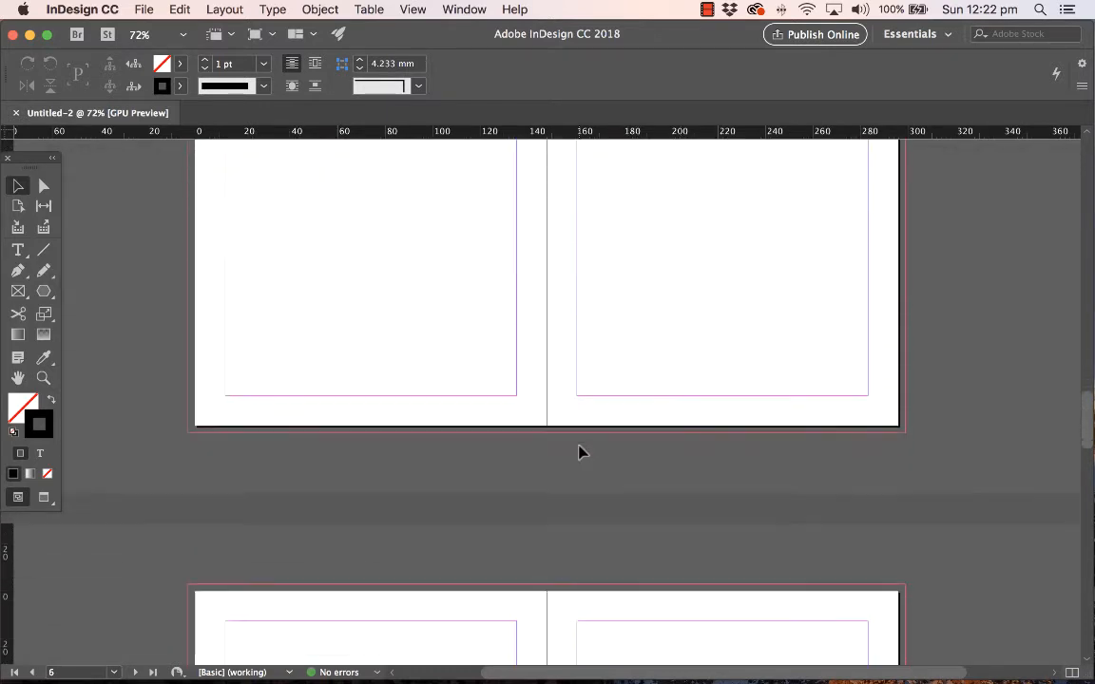
scroll(down, 3)
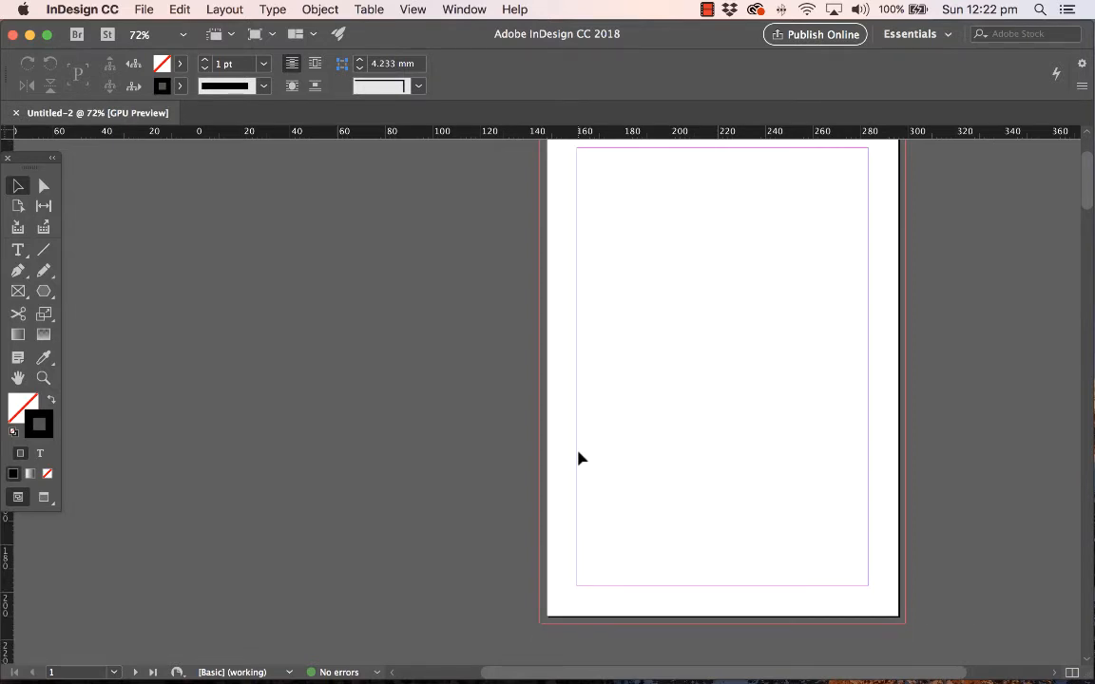
scroll(down, 3)
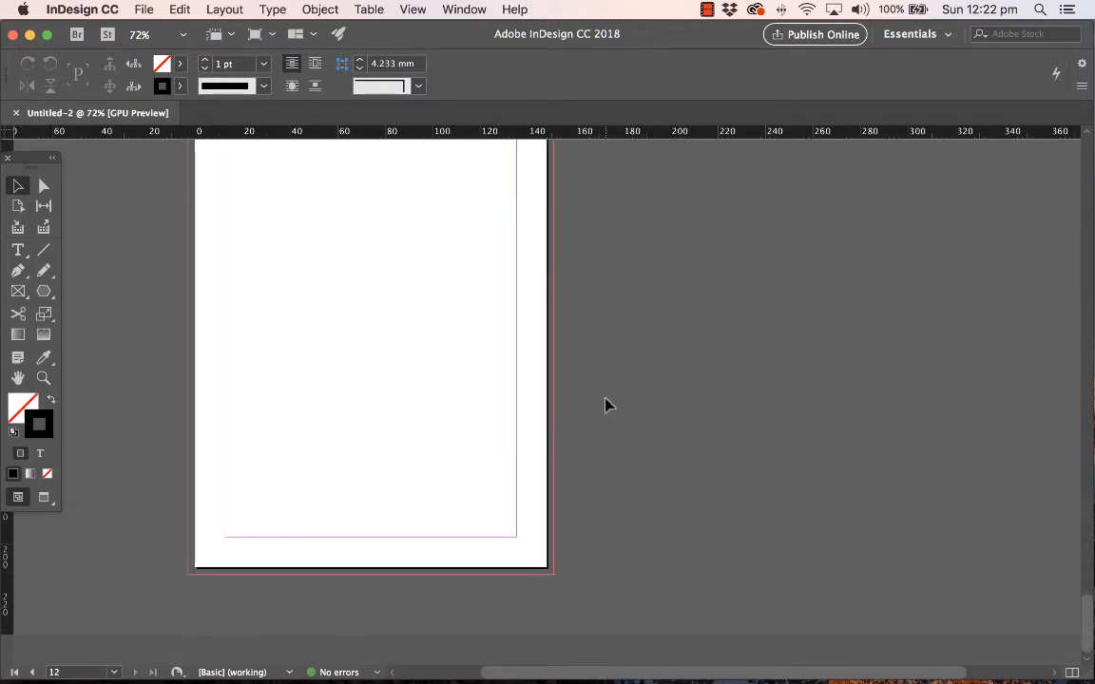
mouse_move(542, 379)
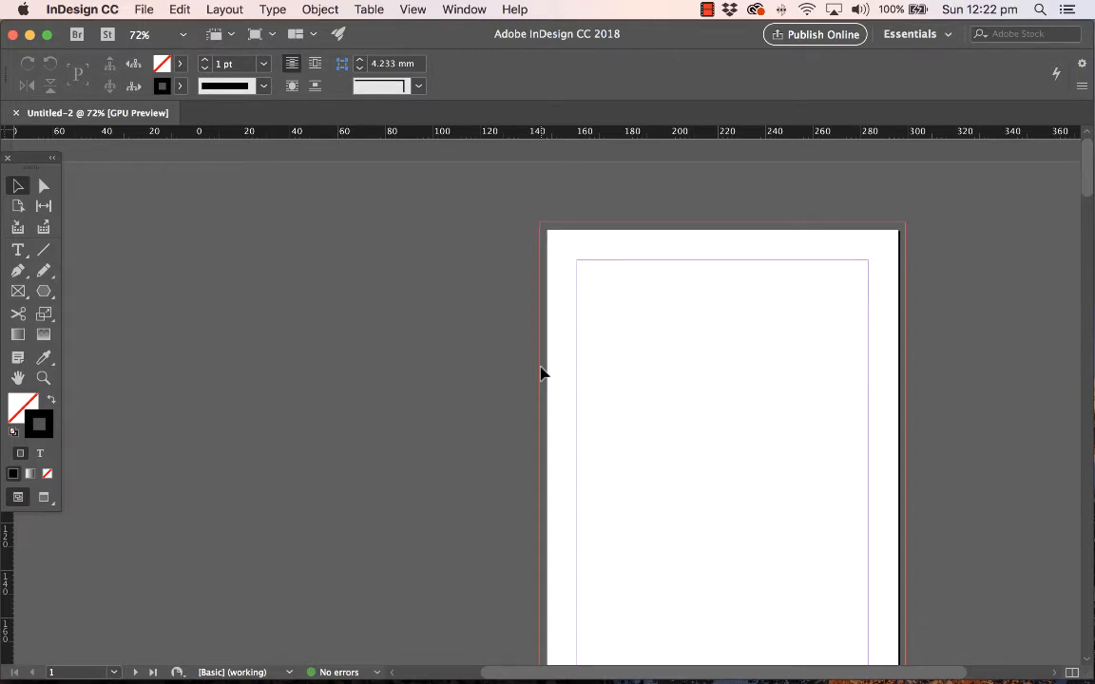
scroll(down, 3)
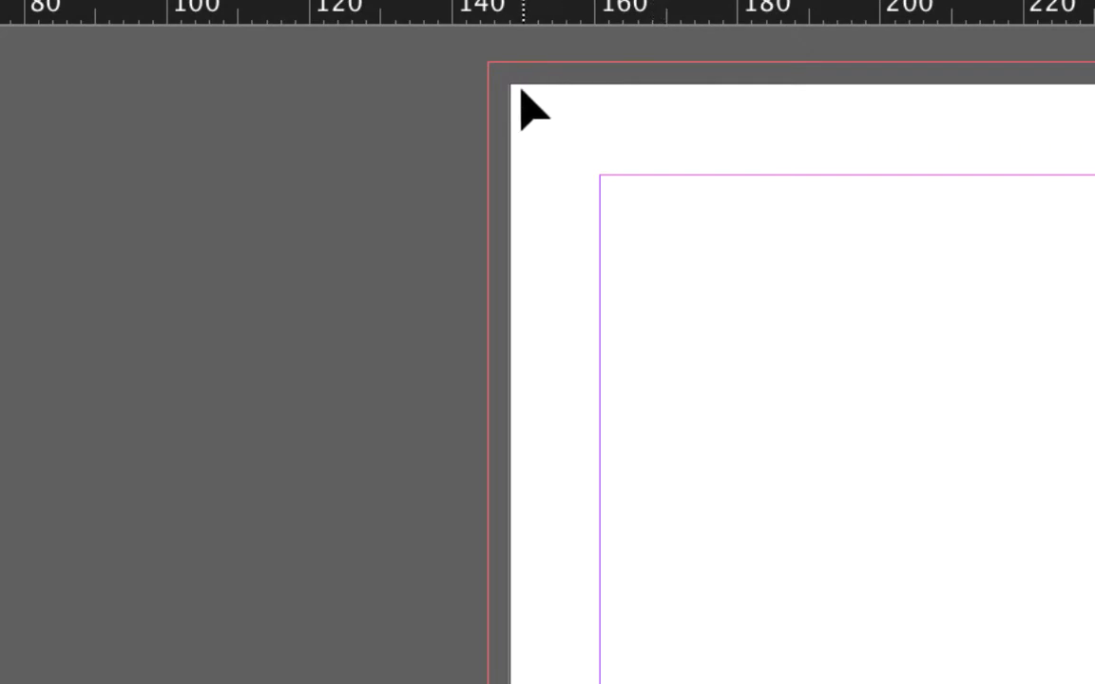
mouse_move(556, 104)
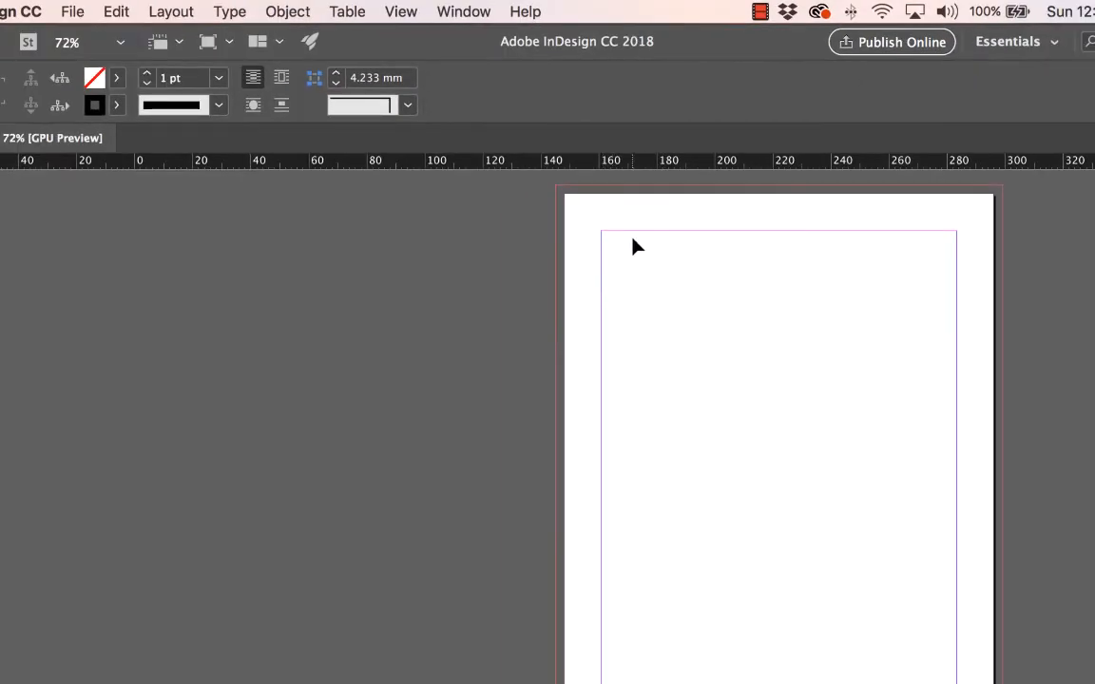
mouse_move(736, 337)
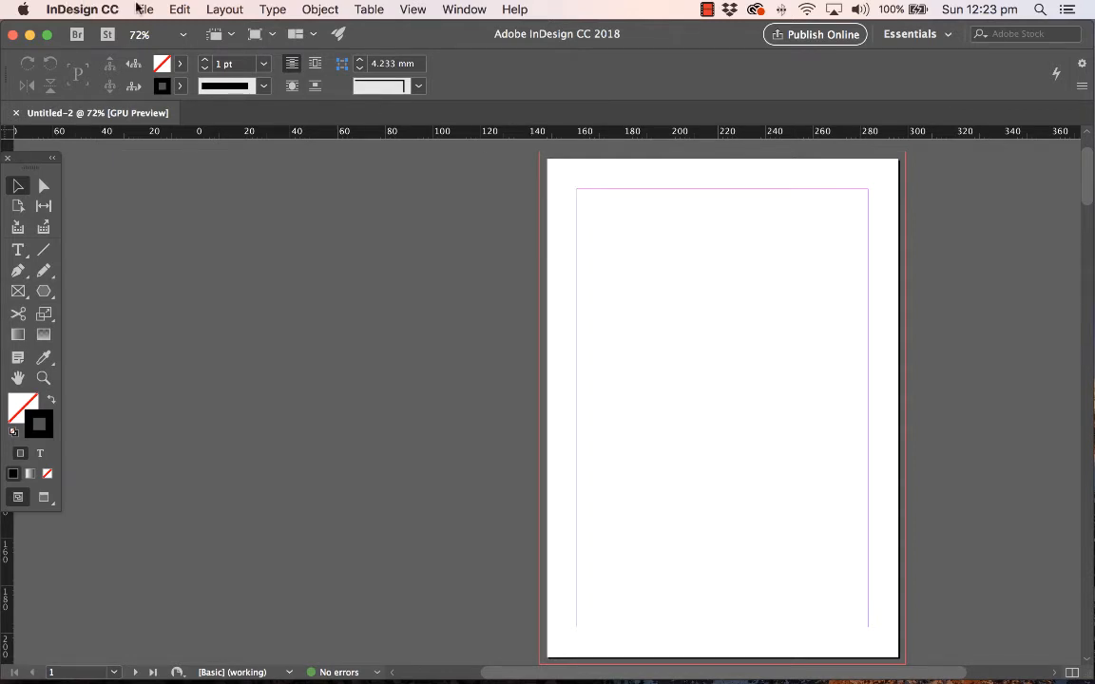
Load the 05 Wasteland Wanderer .tif file with File > Place
click(143, 8)
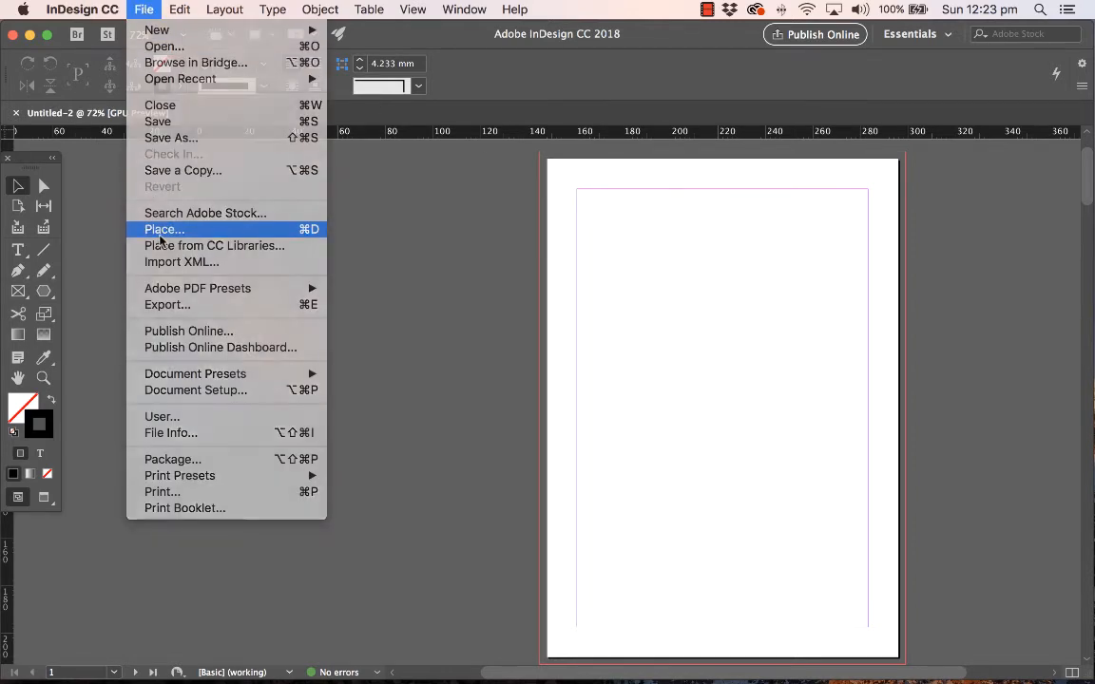
click(163, 229)
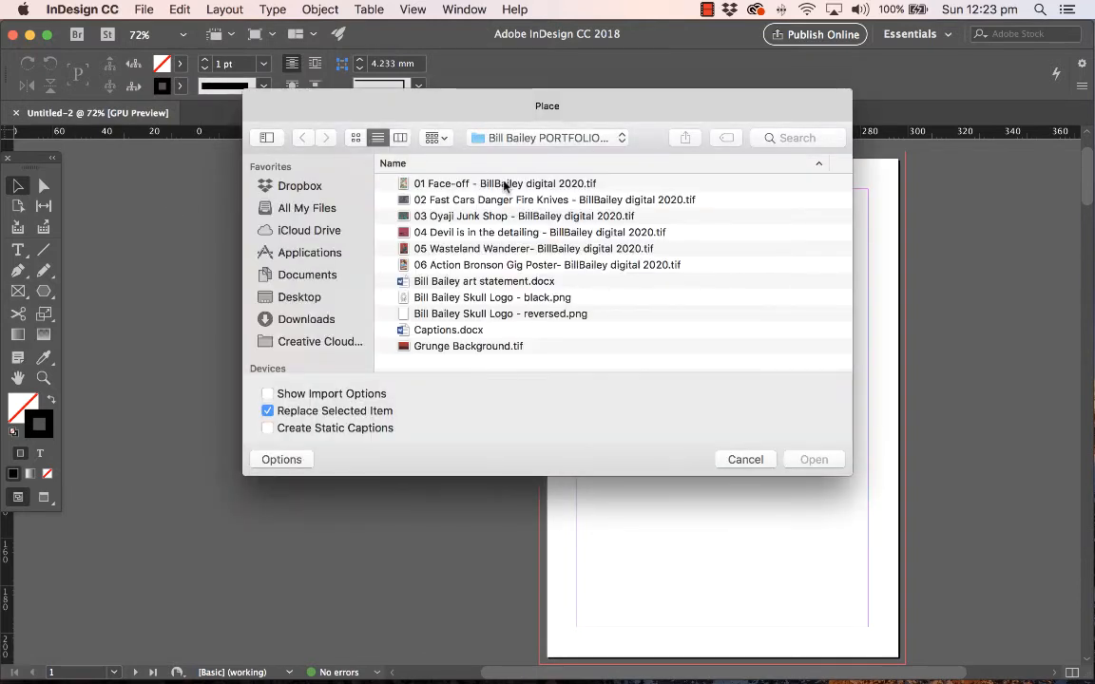
click(533, 248)
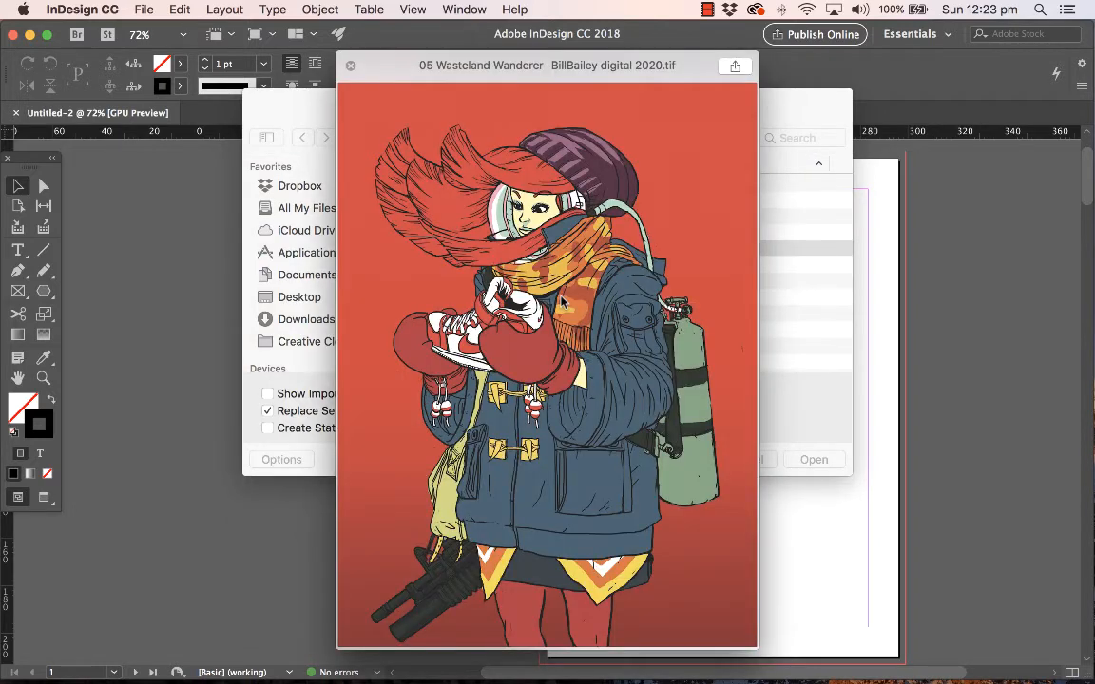
click(812, 459)
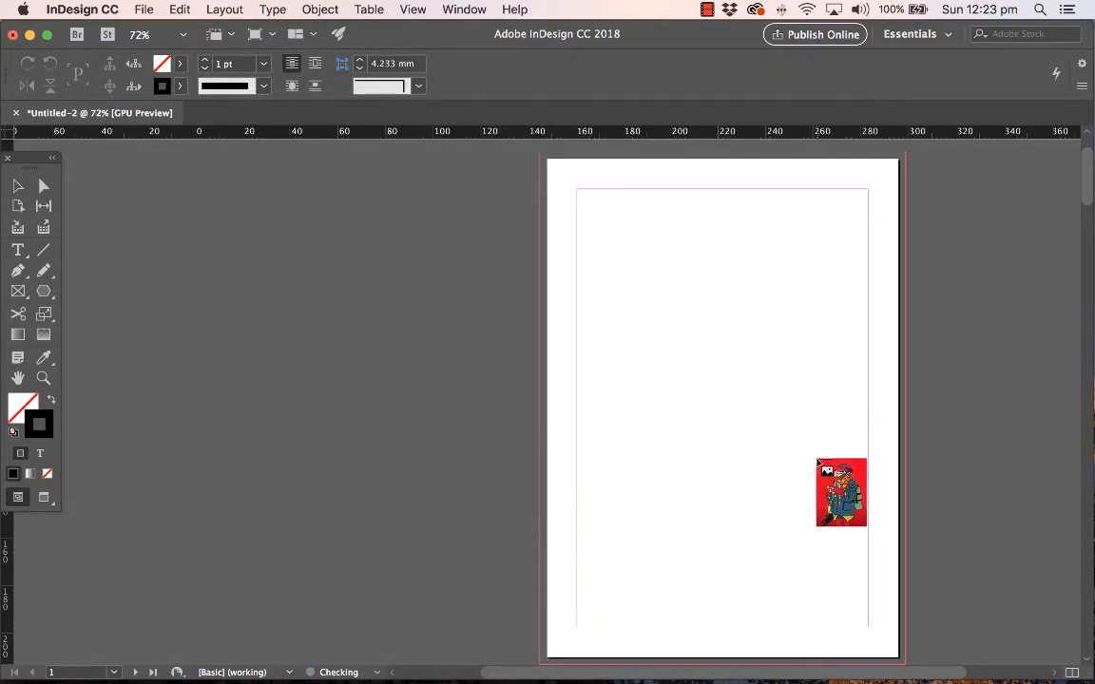
Drop the loaded Wasteland Wanderer image onto page 1 at 100% size
drag(840, 491, 618, 245)
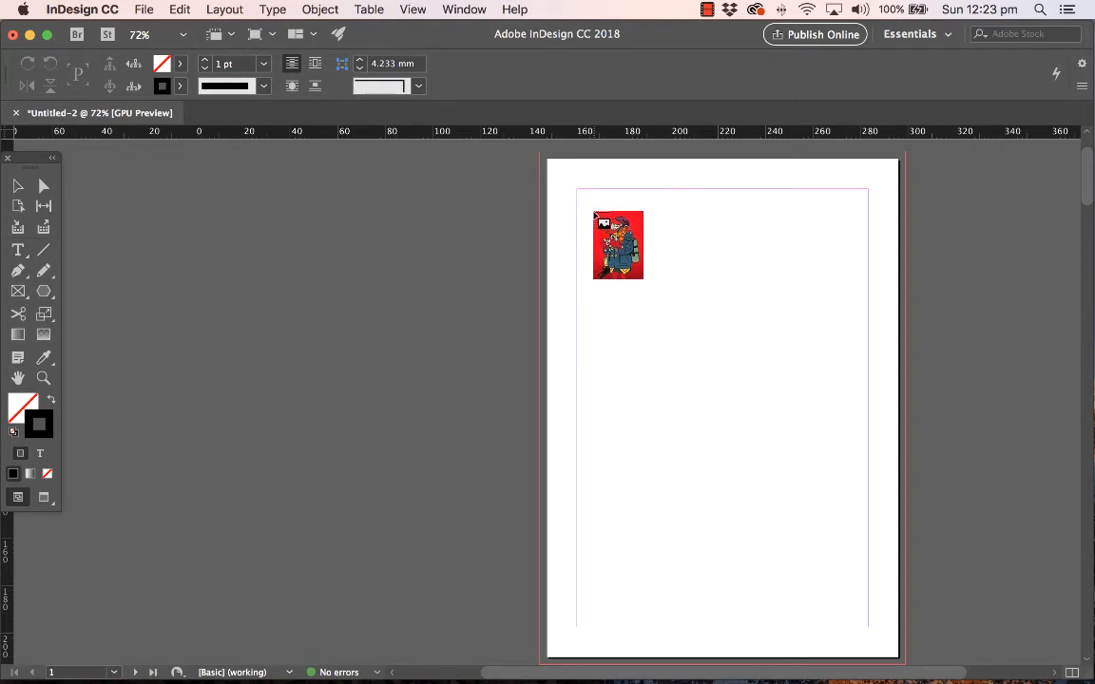
drag(618, 245, 653, 254)
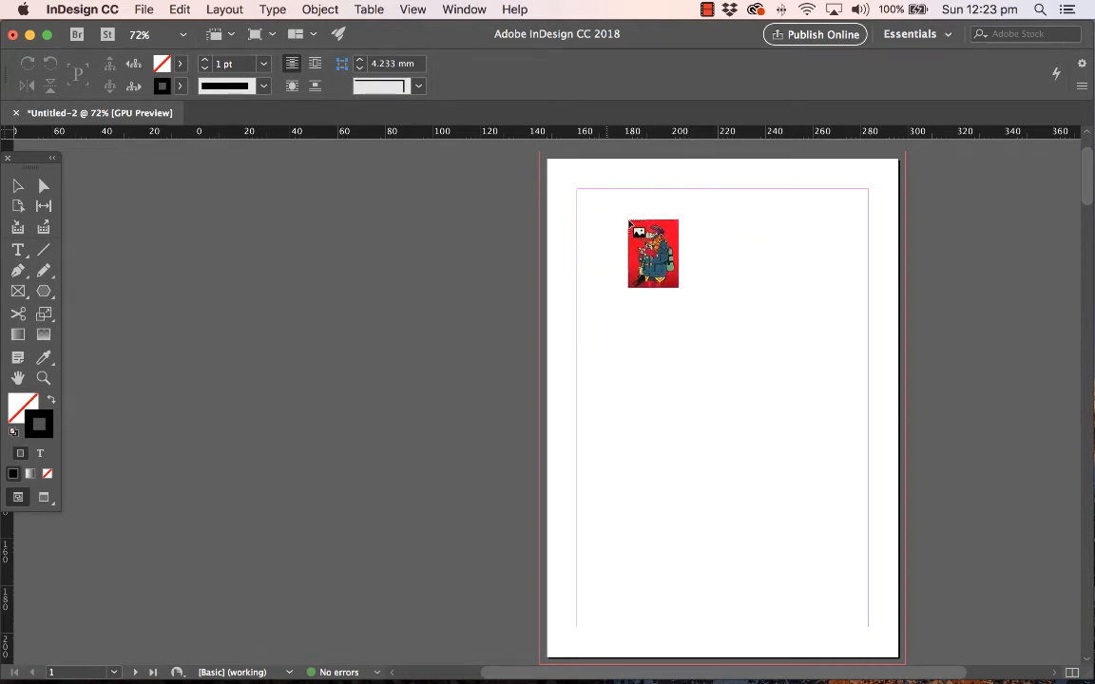
drag(653, 253, 687, 267)
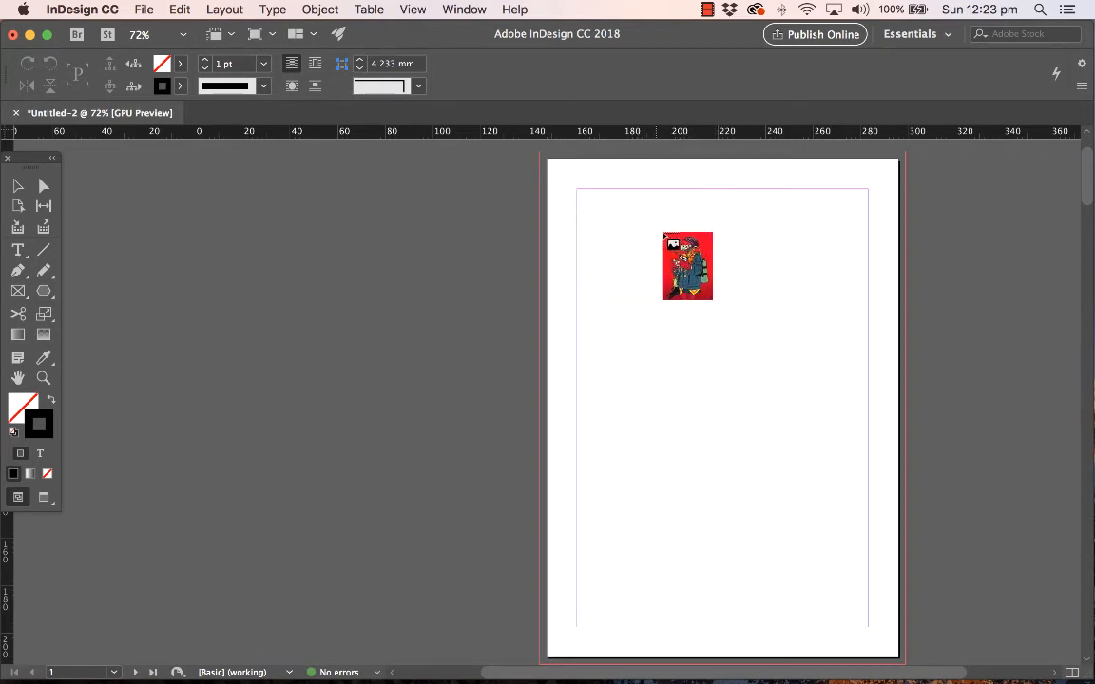
drag(686, 265, 628, 249)
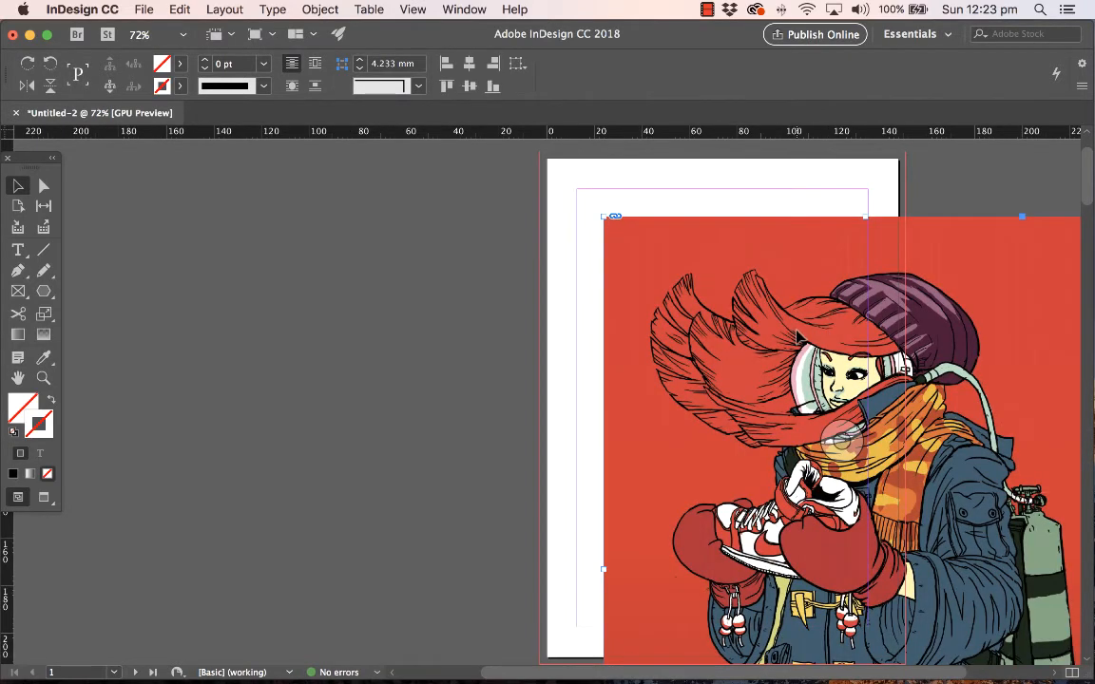
mouse_move(751, 353)
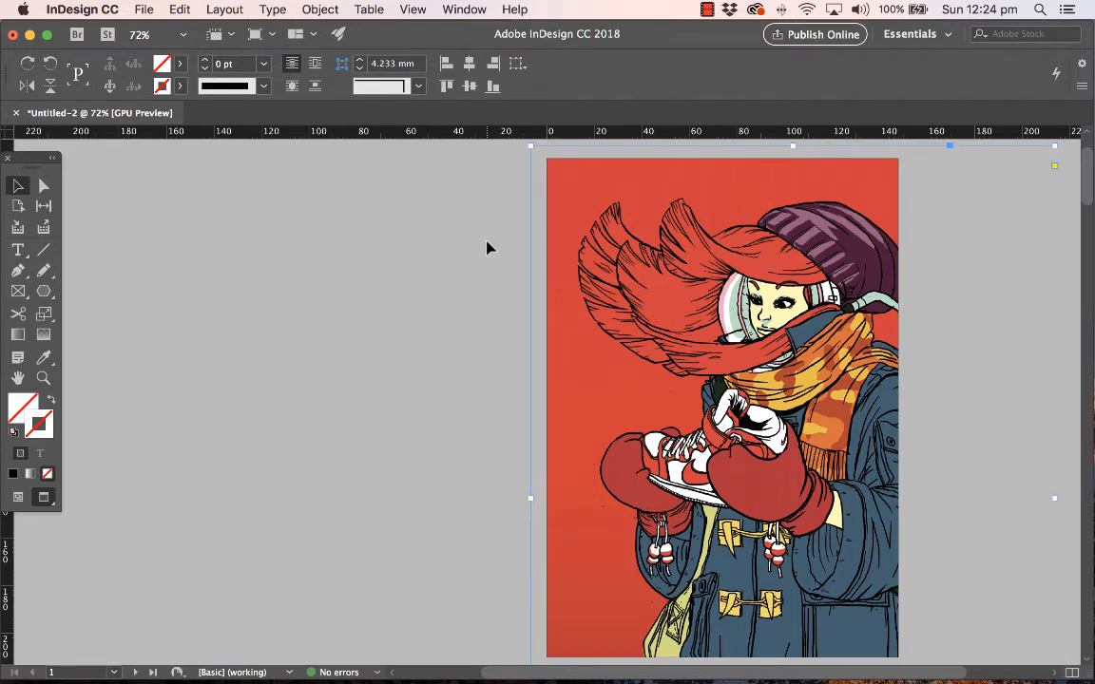
mouse_move(884, 174)
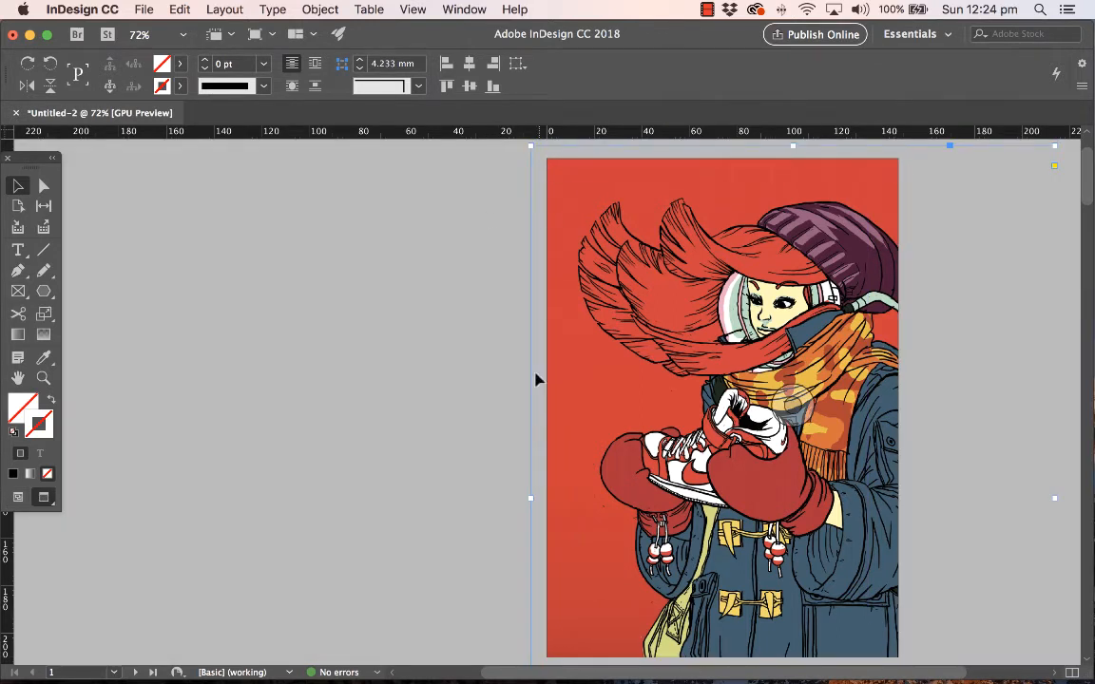
mouse_move(768, 171)
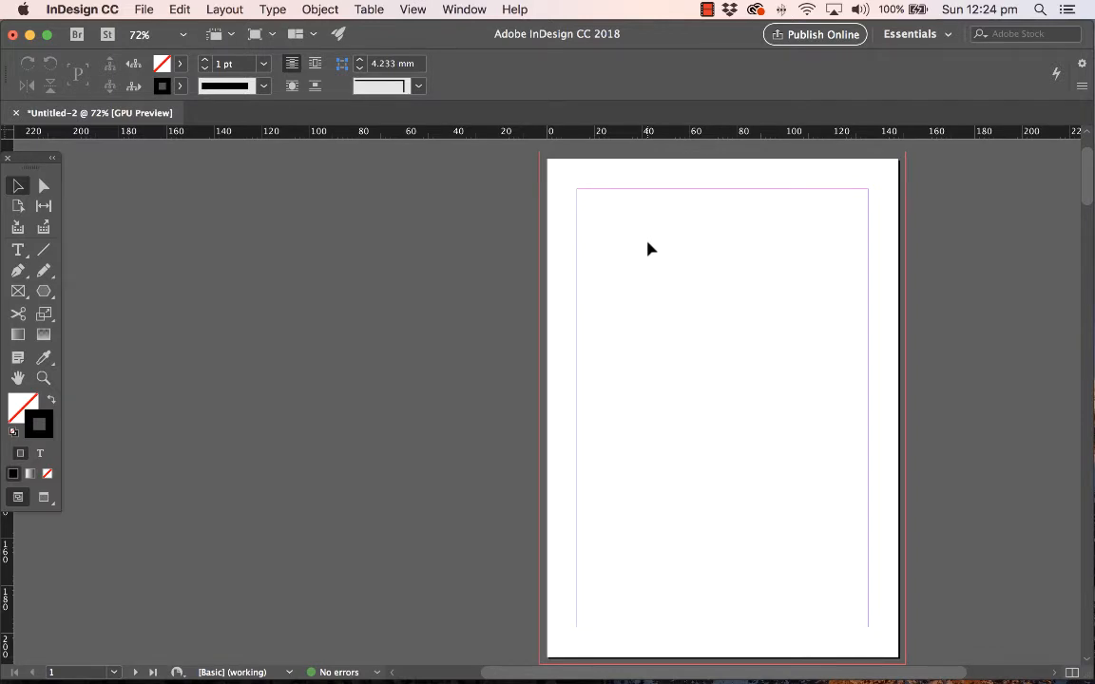
mouse_move(903, 278)
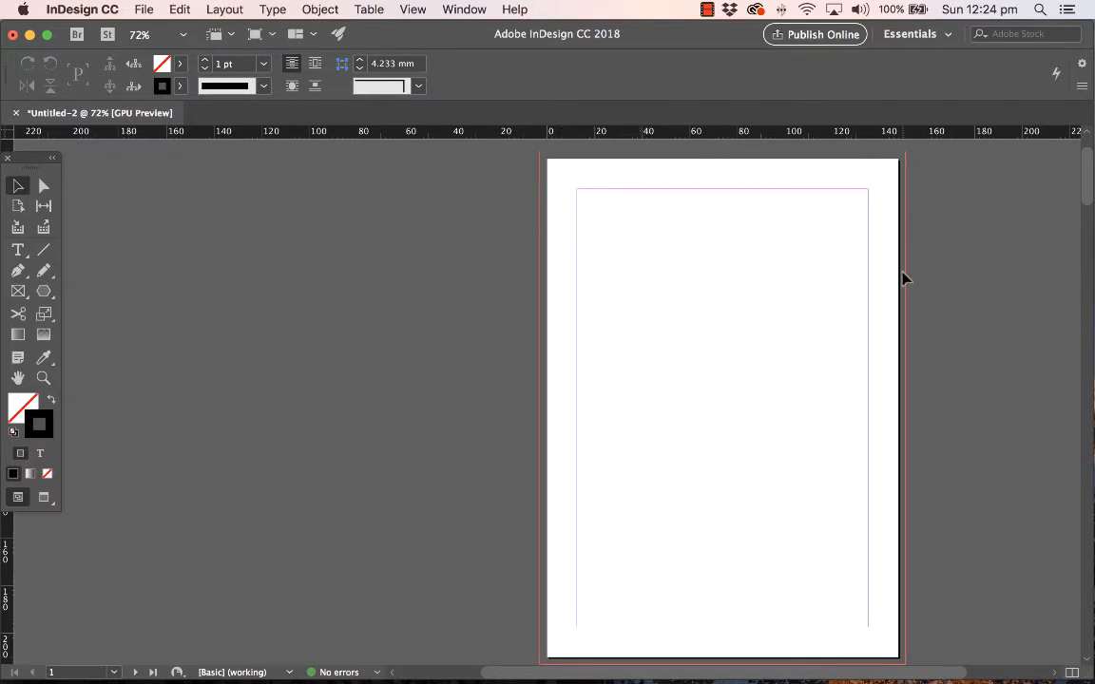
mouse_move(760, 206)
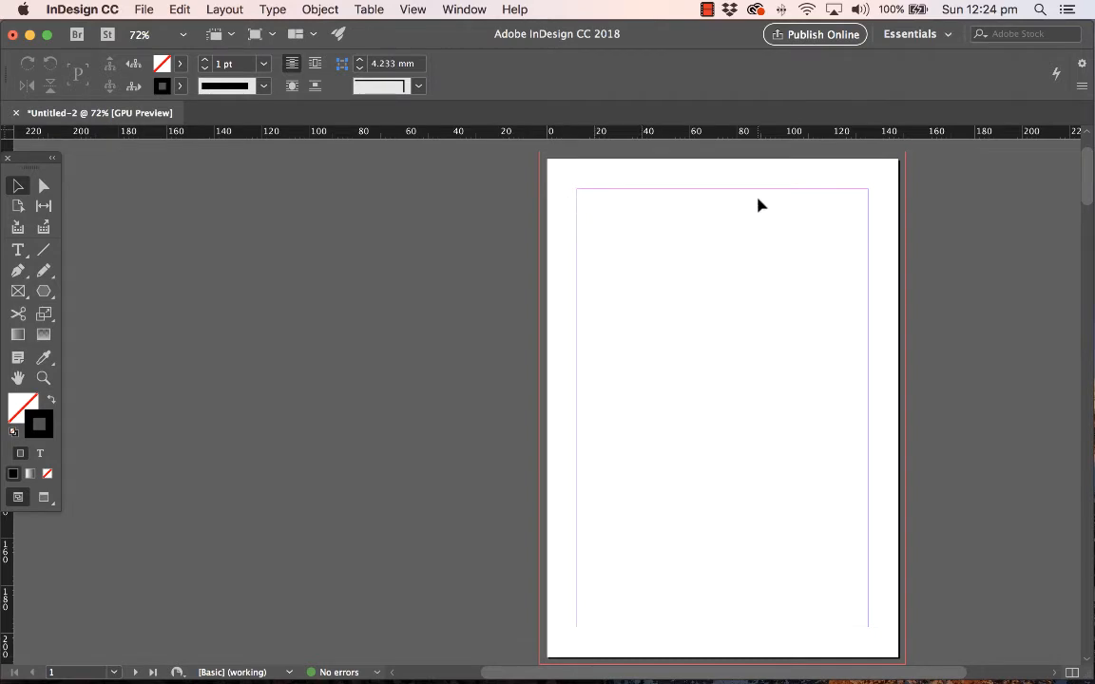
mouse_move(602, 235)
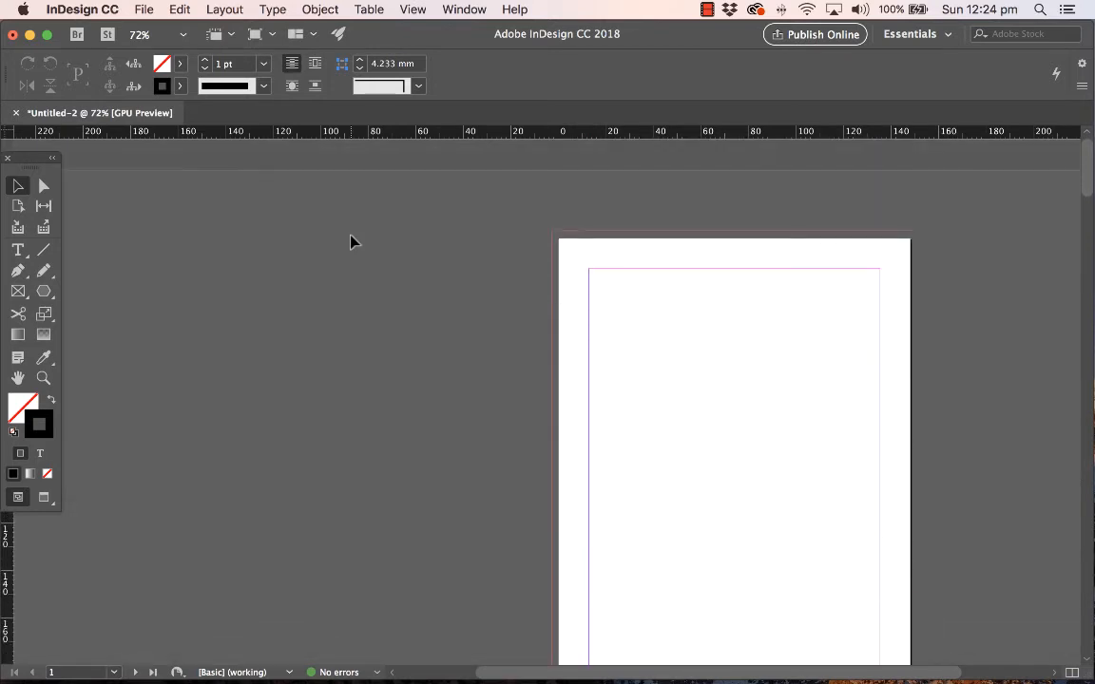
scroll(down, 3)
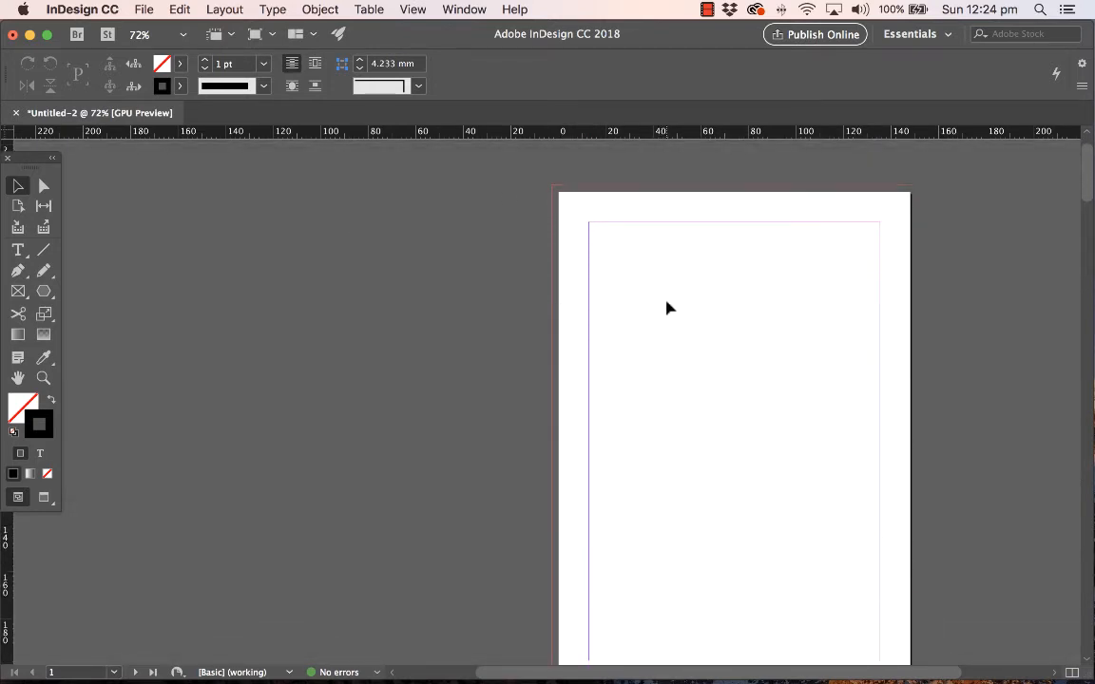
mouse_move(228, 5)
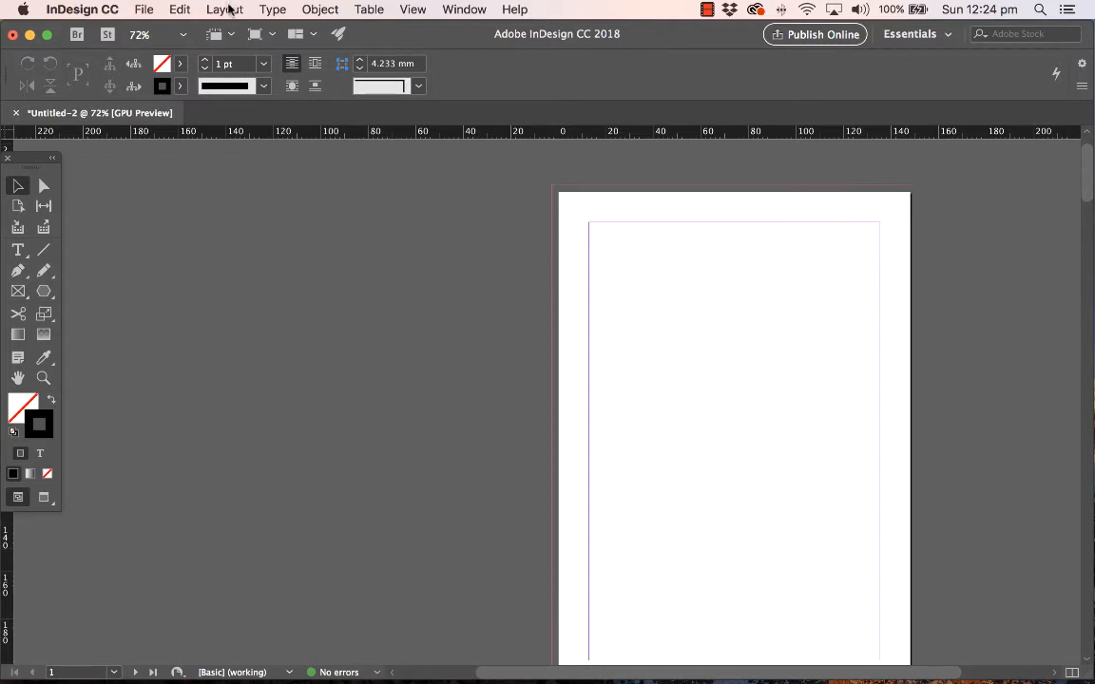
In Margins and Columns, enter a 20 mm top, link all margins, and raise them to 35 mm
click(224, 8)
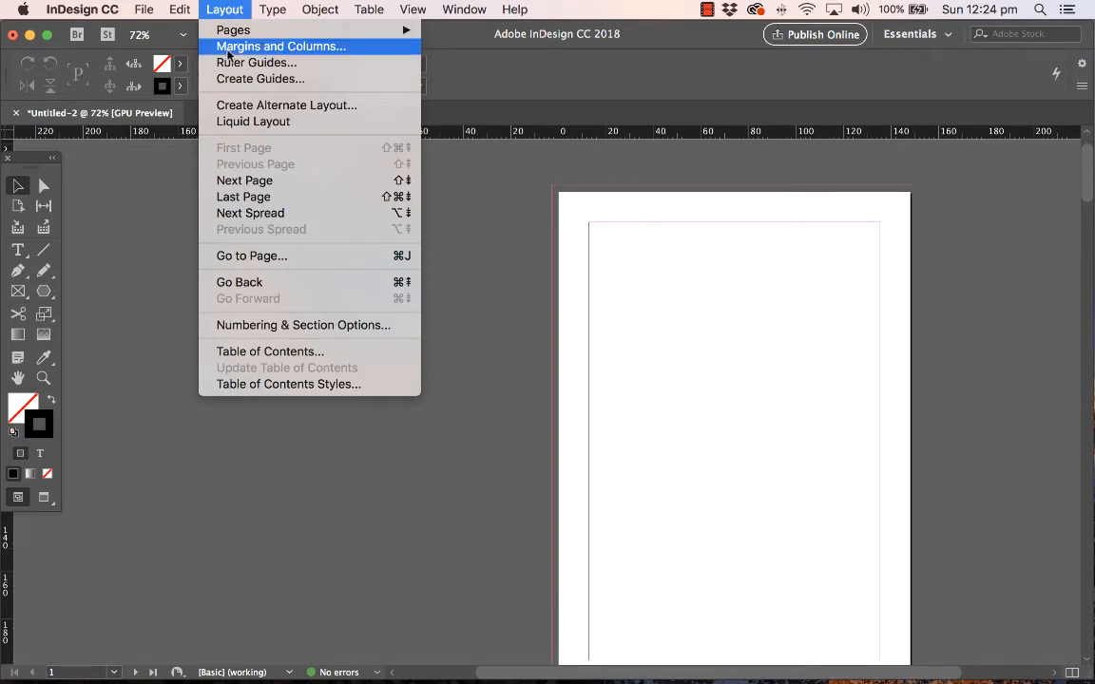
click(281, 45)
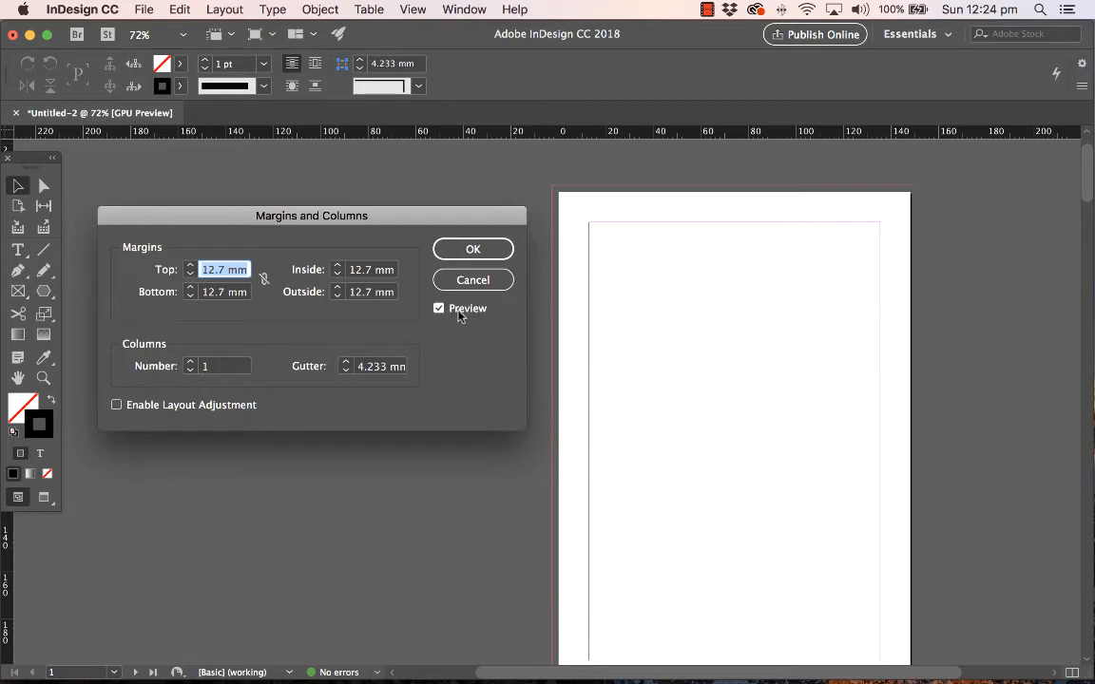
click(190, 266)
text(20)
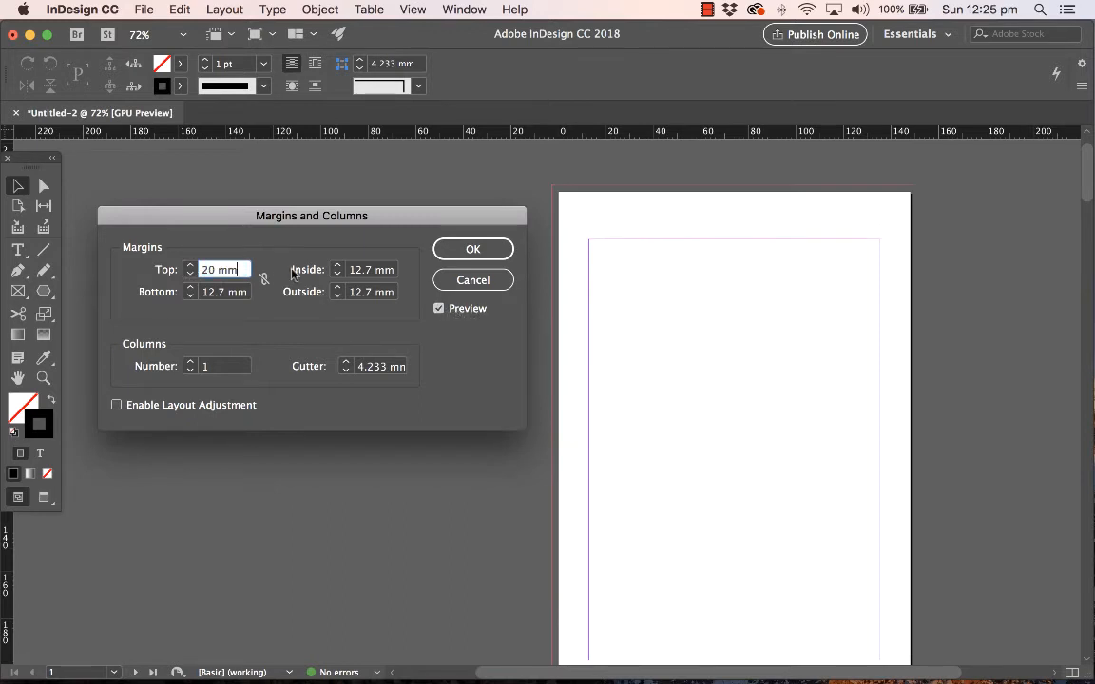
click(264, 279)
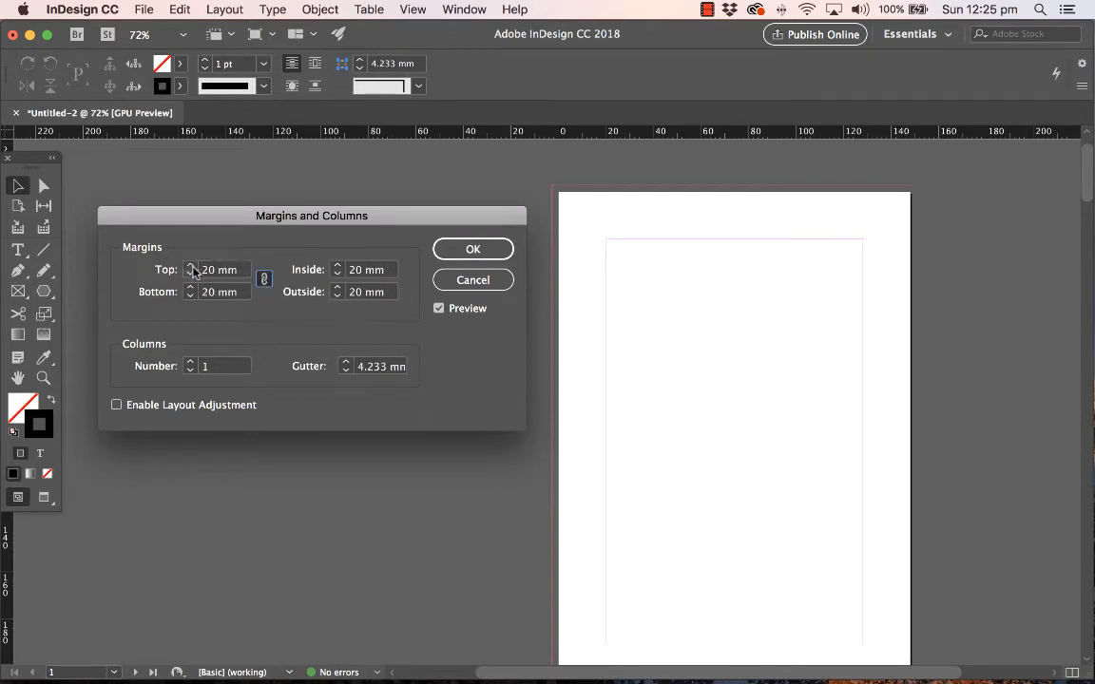
click(190, 265)
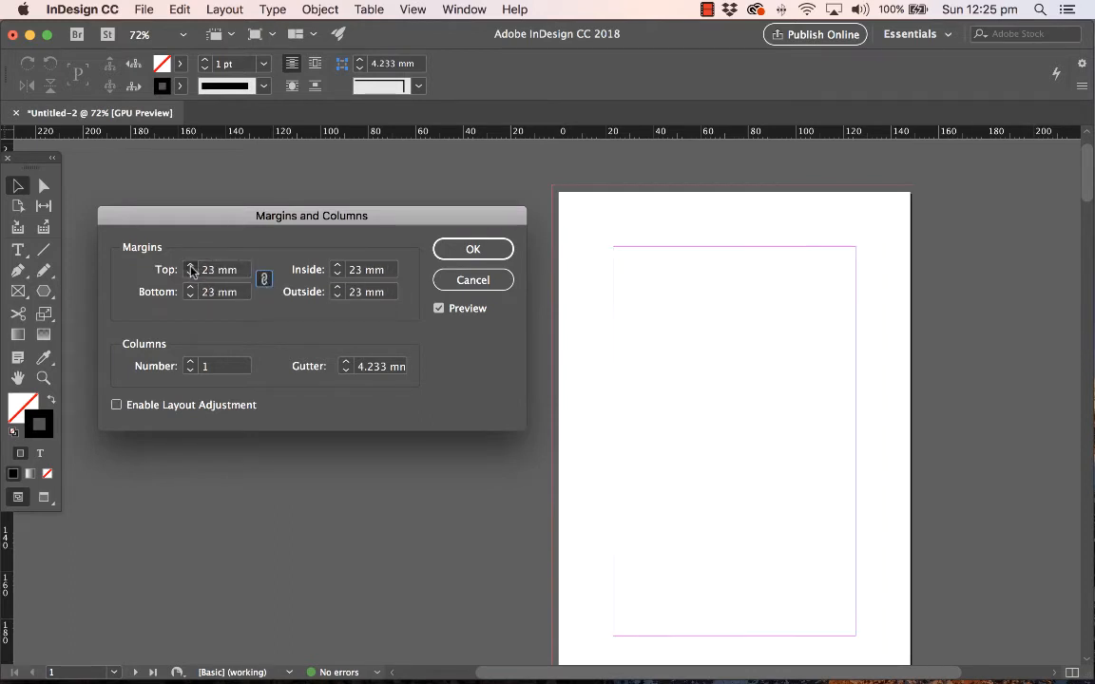
click(190, 267)
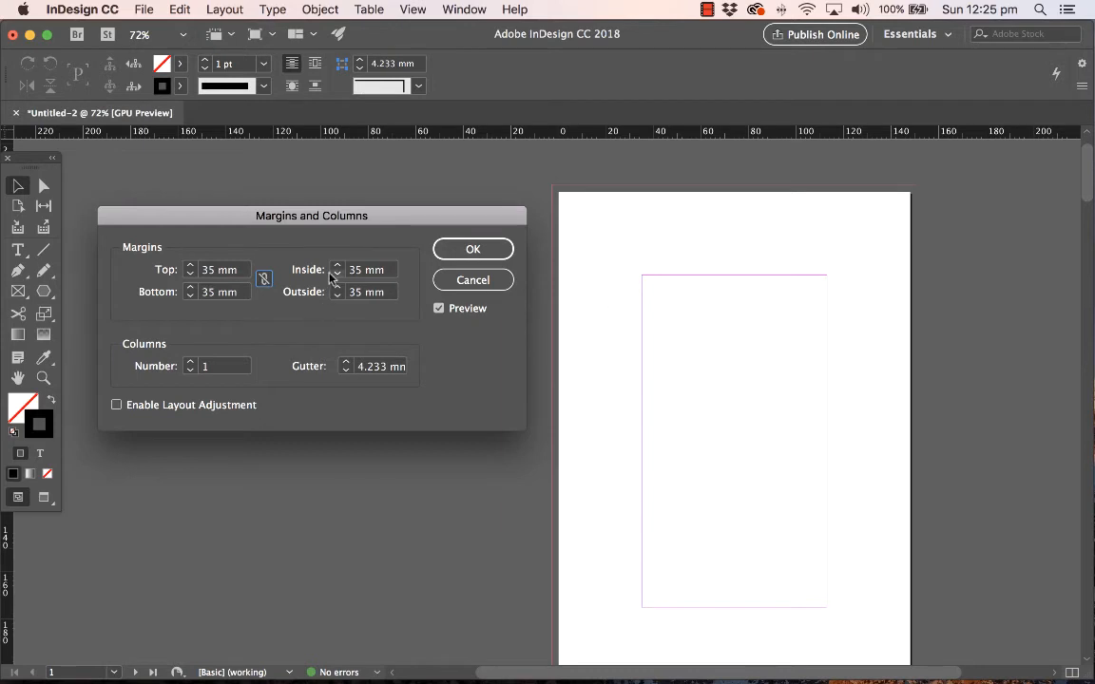
Set margins to Top 25, Bottom 35, Inside 50, Outside 16 mm and apply them
click(337, 265)
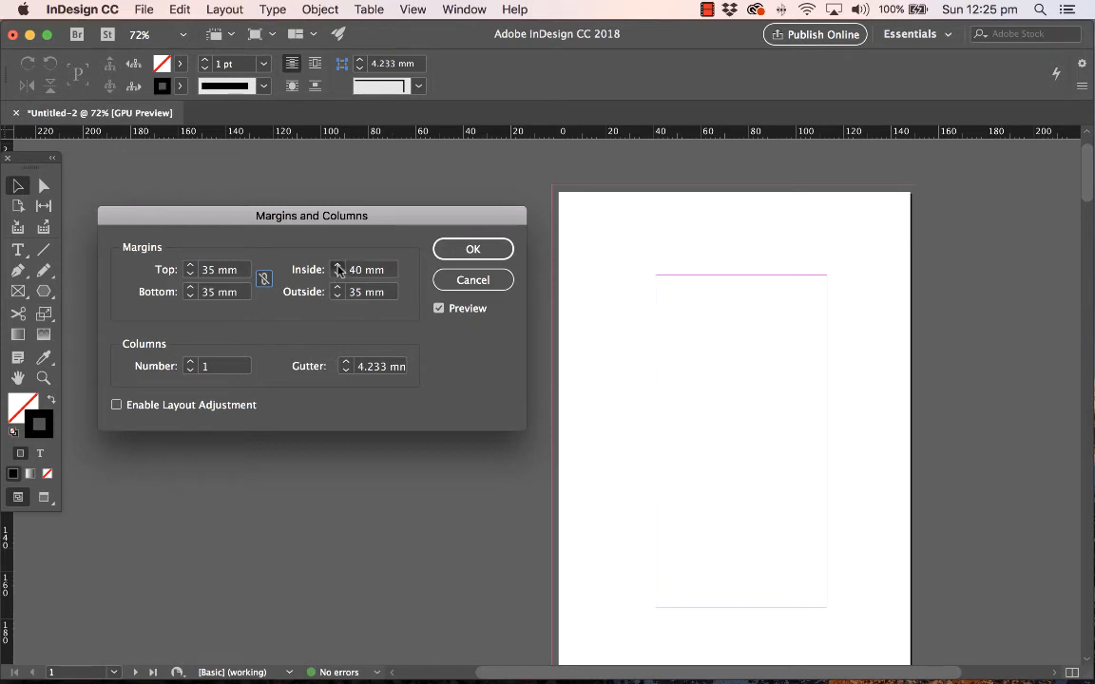
click(341, 266)
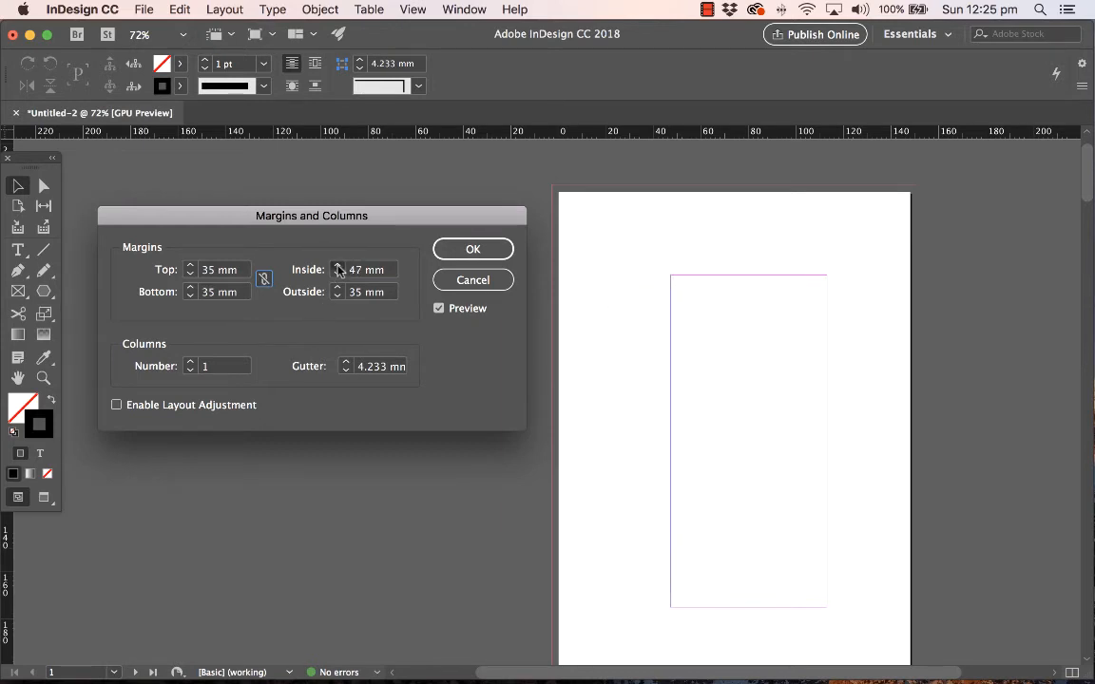
click(337, 265)
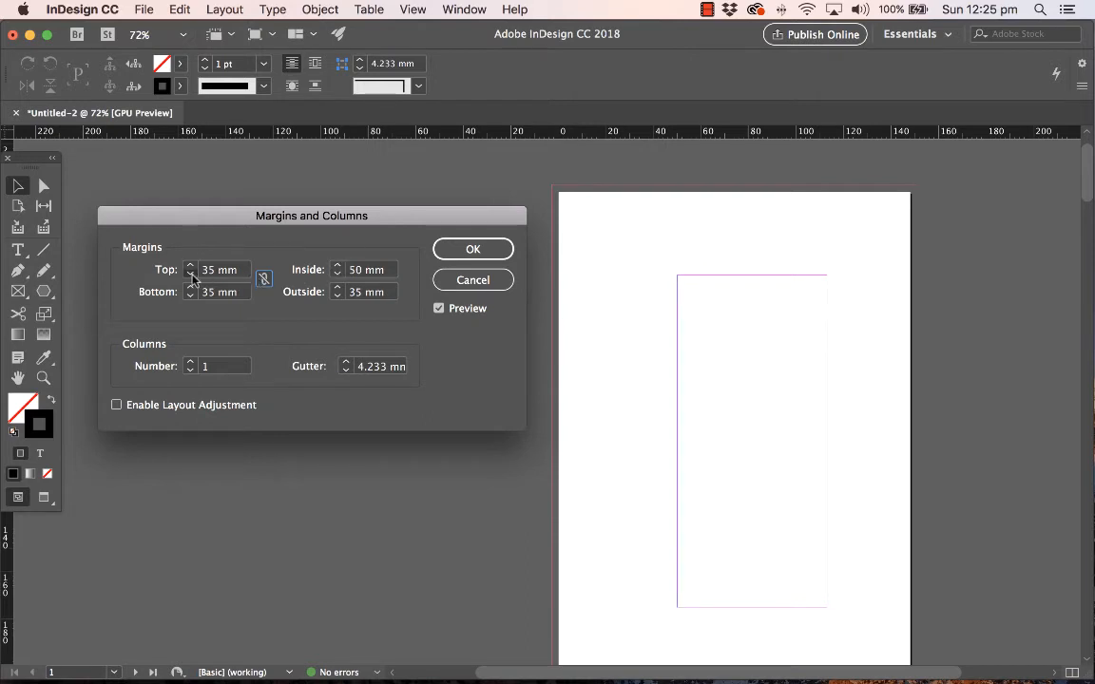
click(190, 273)
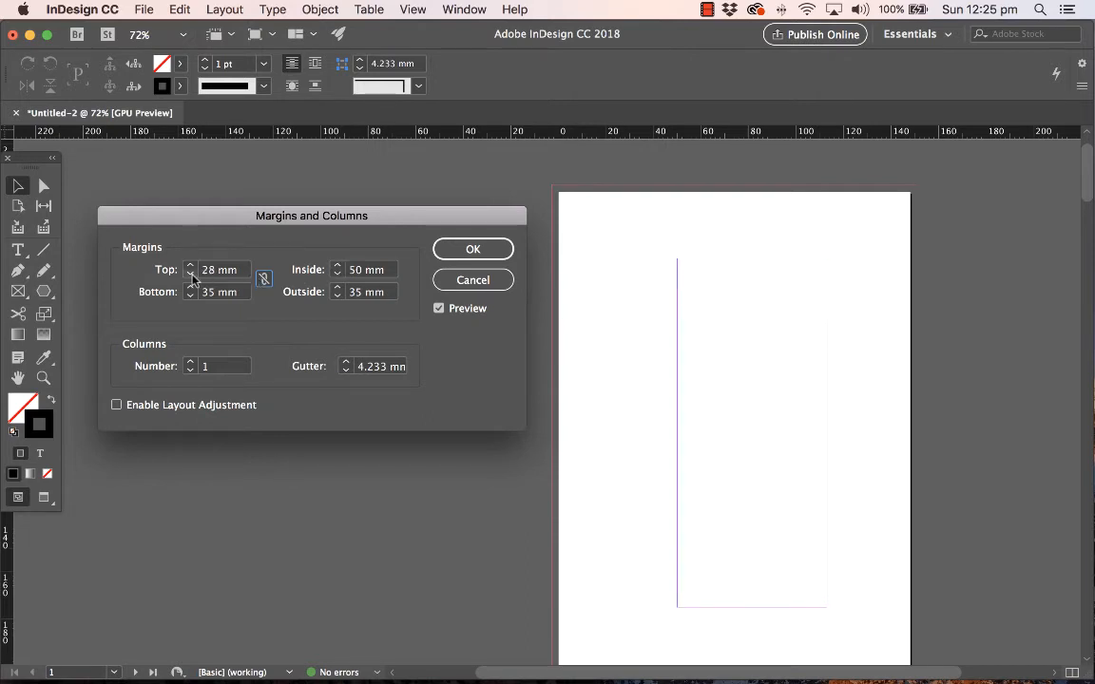
click(190, 273)
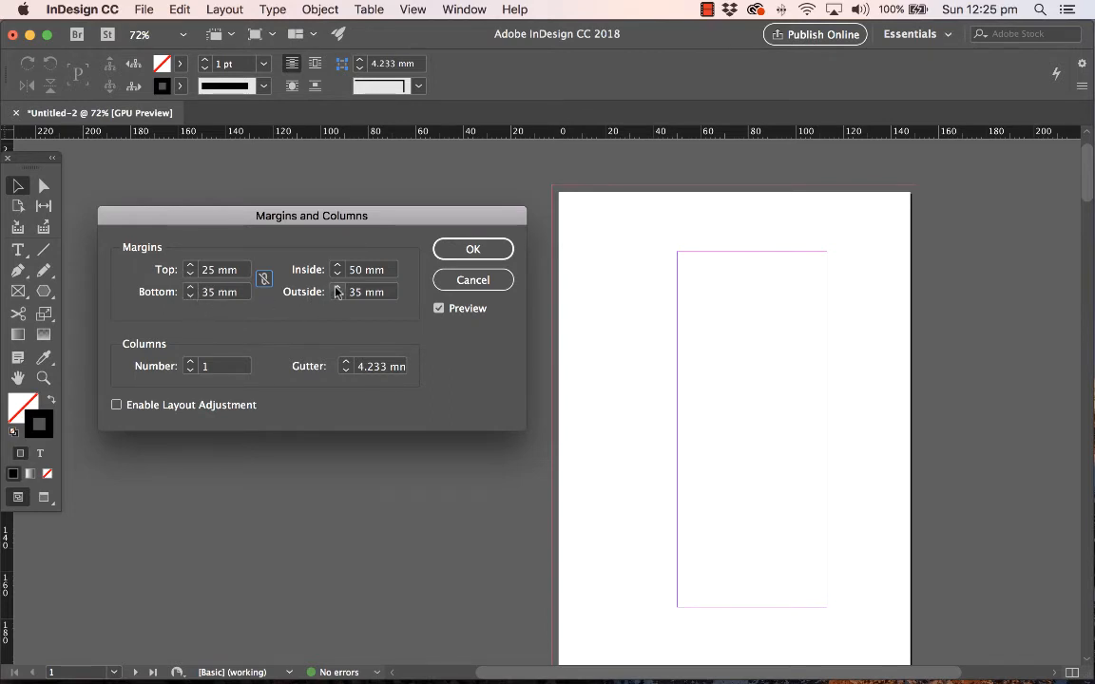
click(338, 288)
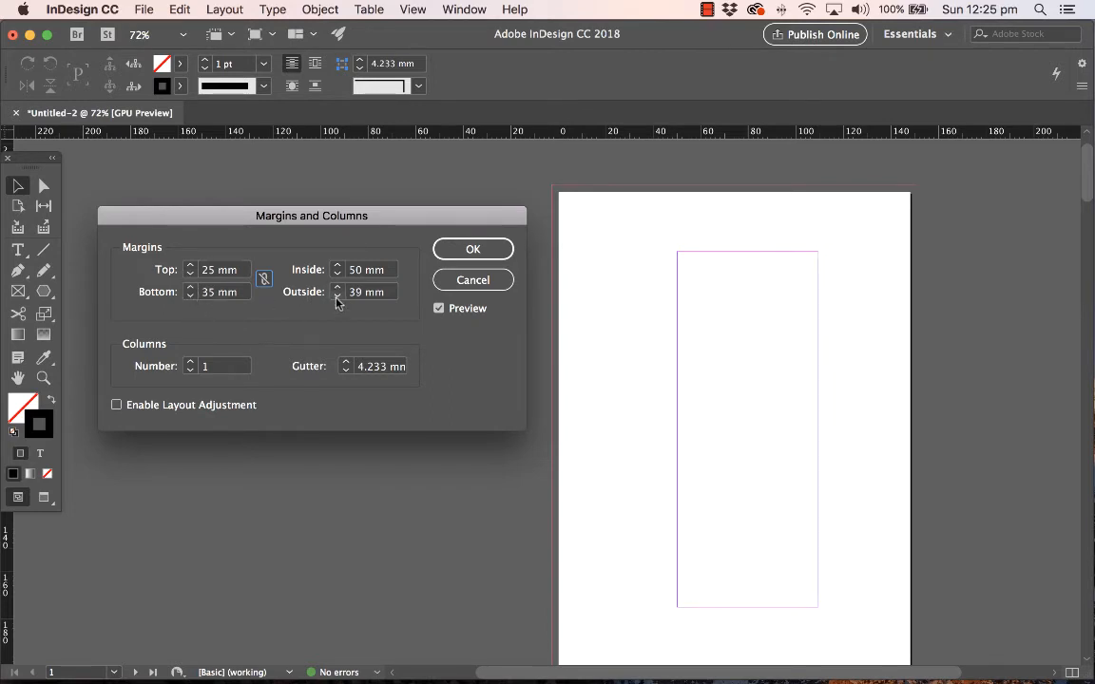
click(338, 295)
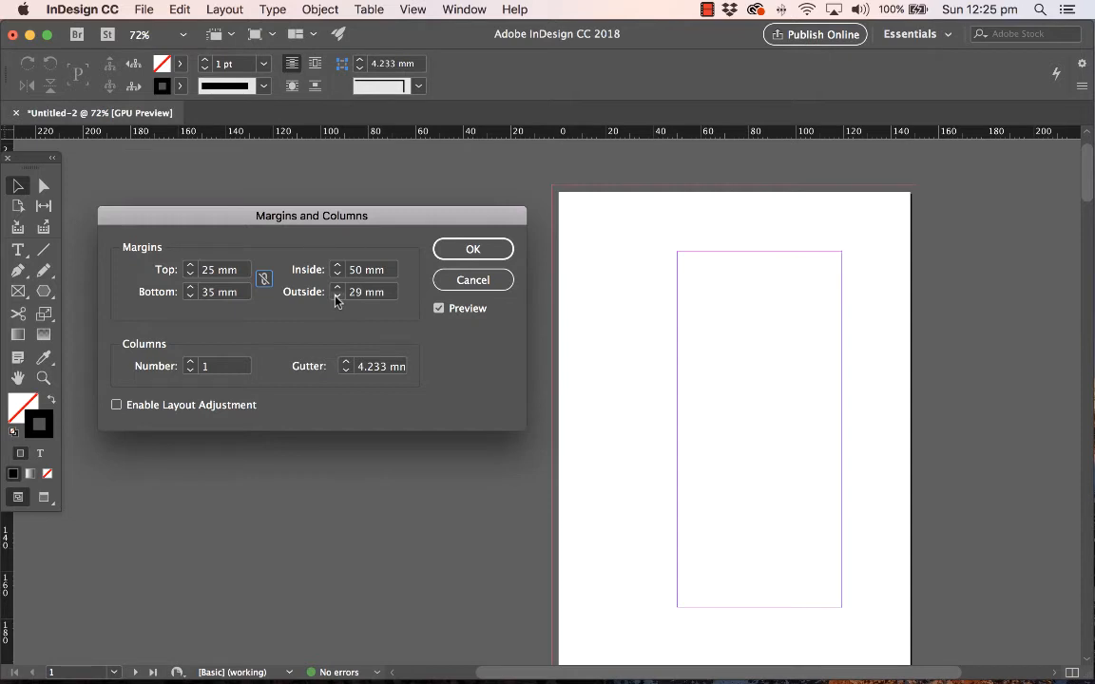
click(339, 296)
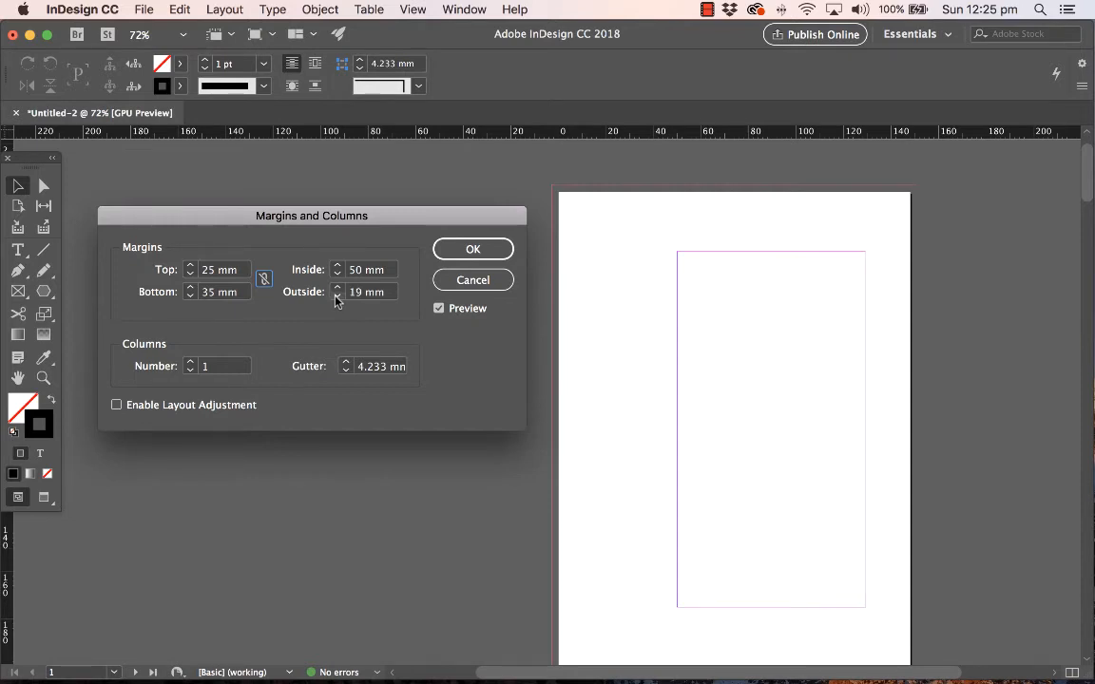
click(336, 295)
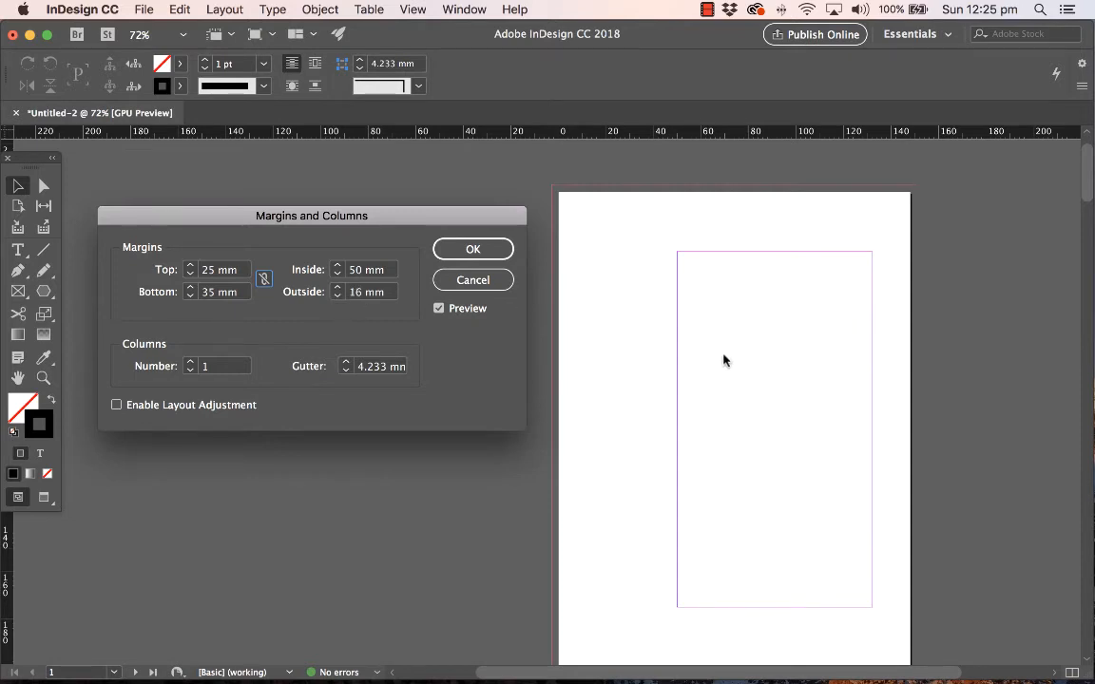
mouse_move(823, 396)
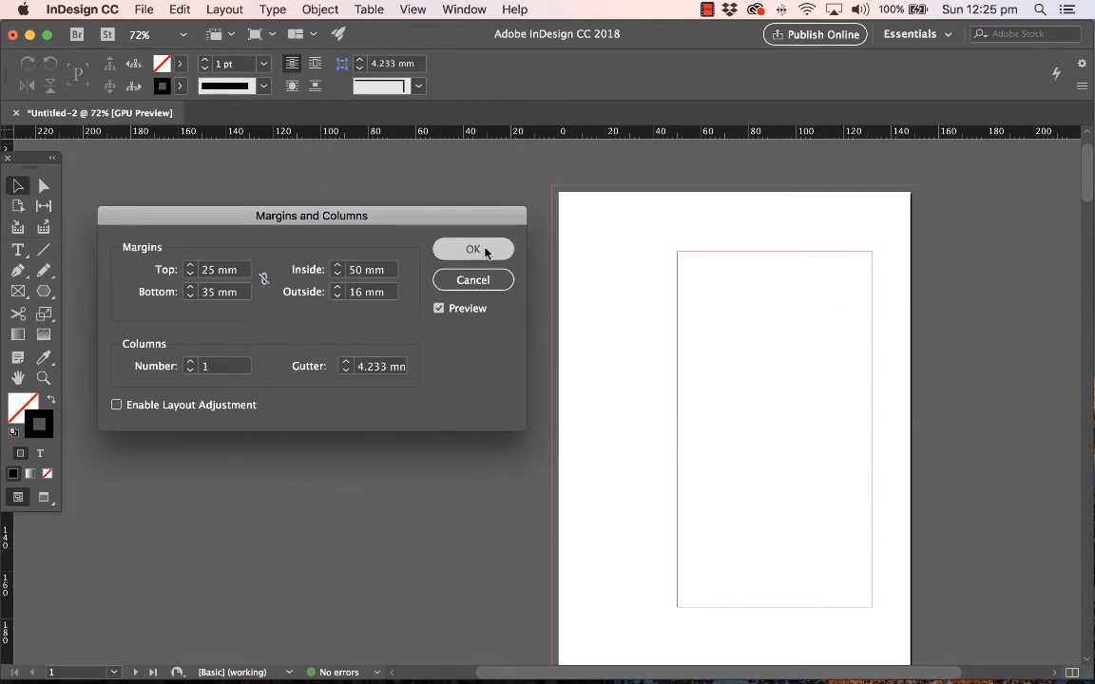
click(472, 248)
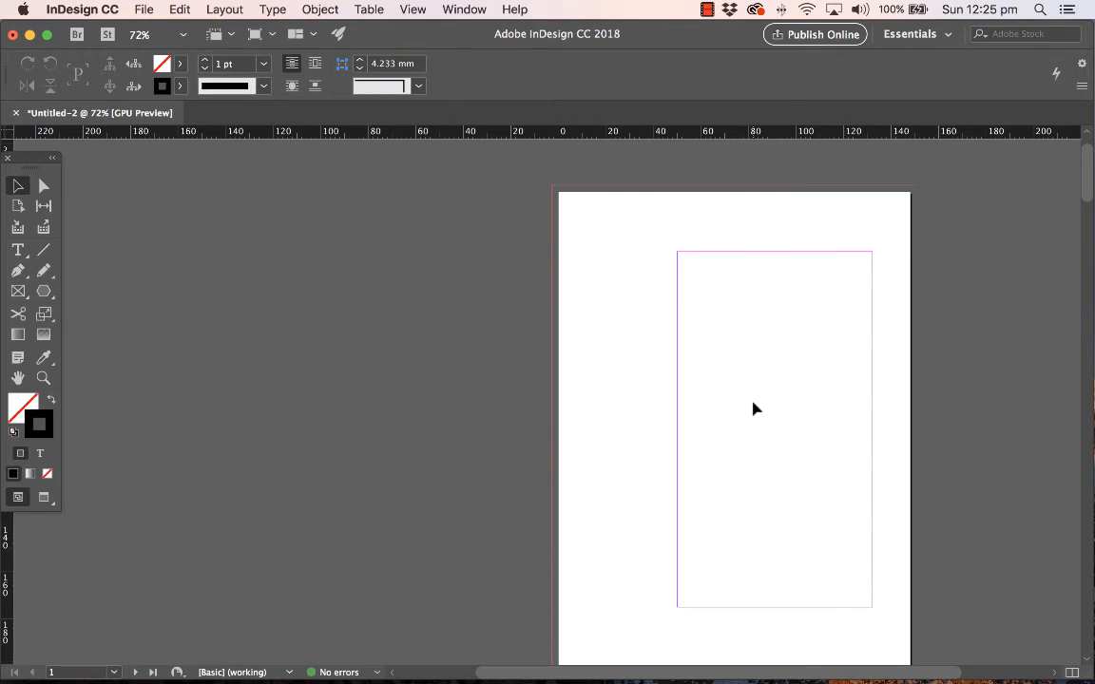
Scroll through the spreads to compare their margins with page 1
scroll(down, 3)
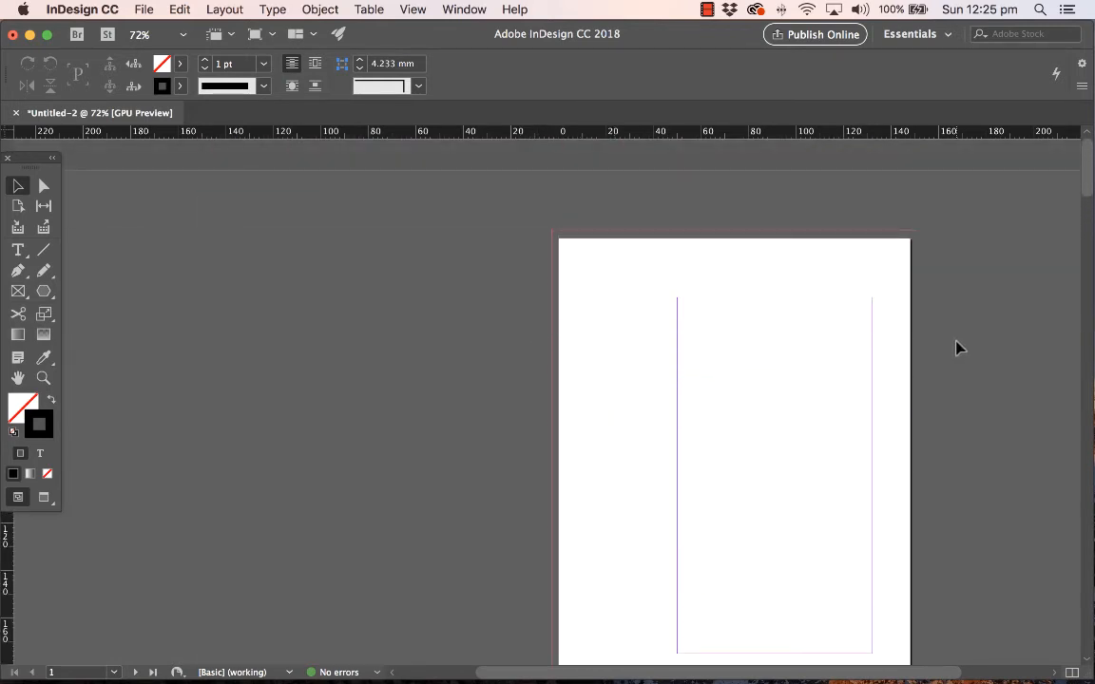
mouse_move(459, 369)
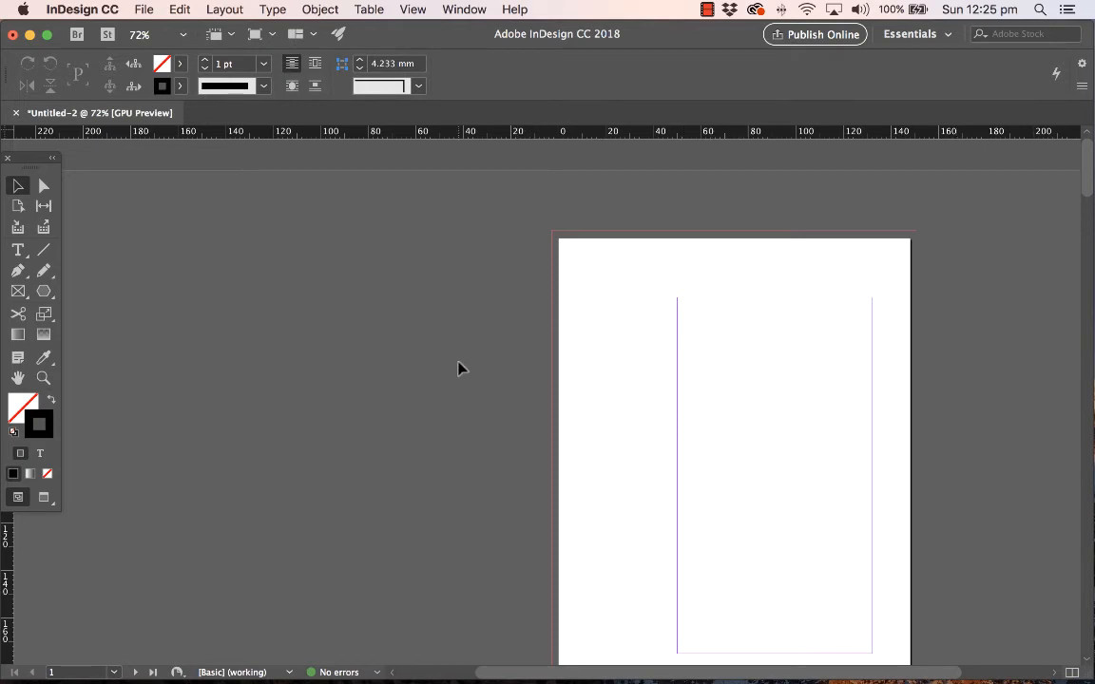
scroll(down, 3)
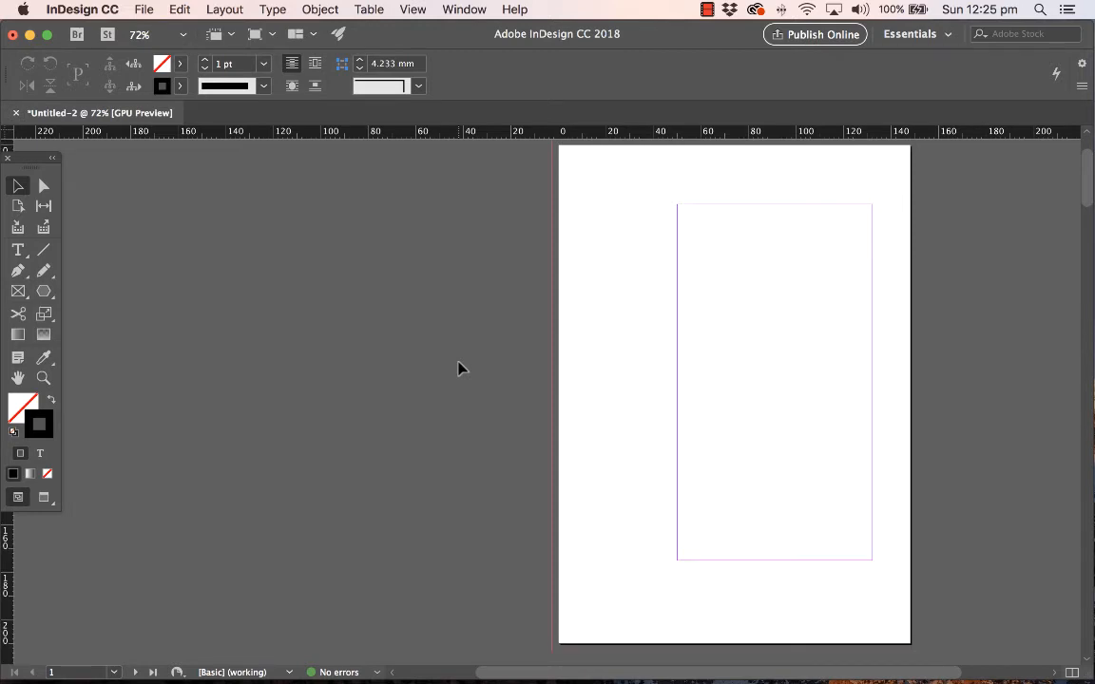
scroll(down, 3)
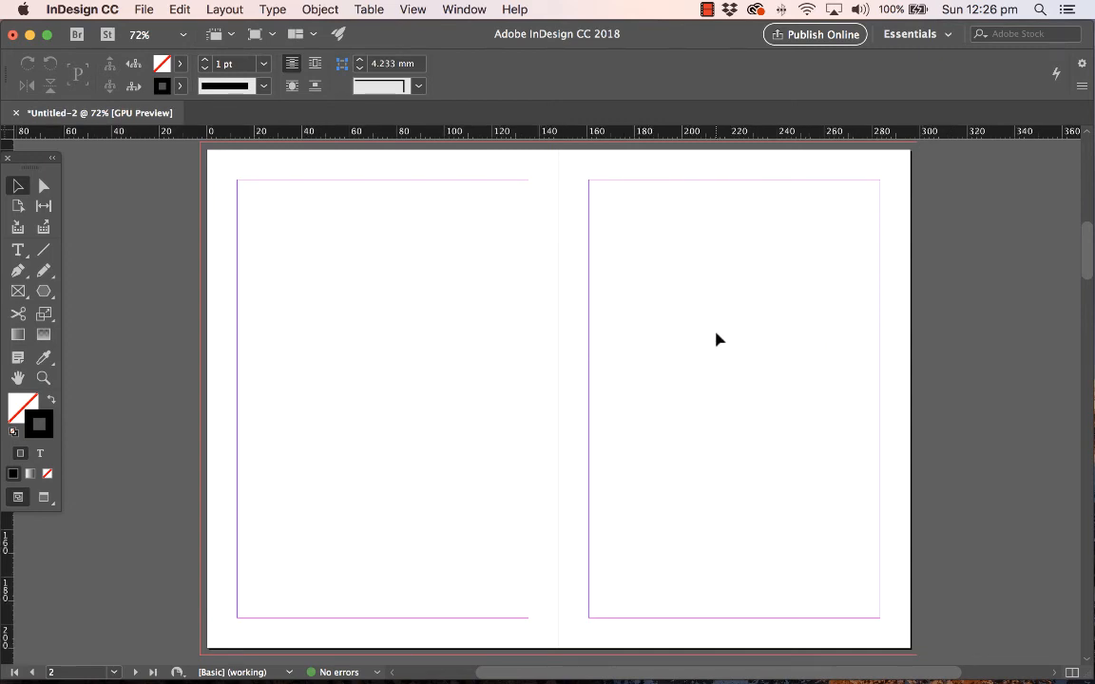
scroll(down, 3)
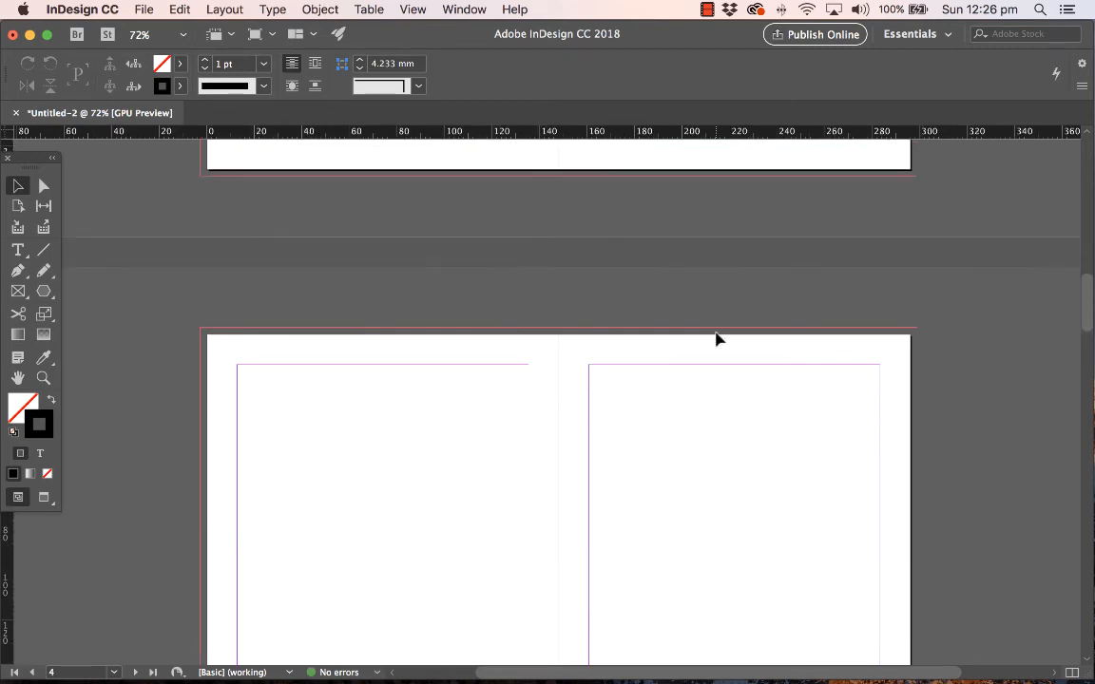
scroll(down, 3)
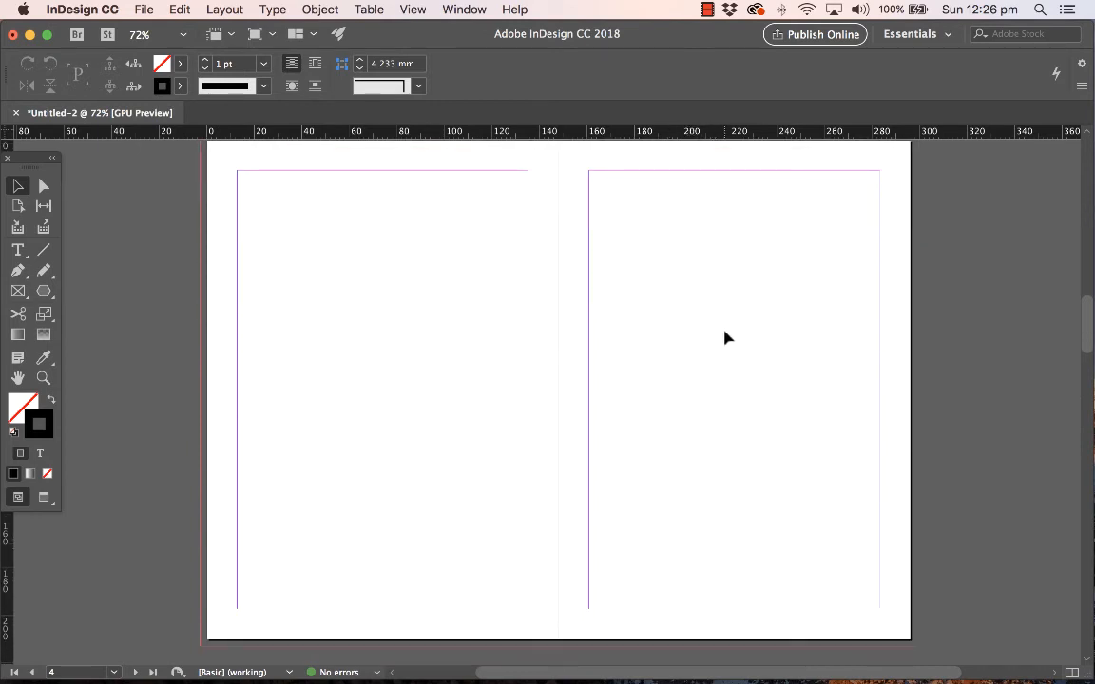
scroll(down, 3)
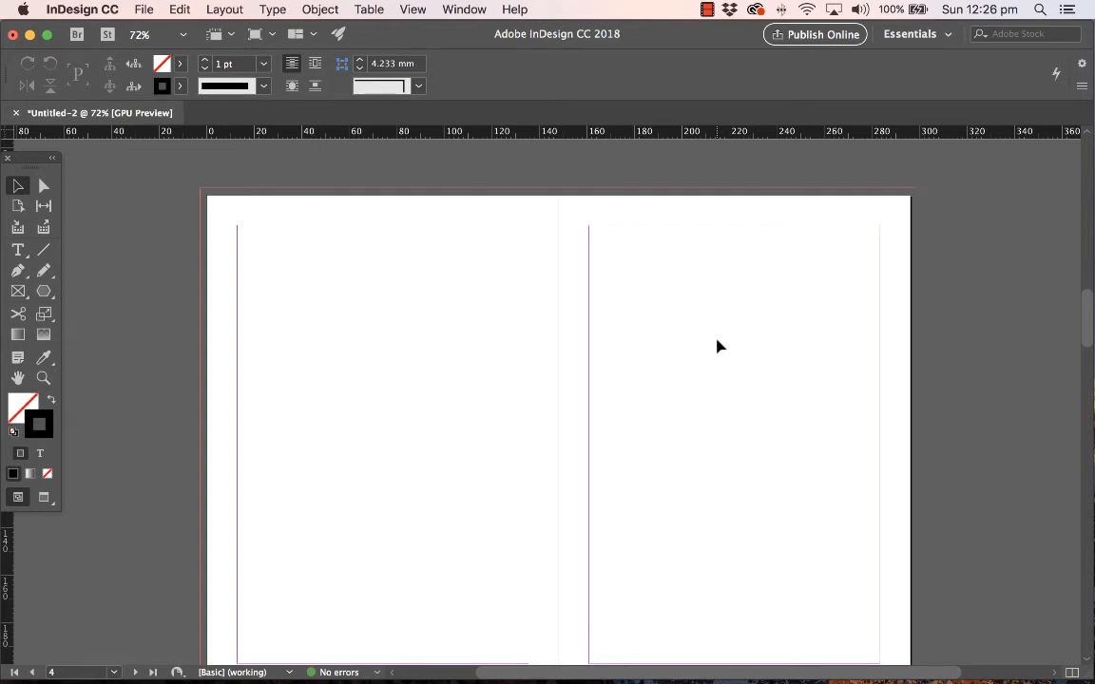
mouse_move(692, 344)
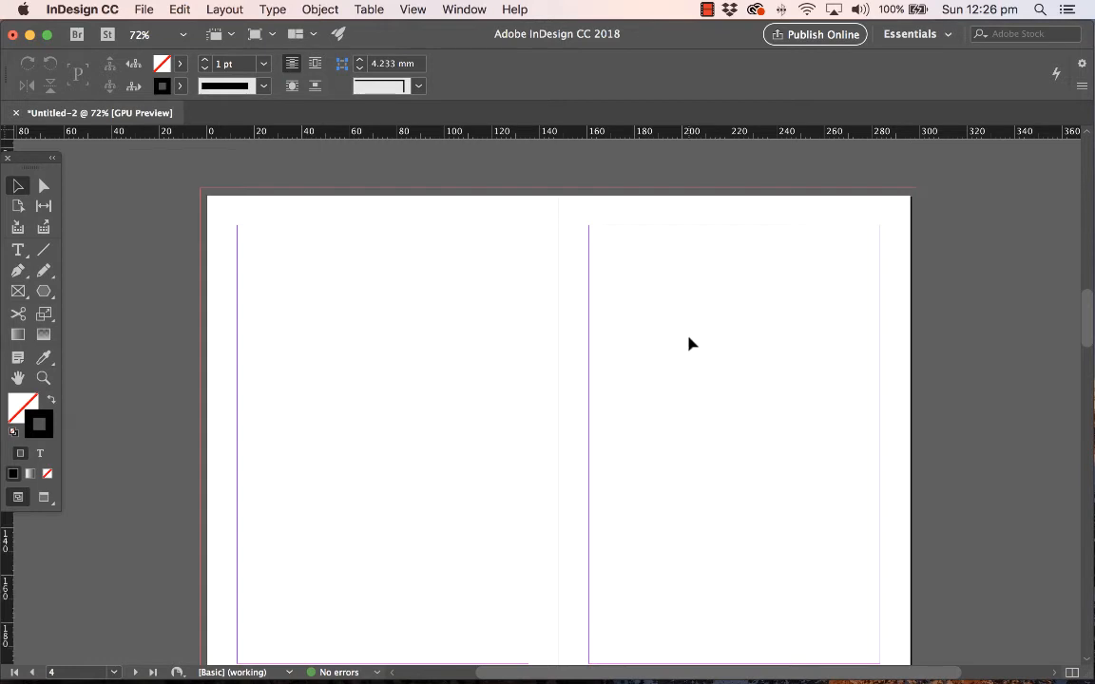
click(226, 9)
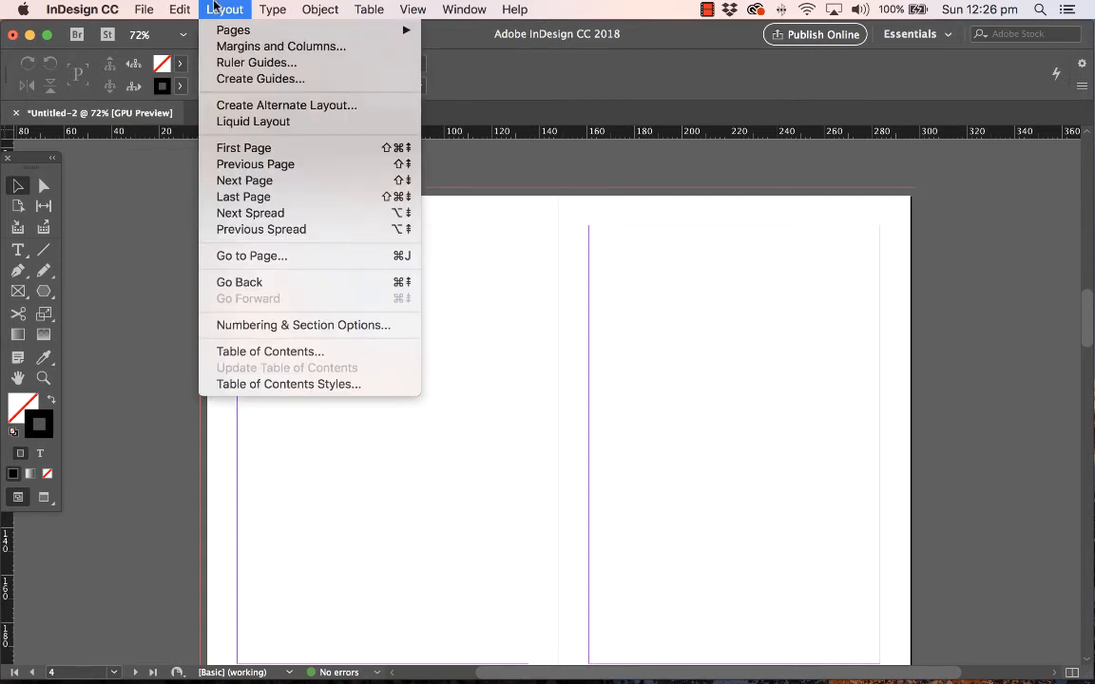
click(280, 45)
text(22)
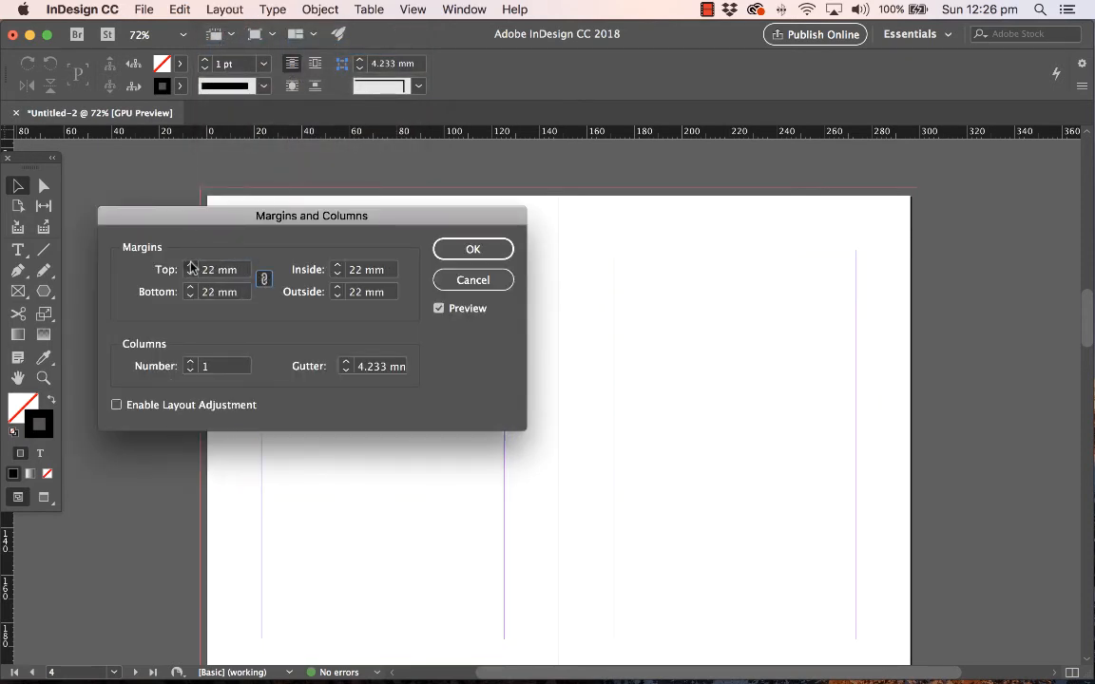
click(472, 248)
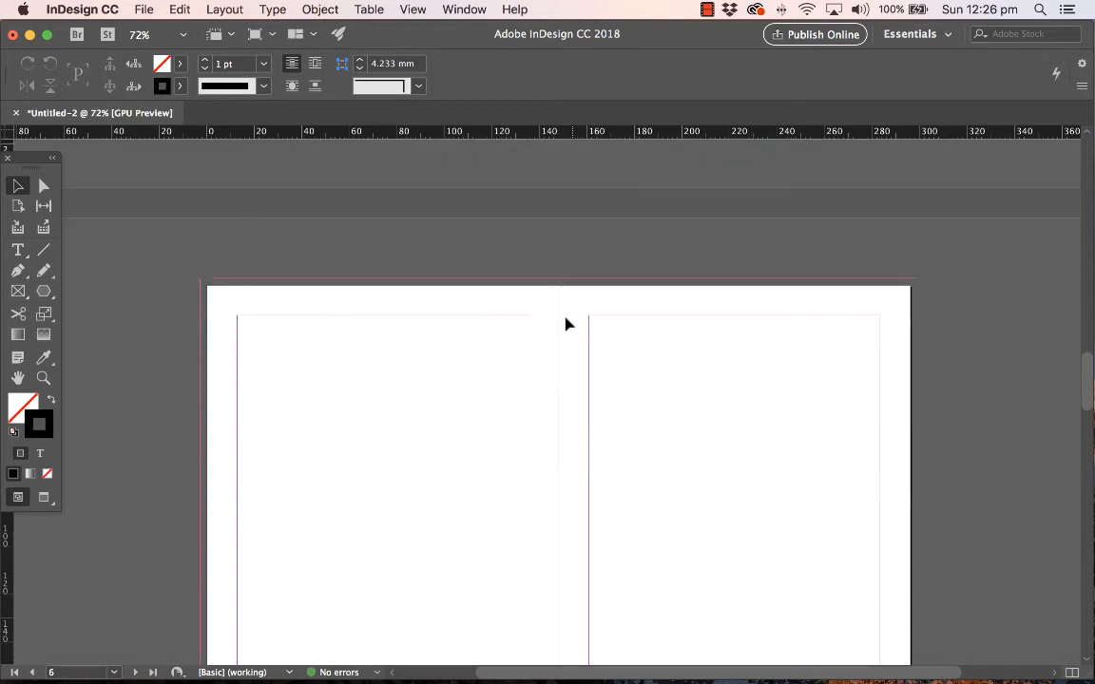
mouse_move(638, 409)
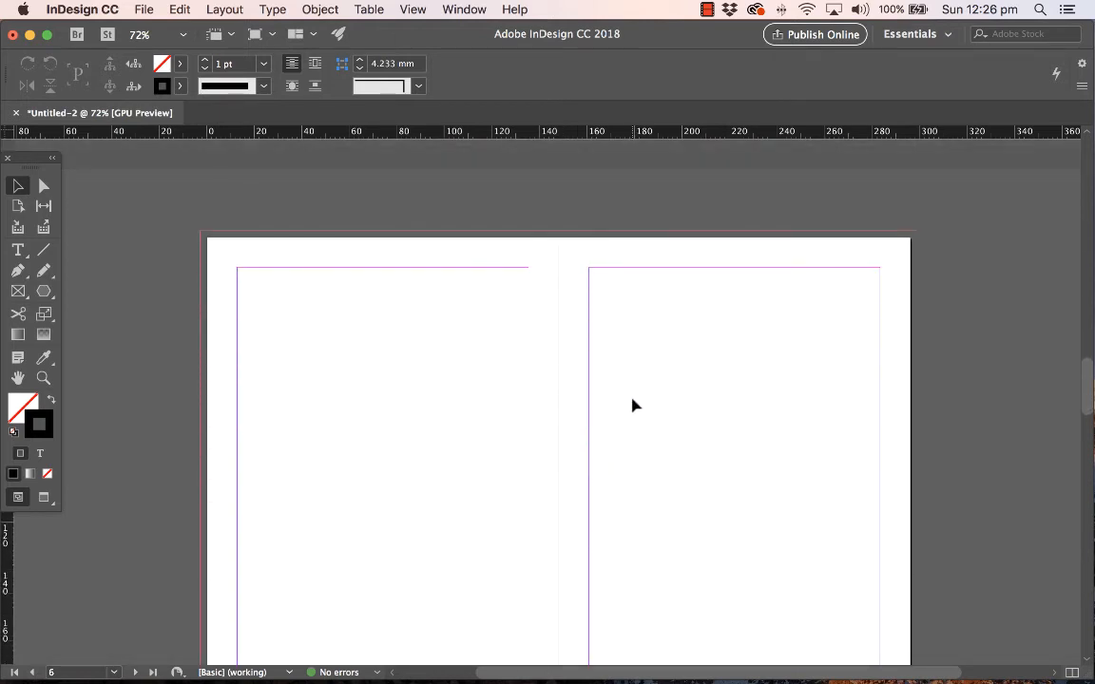
mouse_move(676, 385)
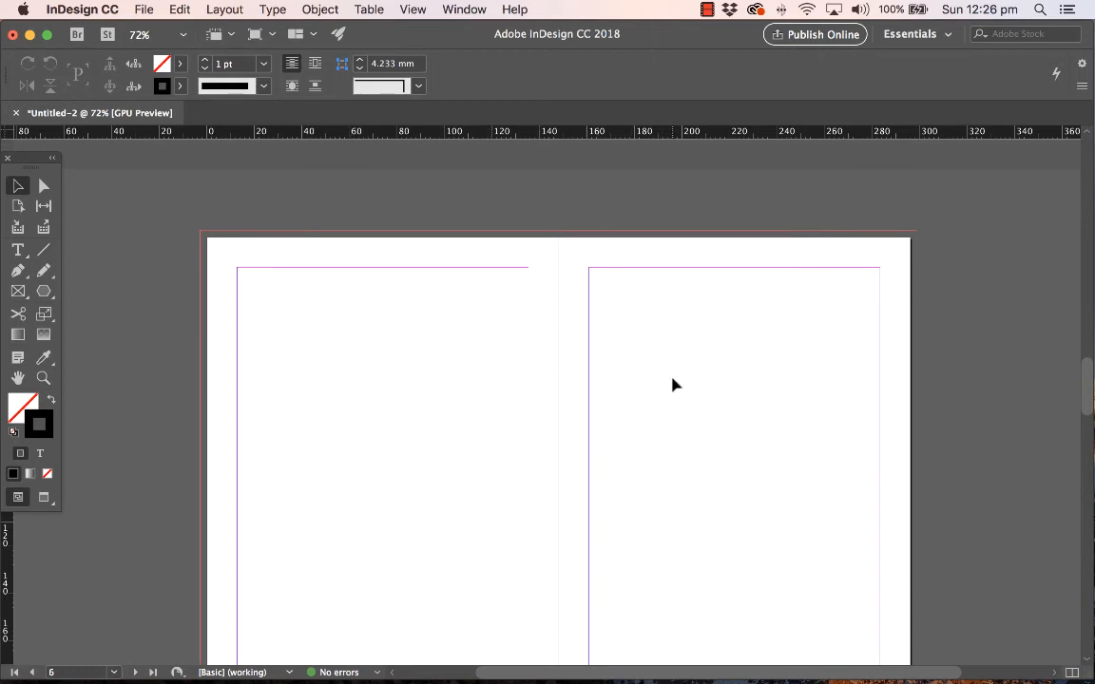
Scroll down through the document's page spreads
scroll(down, 3)
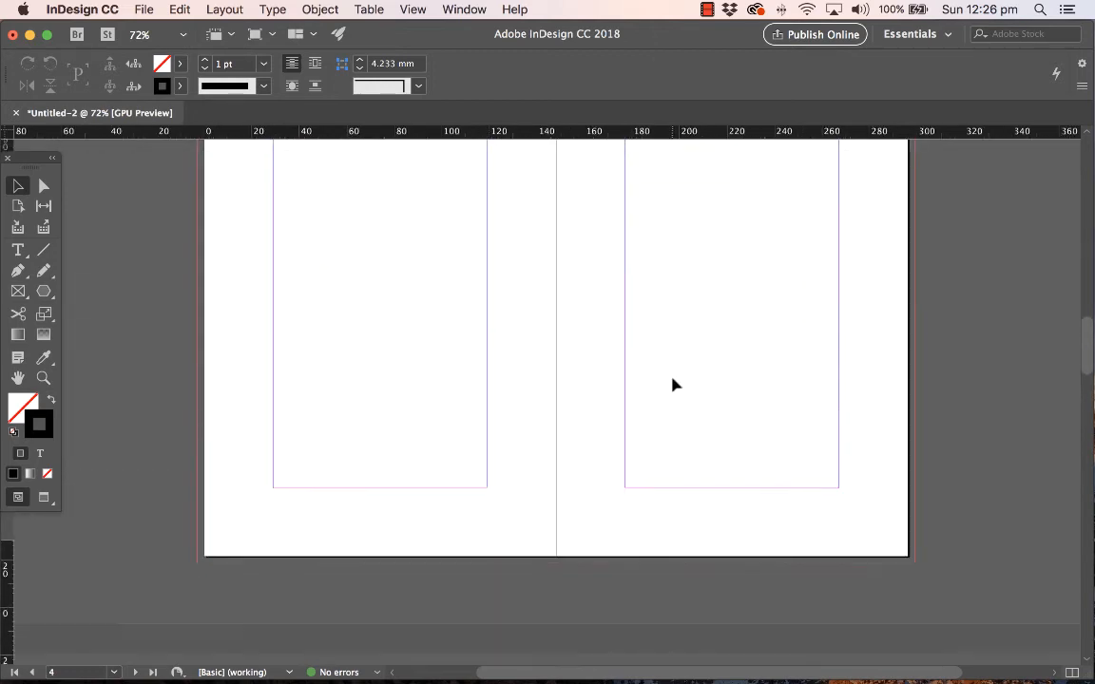
scroll(down, 3)
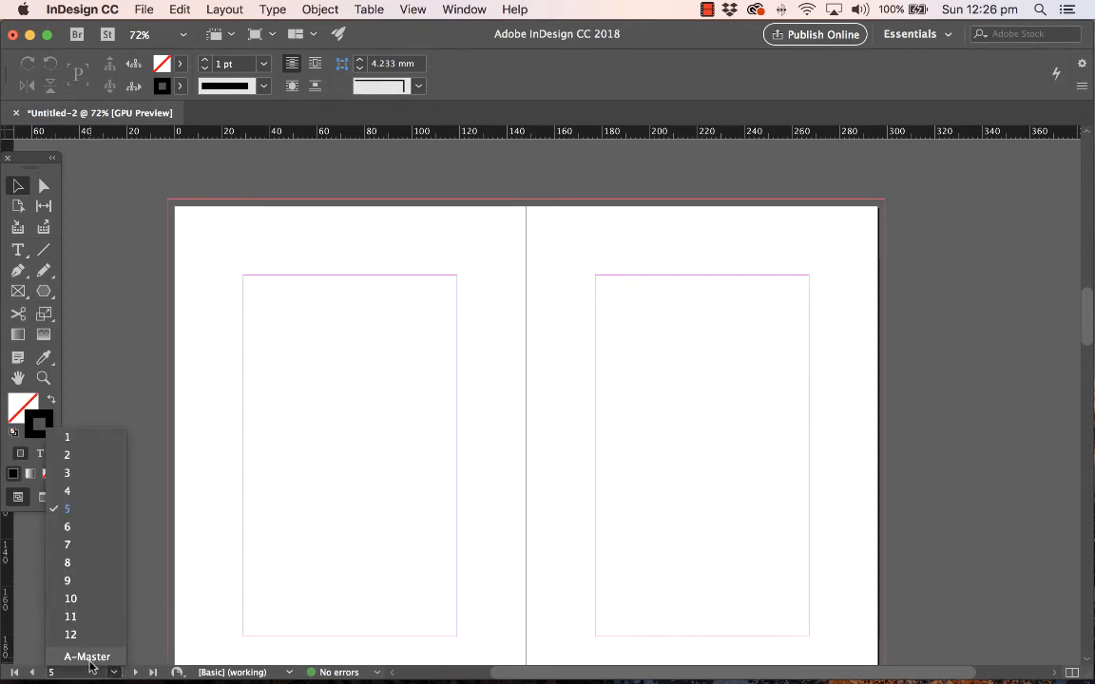
mouse_move(76, 660)
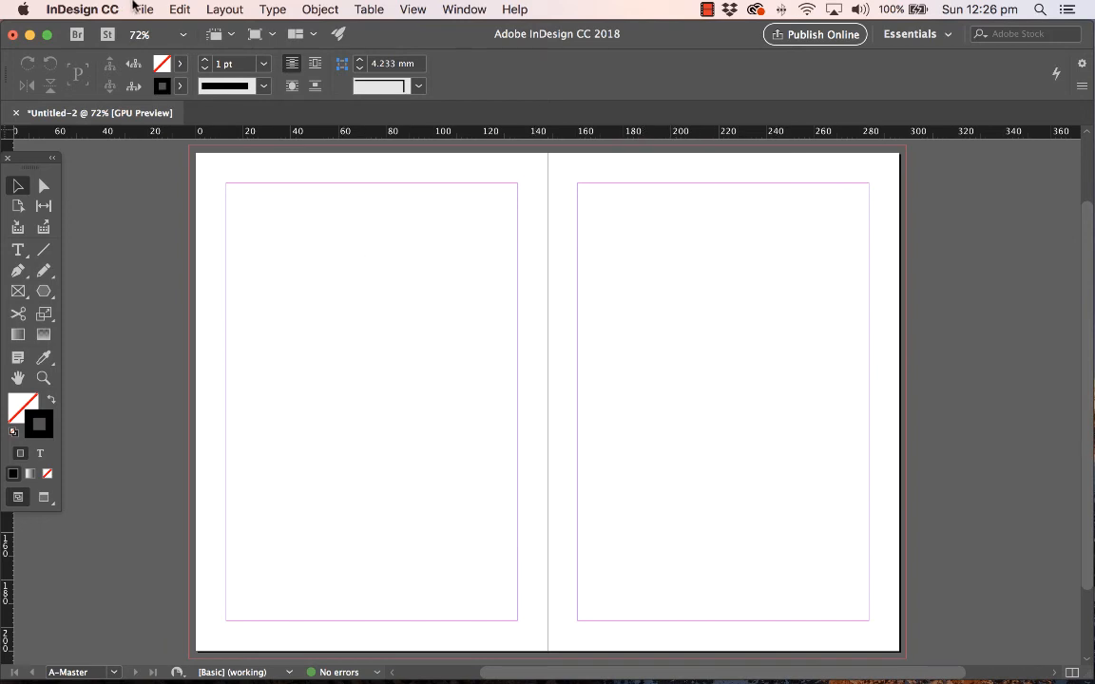
Apply 31 mm margins with layout adjustment to the master, then view page 1
click(224, 10)
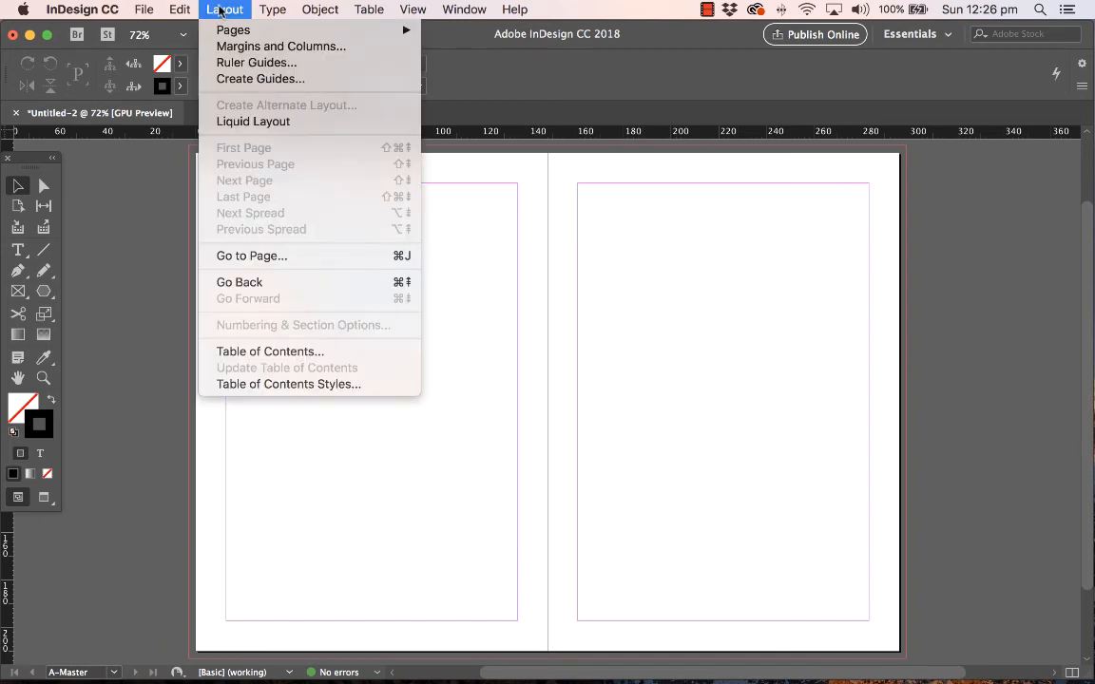
click(280, 46)
text(31)
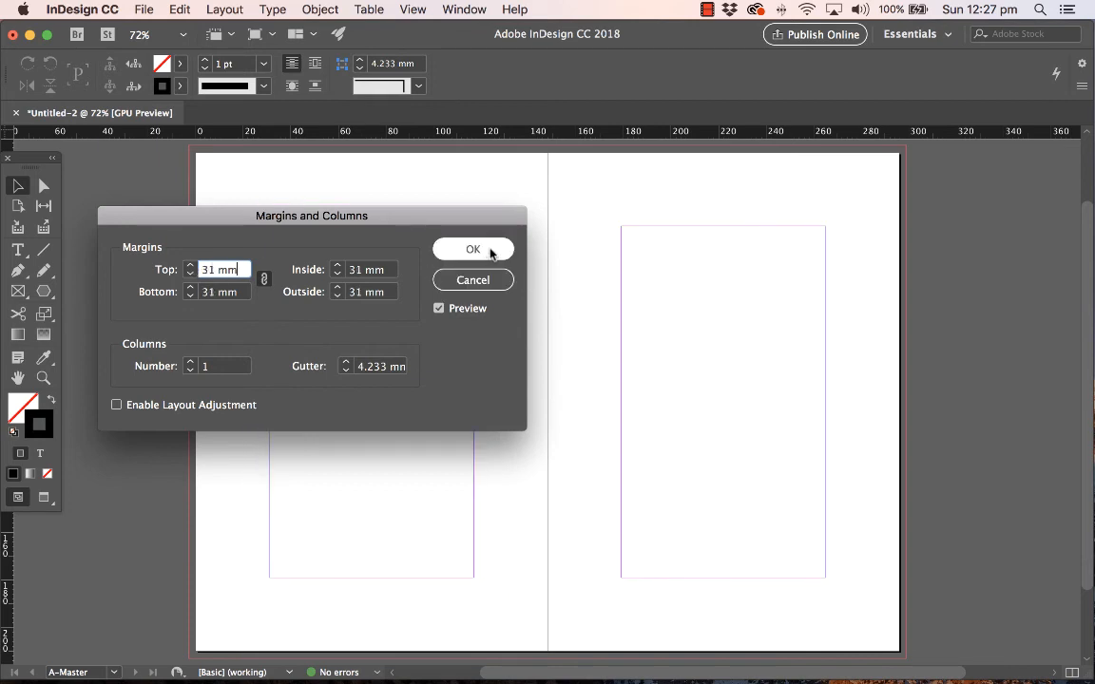
click(116, 405)
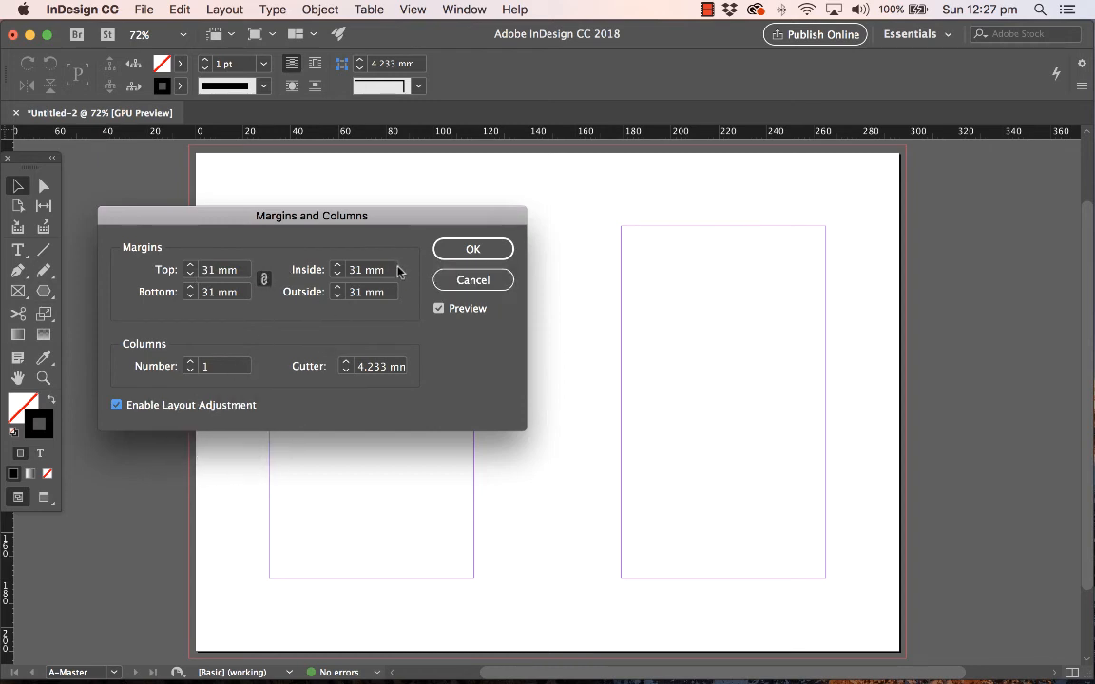
click(472, 248)
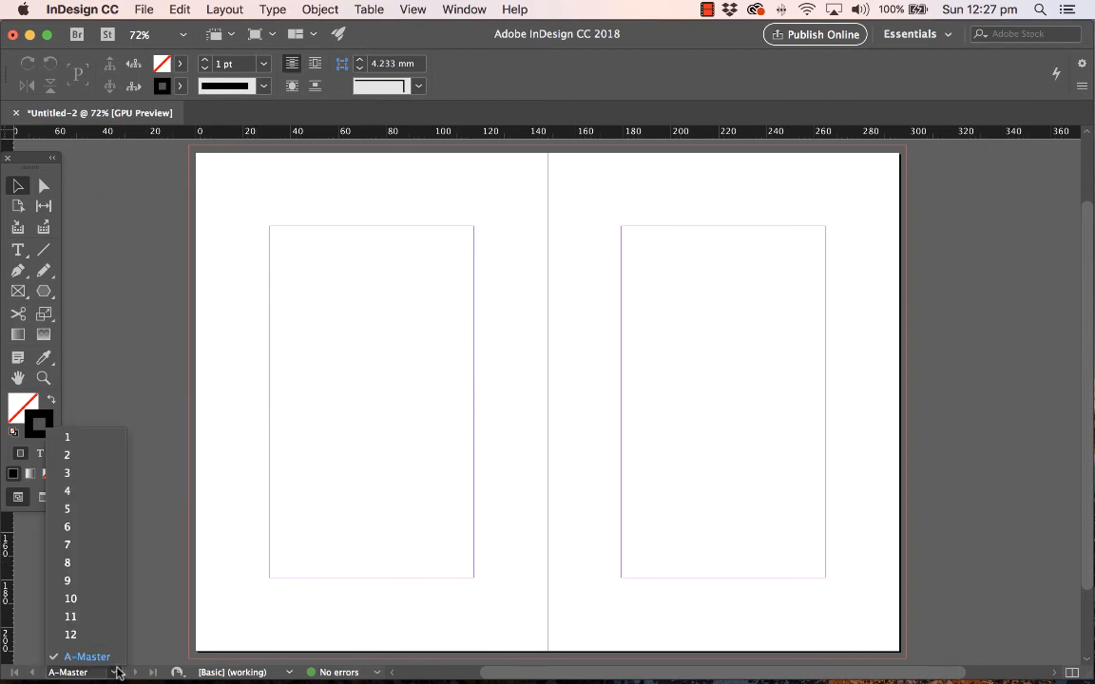
click(66, 472)
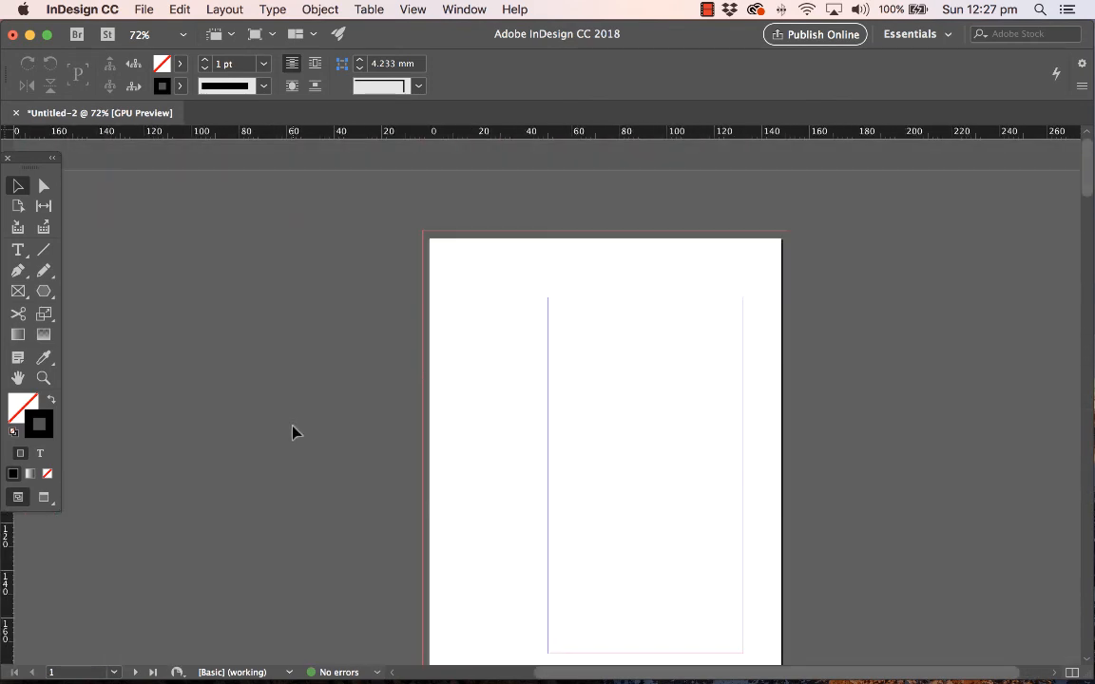
Select A-Master from the status-bar page dropdown
click(113, 671)
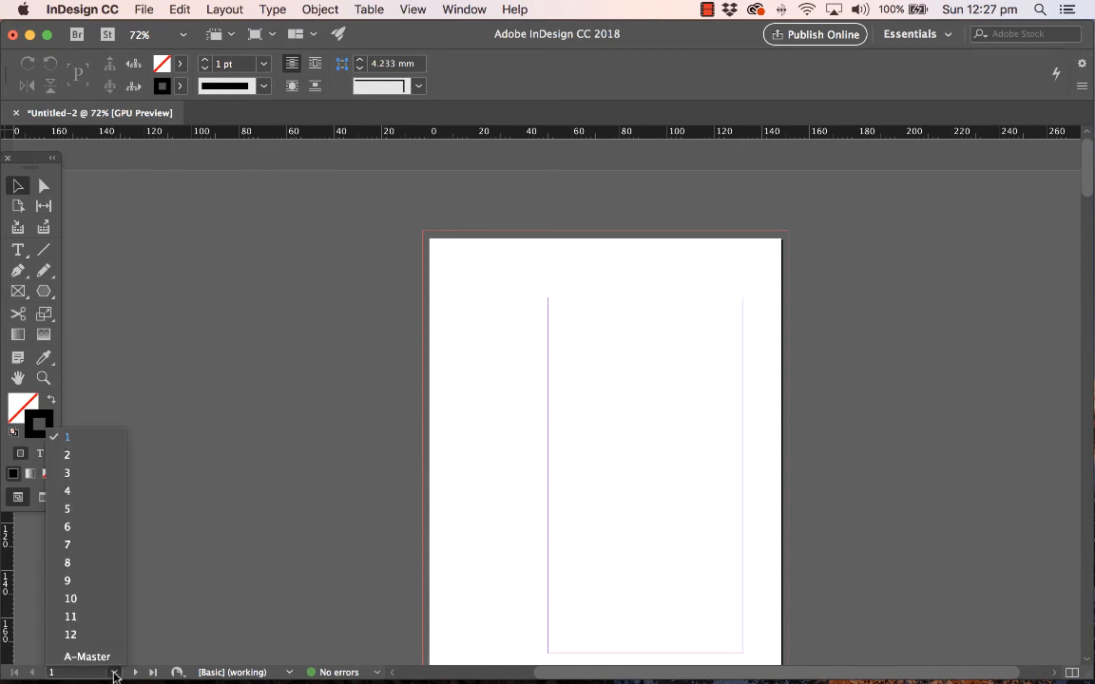
click(87, 656)
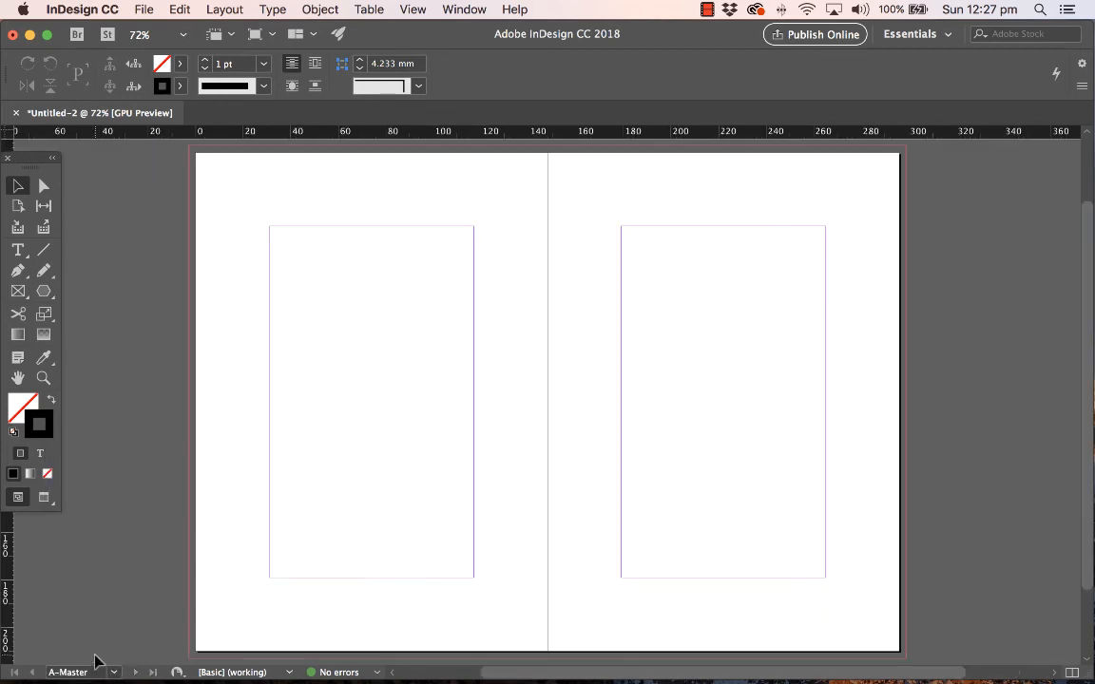
mouse_move(594, 271)
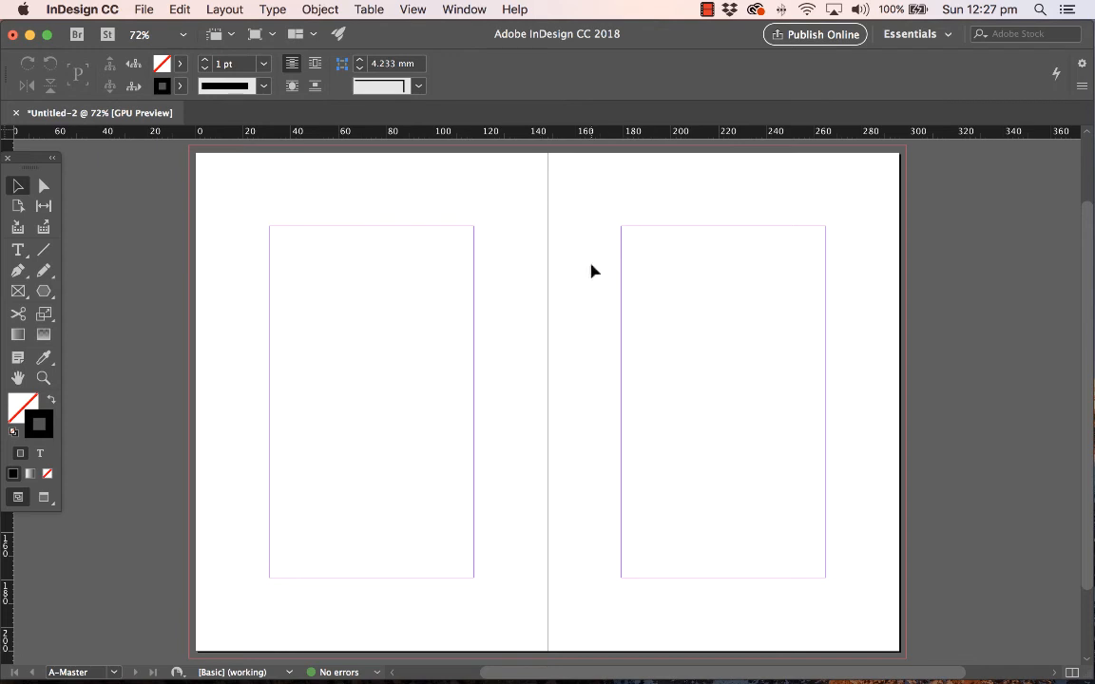
mouse_move(504, 220)
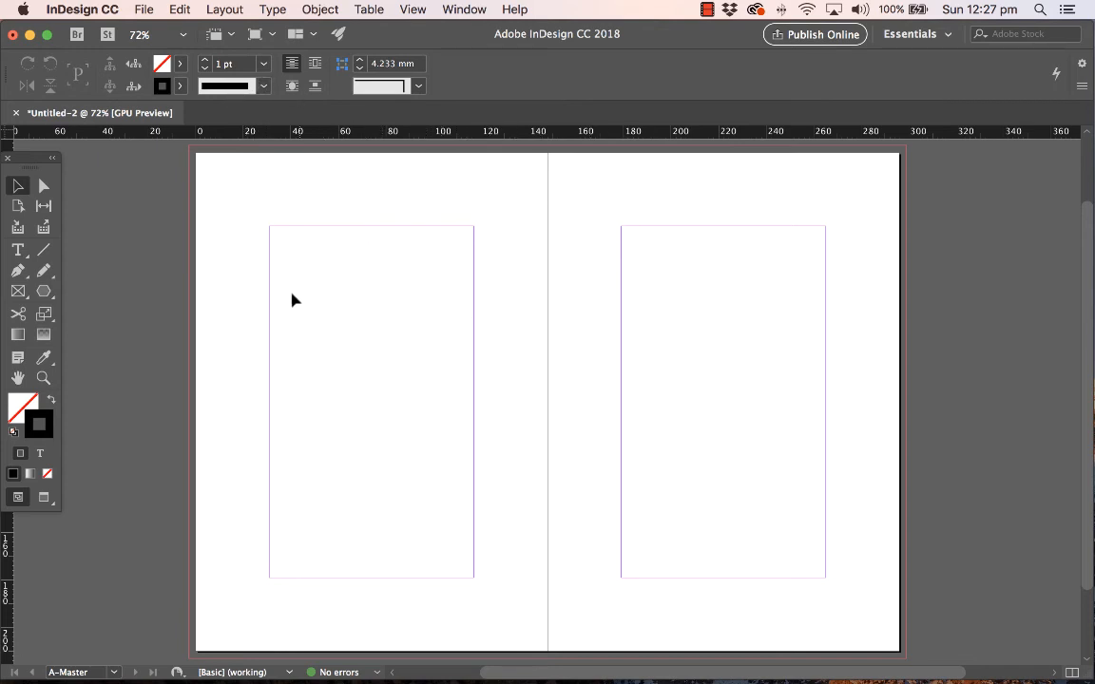
mouse_move(532, 224)
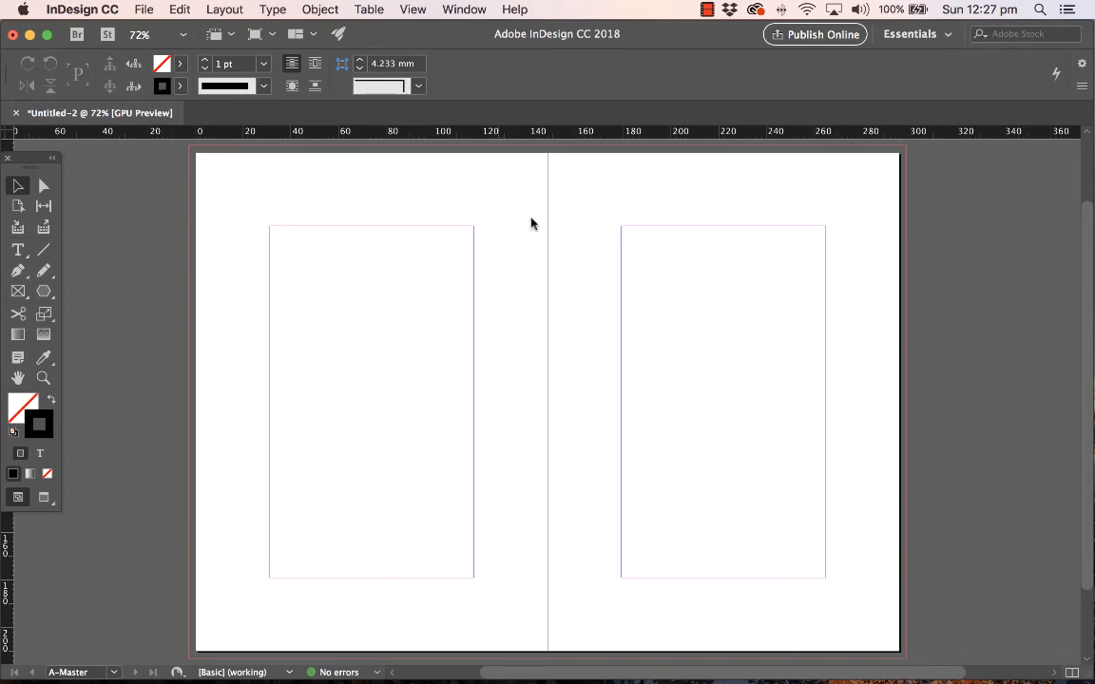
Place the black skull logo PNG on the A-Master spread
click(143, 10)
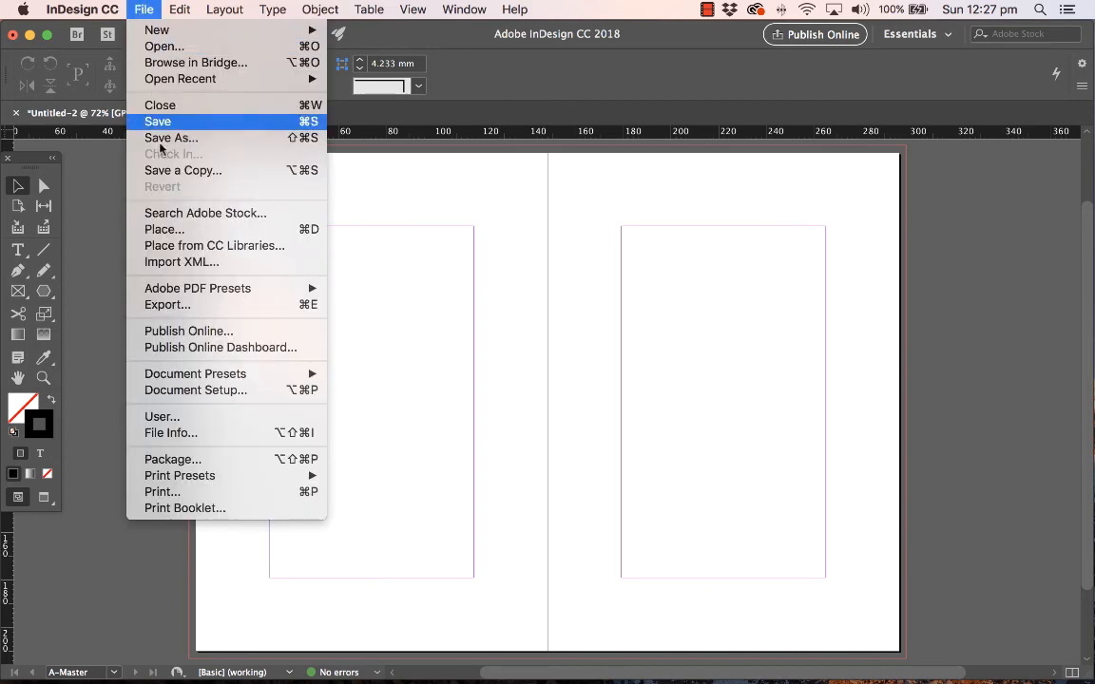
click(163, 229)
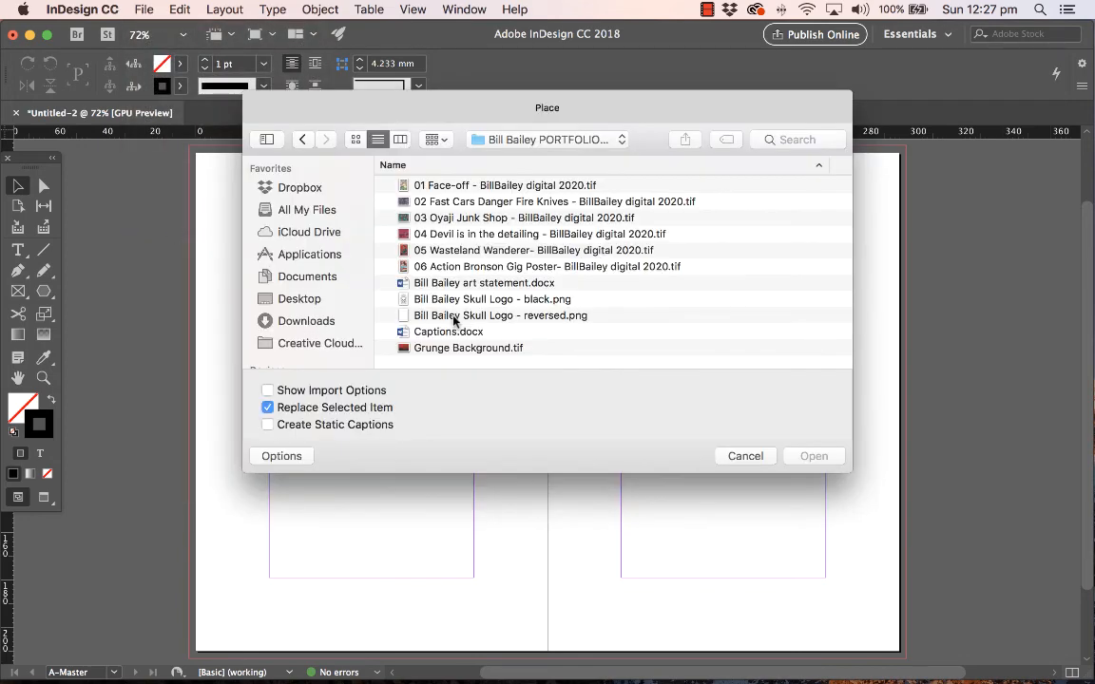
click(491, 298)
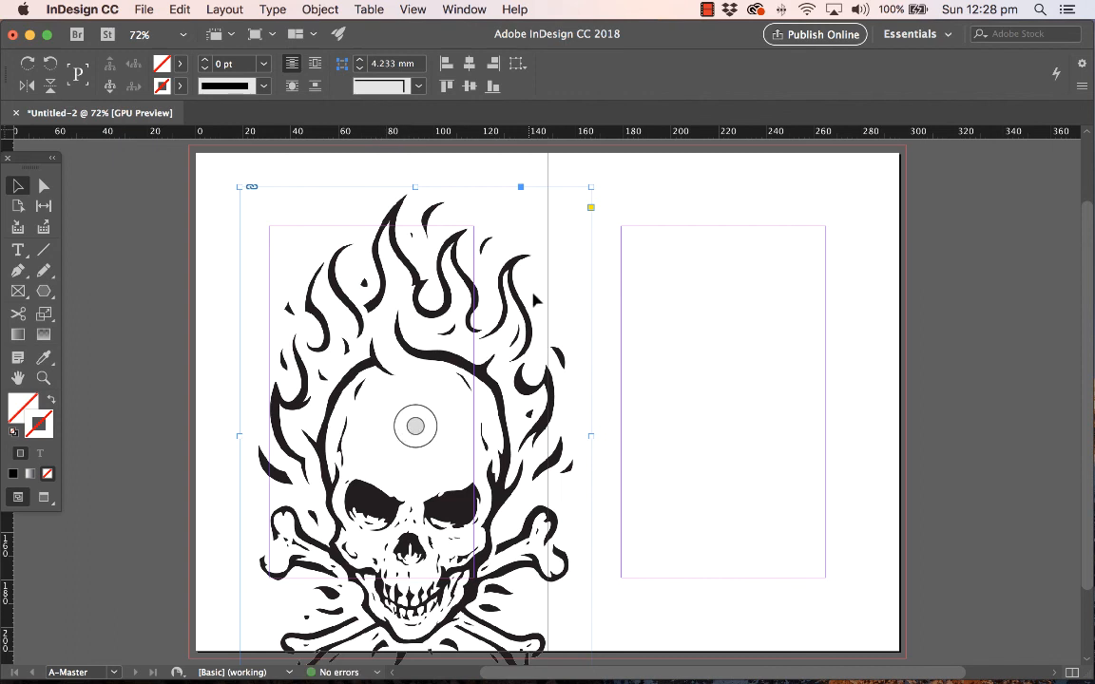
Shrink the skull logo and position it in the right page's top corner
drag(415, 426, 349, 521)
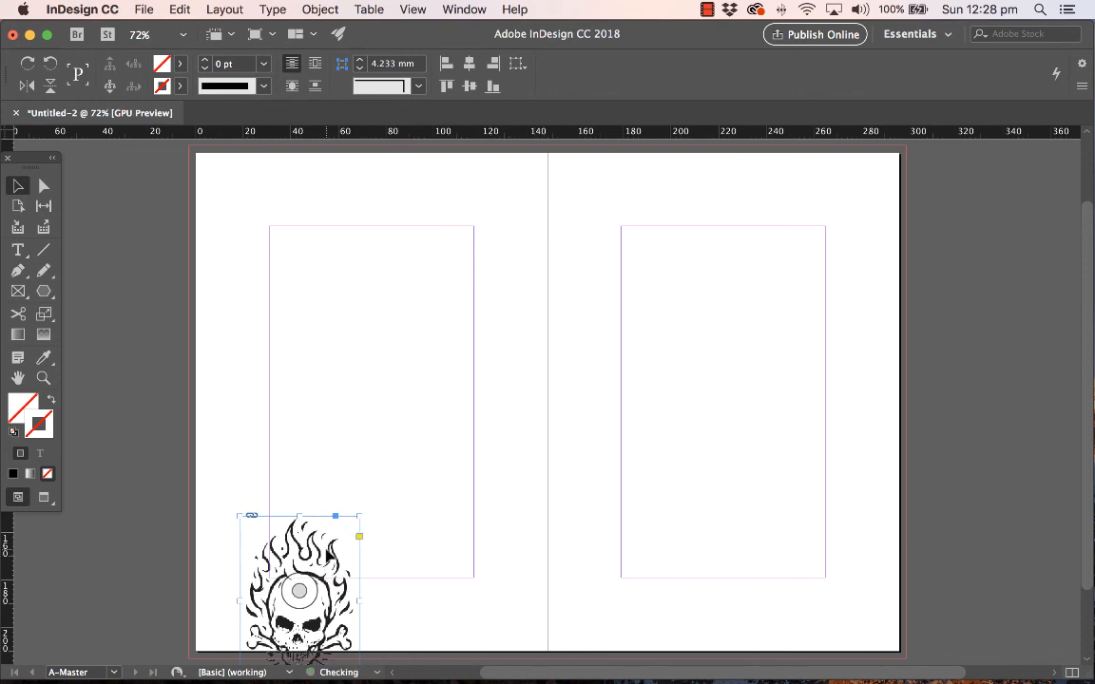
drag(299, 589, 275, 252)
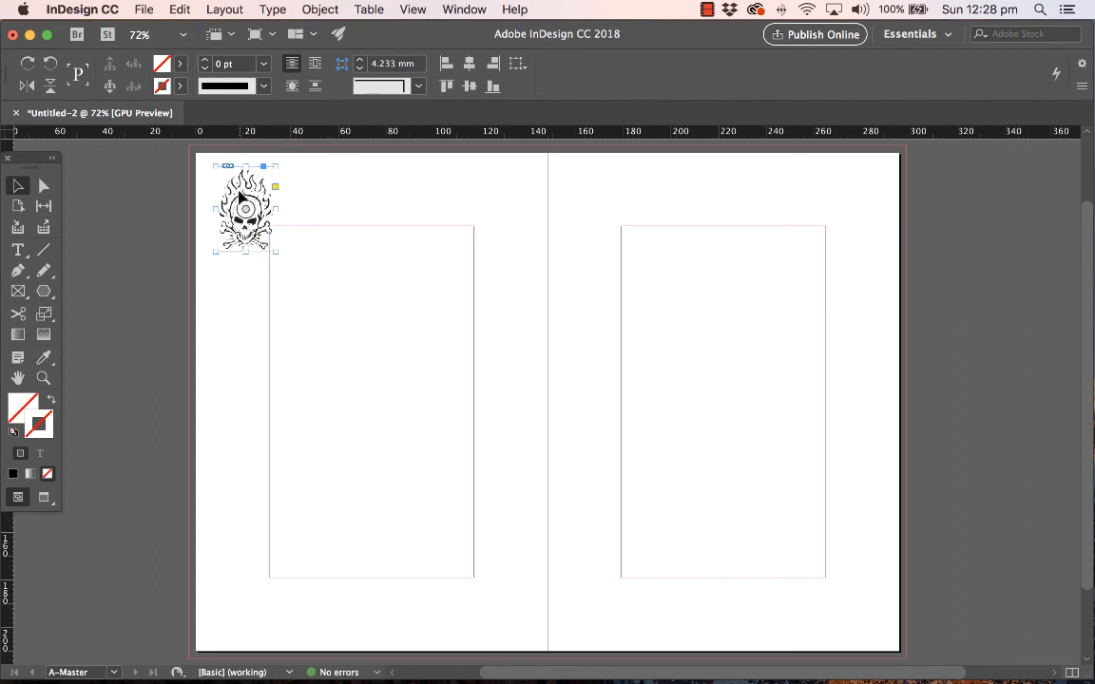
drag(245, 207, 853, 207)
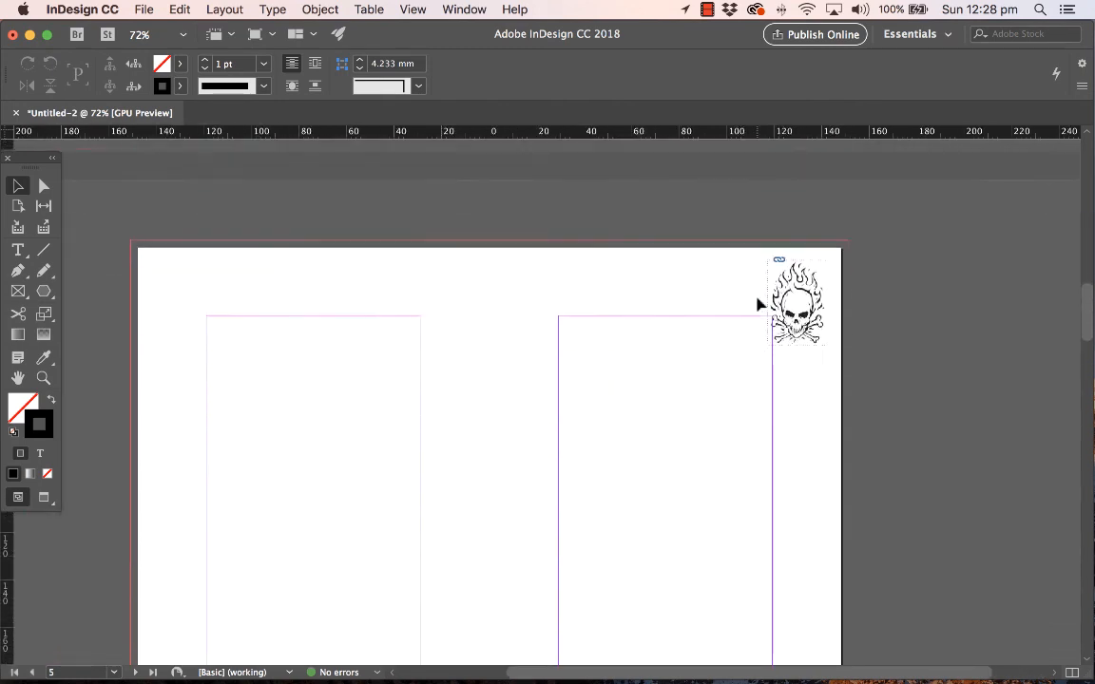
Scroll through the spreads back to page 1 to confirm the skull logo appears
scroll(down, 3)
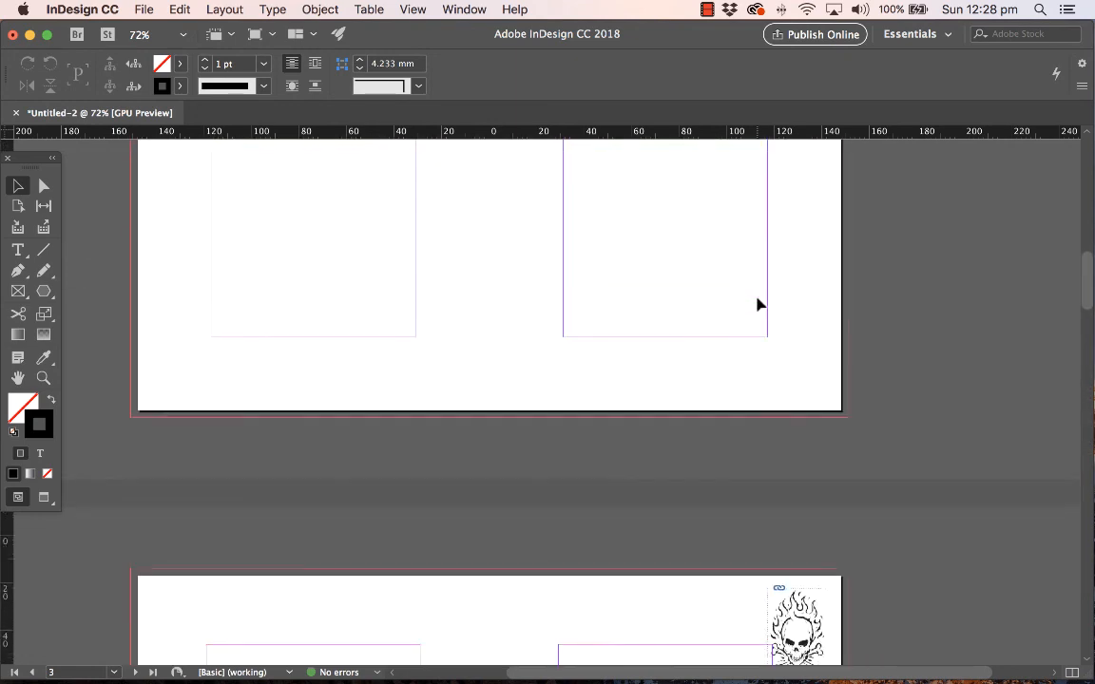
scroll(down, 3)
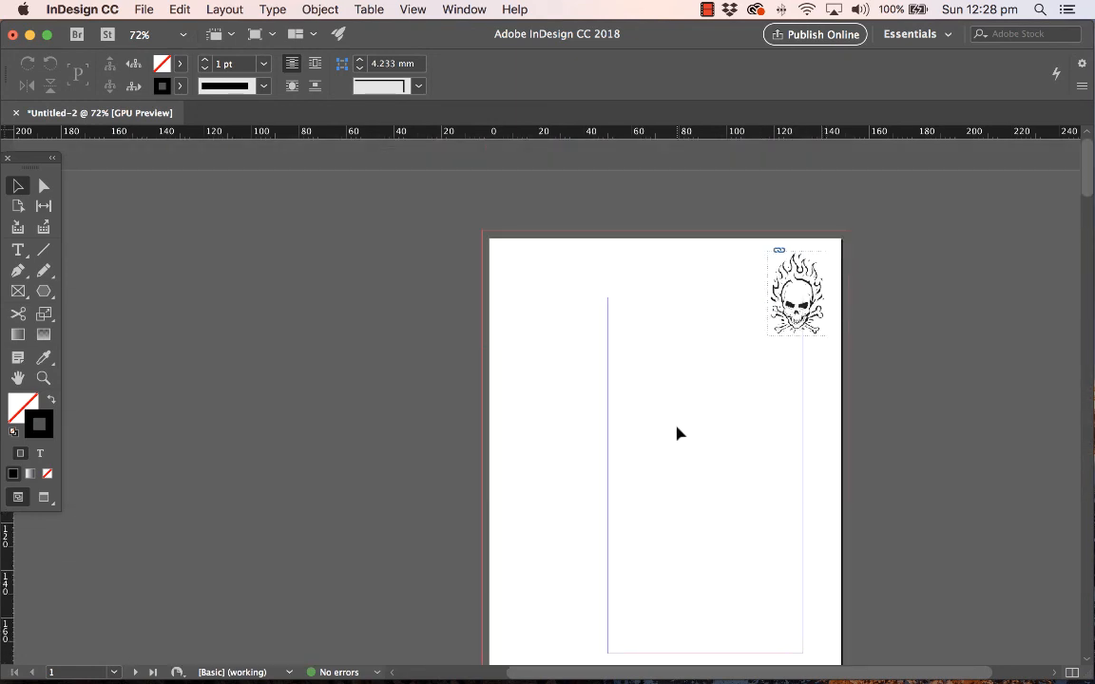